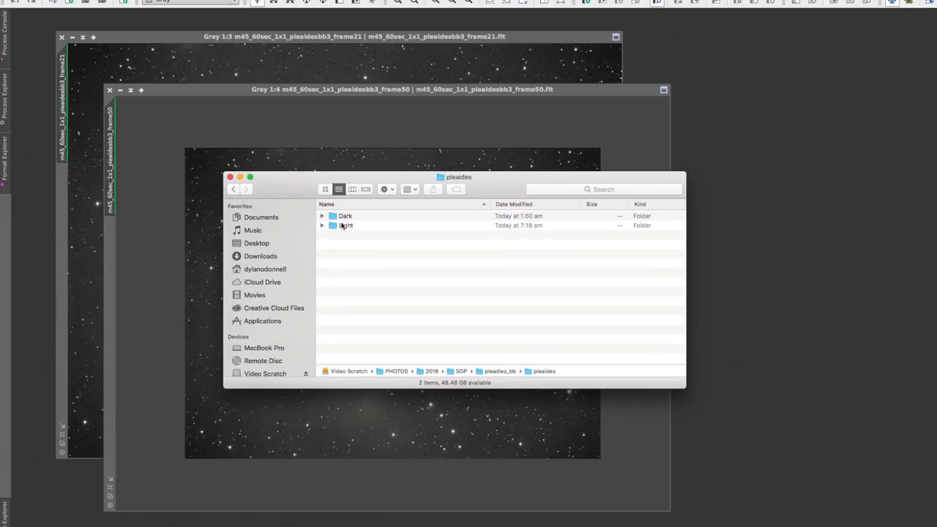
Browse the pleiades sequence's Light and Dark folders, then move the sequence window to the right
{"action": "left_click", "coordinate": [322, 225]}
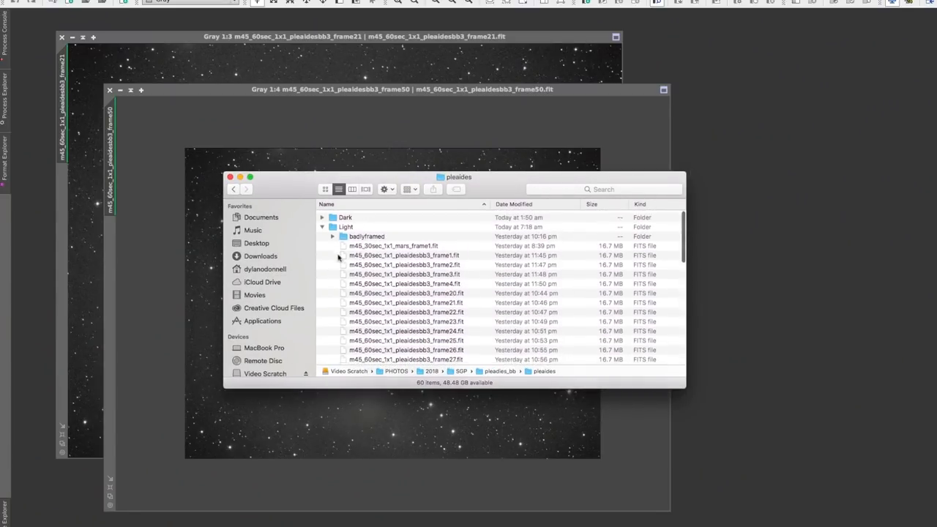
{"action": "left_click", "coordinate": [322, 227]}
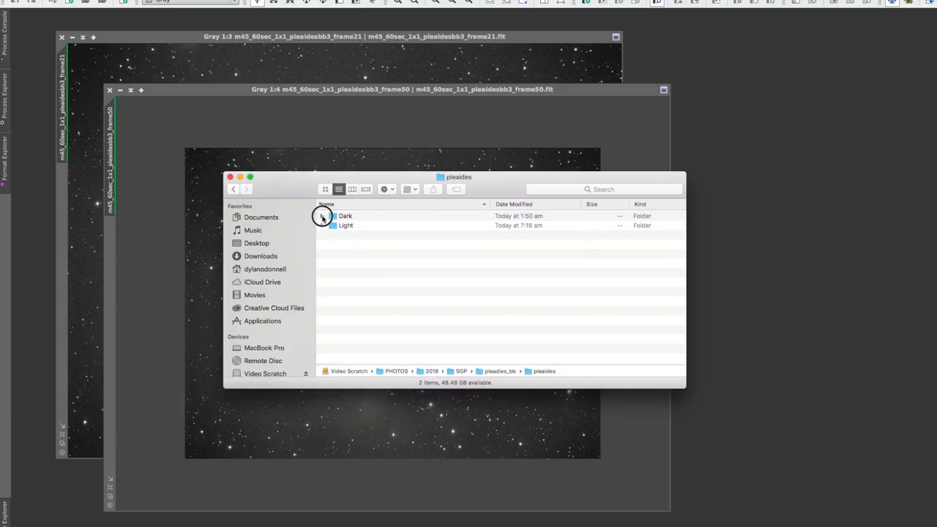
{"action": "left_click", "coordinate": [322, 218]}
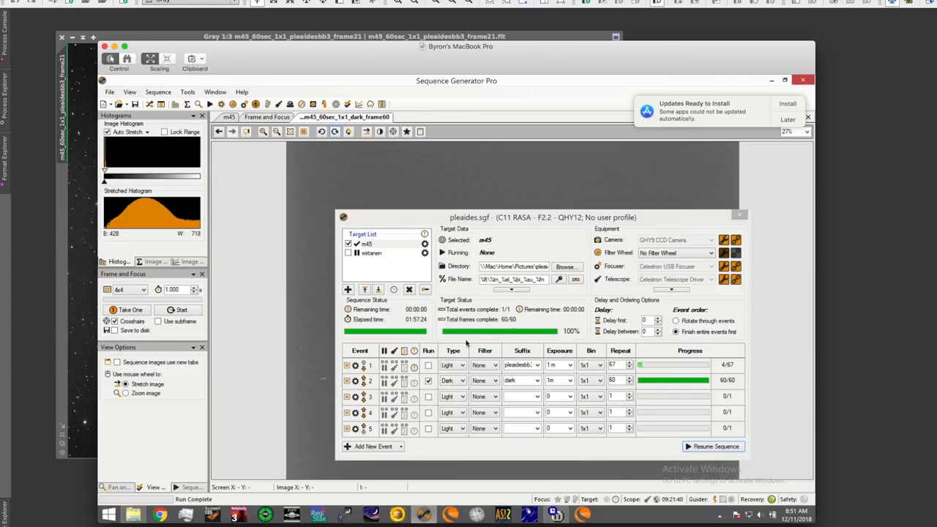
{"action": "mouse_move", "coordinate": [450, 370]}
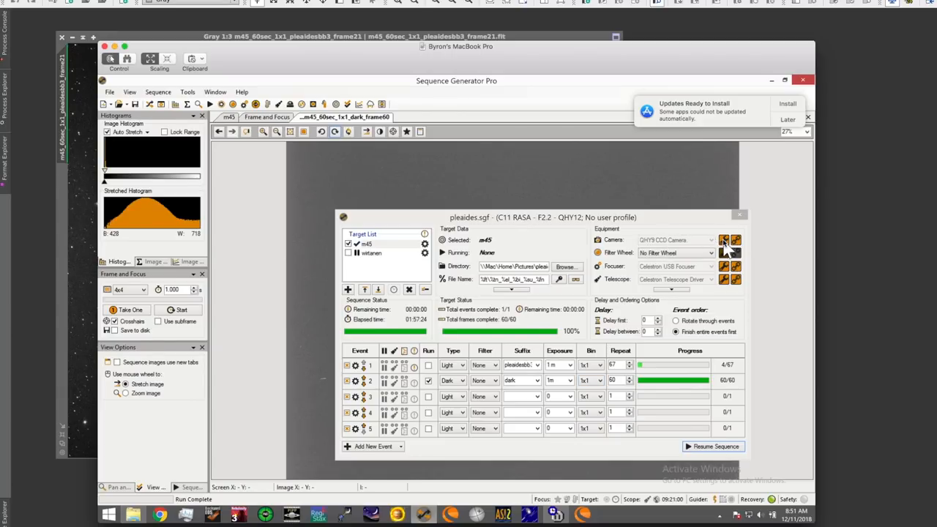
{"action": "left_click", "coordinate": [725, 240]}
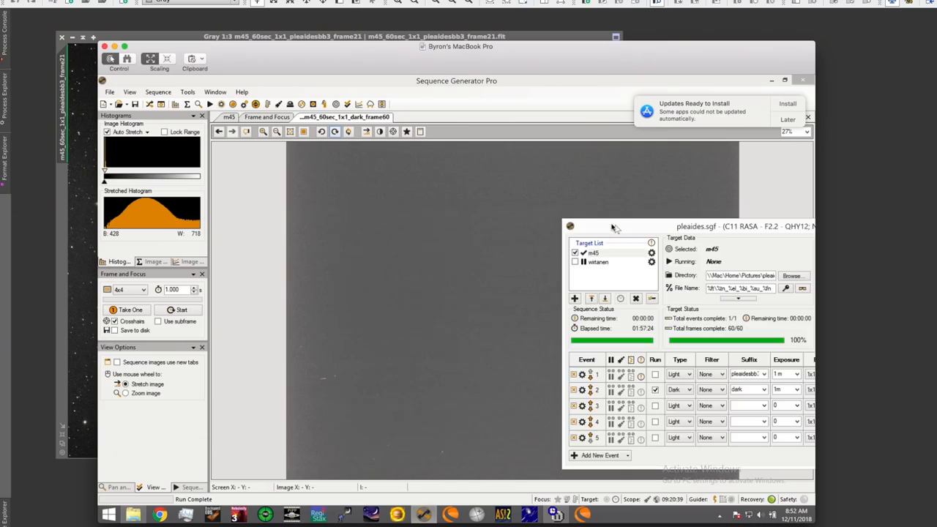
{"action": "mouse_move", "coordinate": [325, 393]}
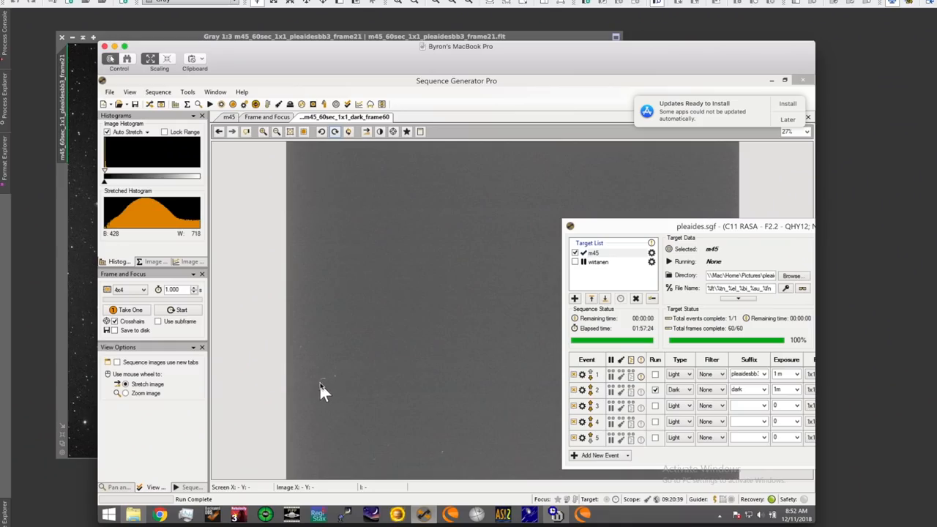
{"action": "mouse_move", "coordinate": [330, 390]}
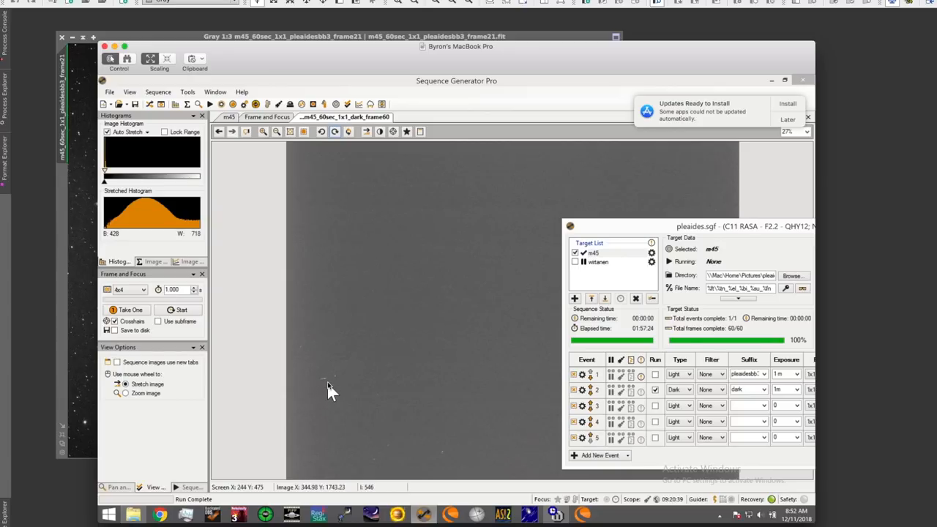
{"action": "mouse_move", "coordinate": [401, 465]}
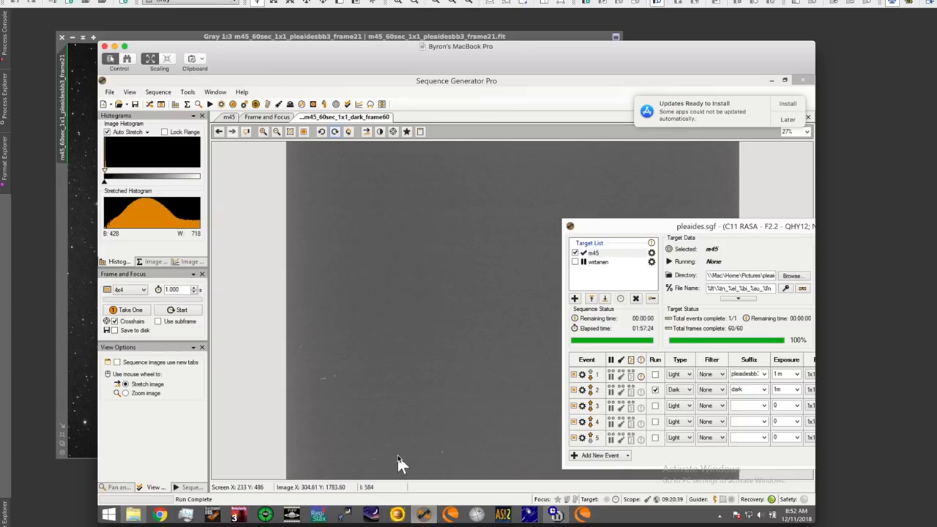
{"action": "mouse_move", "coordinate": [406, 438]}
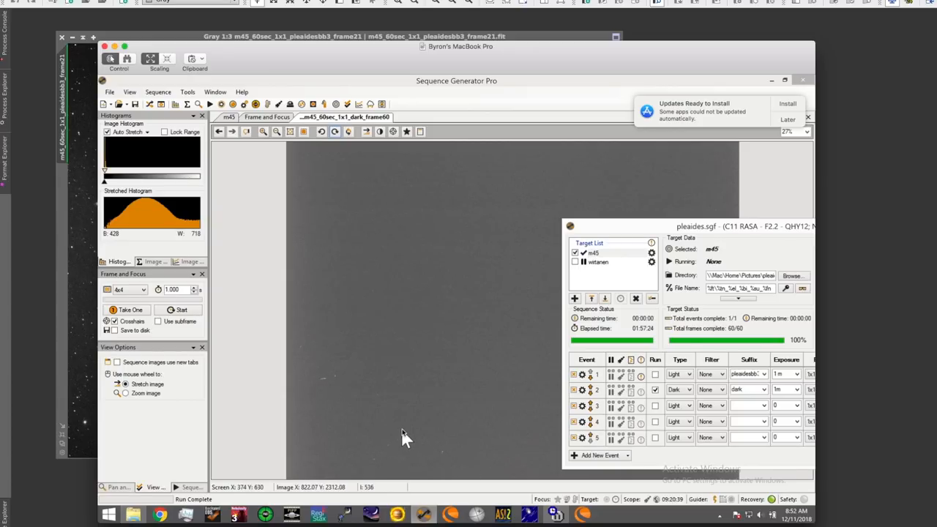
{"action": "mouse_move", "coordinate": [351, 80]}
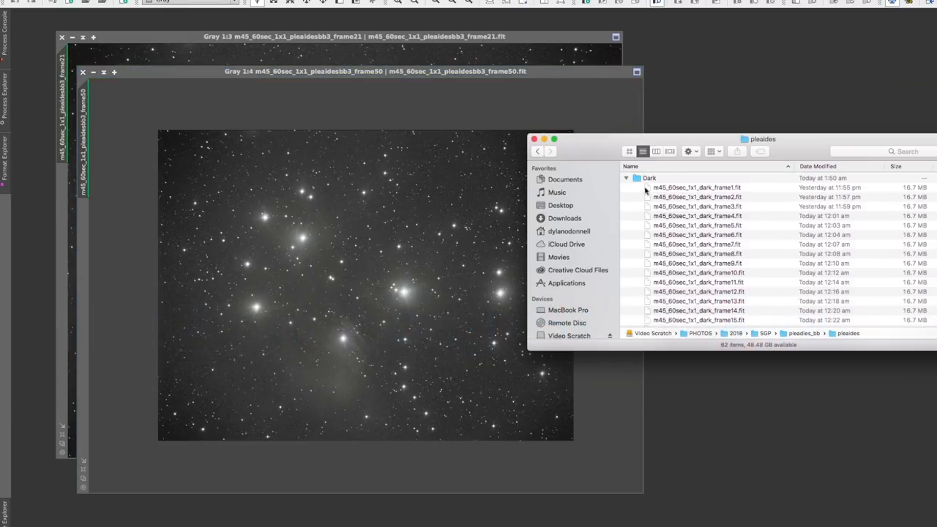
Open m45_60sec_1x1_dark_frame1.fit with PixInsight from Finder's context menu
{"action": "right_click", "coordinate": [696, 187]}
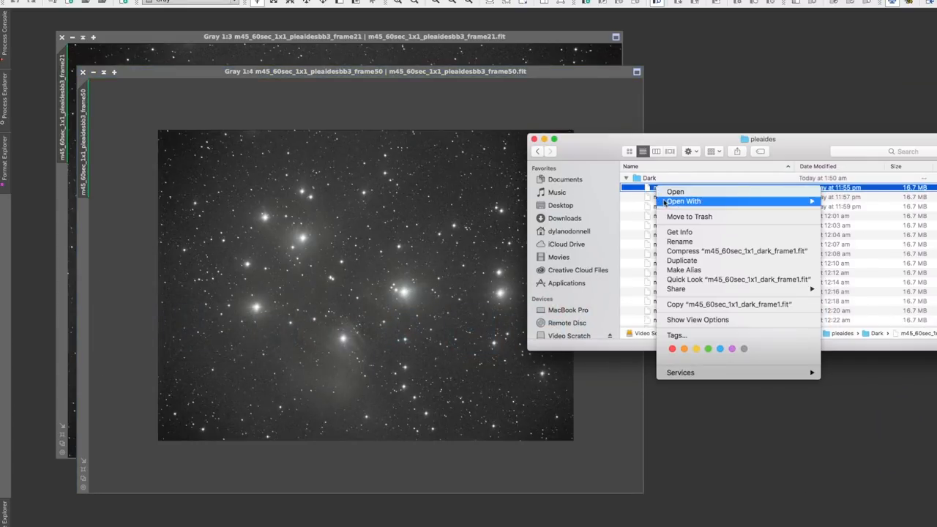
{"action": "left_click", "coordinate": [675, 191]}
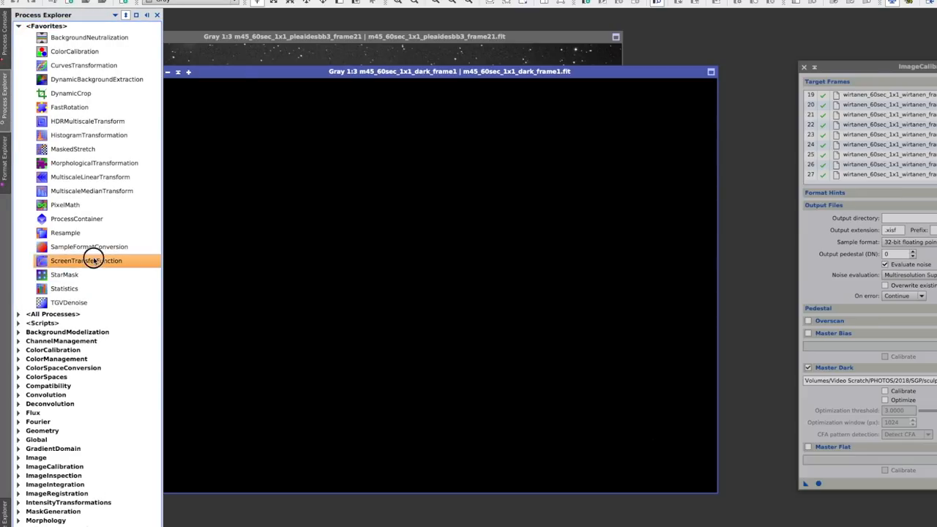
Auto-stretch the dark frame with ScreenTransferFunction and pan across it to inspect hot pixels
{"action": "double_click", "coordinate": [86, 261]}
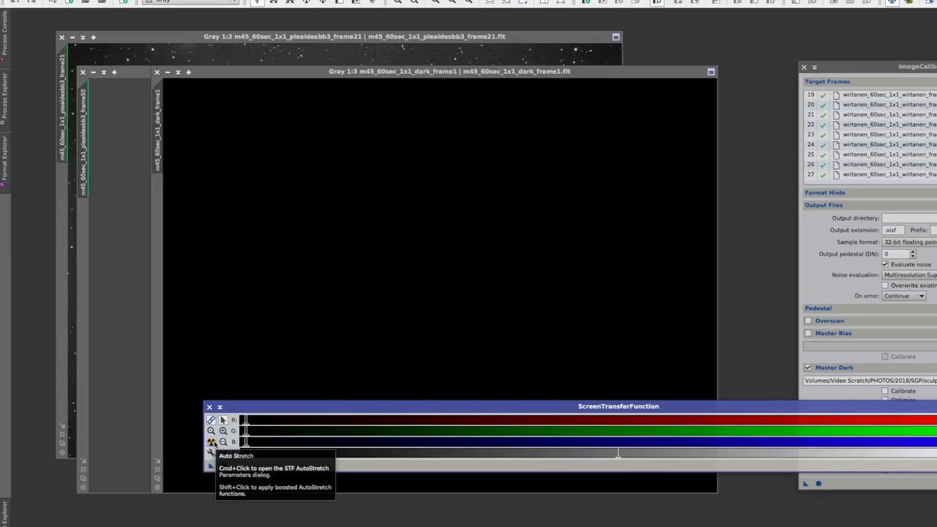
{"action": "left_click", "coordinate": [211, 456]}
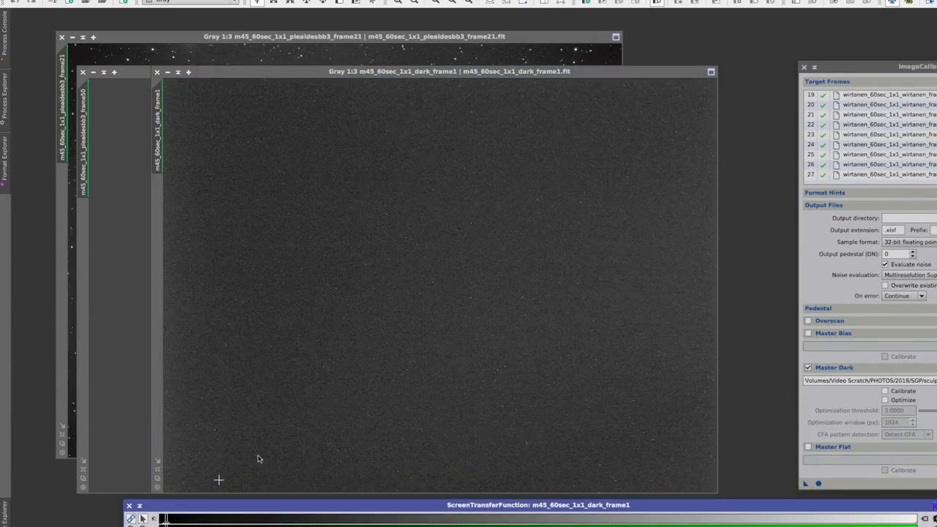
{"action": "mouse_move", "coordinate": [379, 325]}
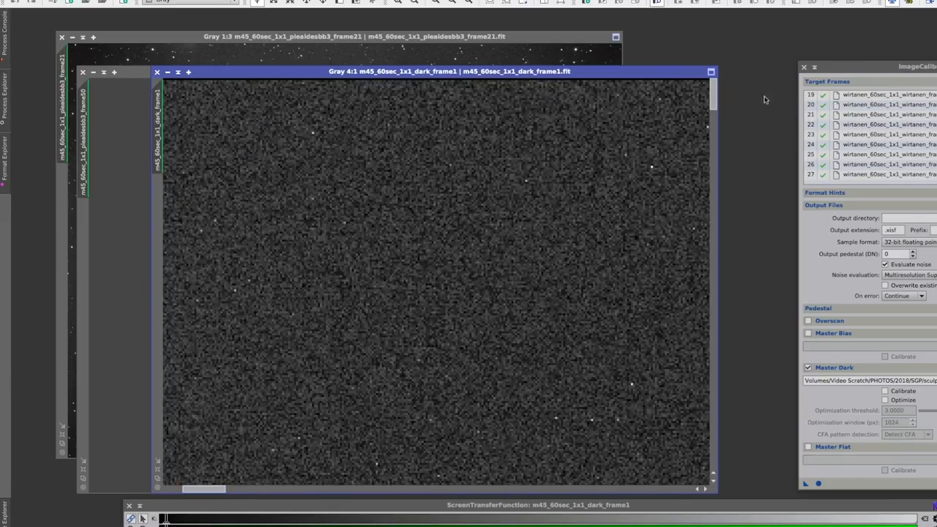
{"action": "mouse_move", "coordinate": [712, 105]}
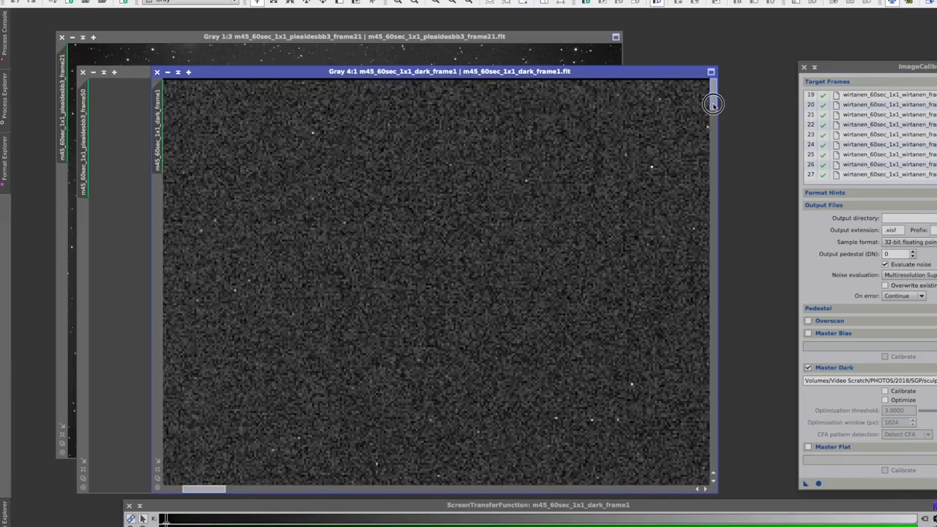
{"action": "left_click_drag", "start_coordinate": [714, 104], "coordinate": [711, 293]}
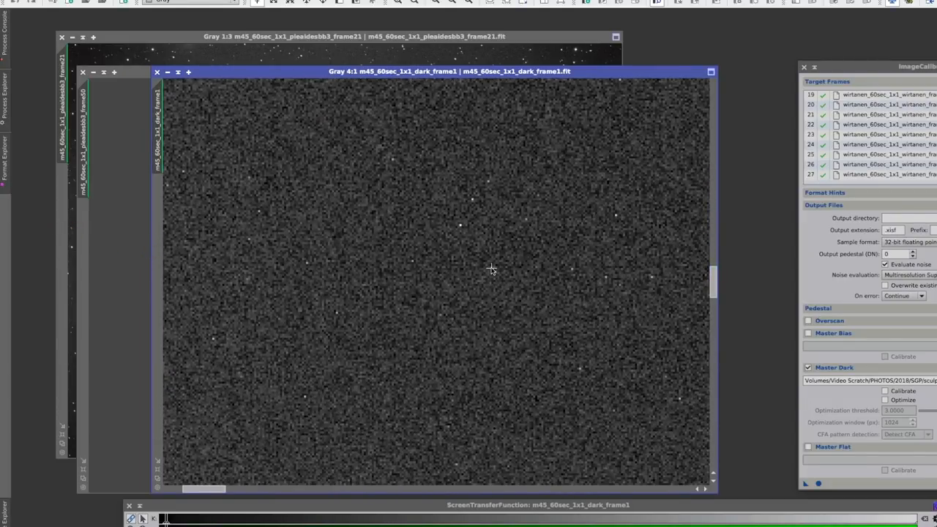
{"action": "mouse_move", "coordinate": [503, 288]}
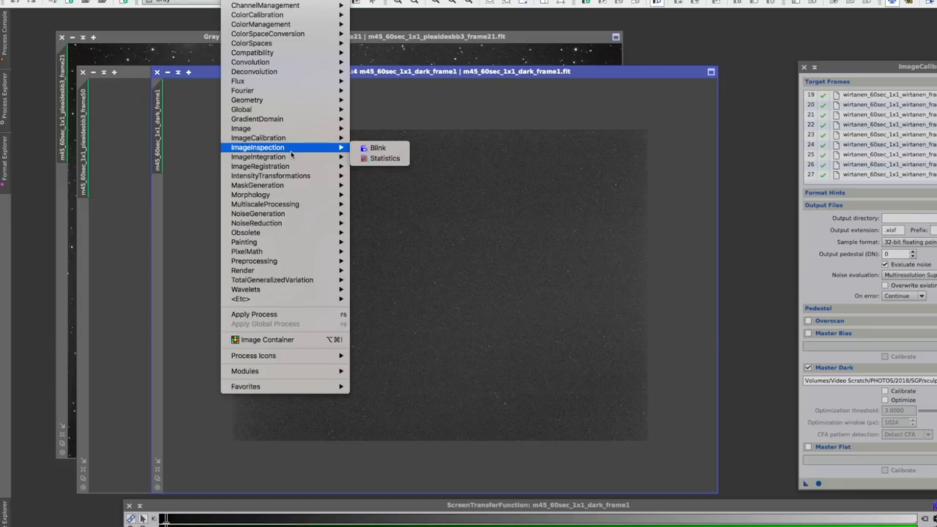
{"action": "mouse_move", "coordinate": [258, 157]}
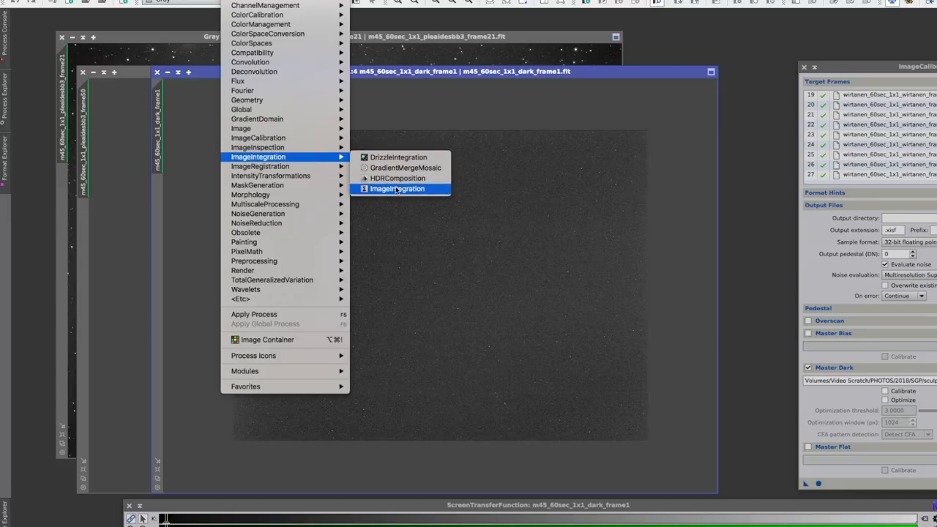
Add all 60 frames from SGP > pleaides_bb > pleaides > Dark to ImageIntegration
{"action": "left_click", "coordinate": [397, 189]}
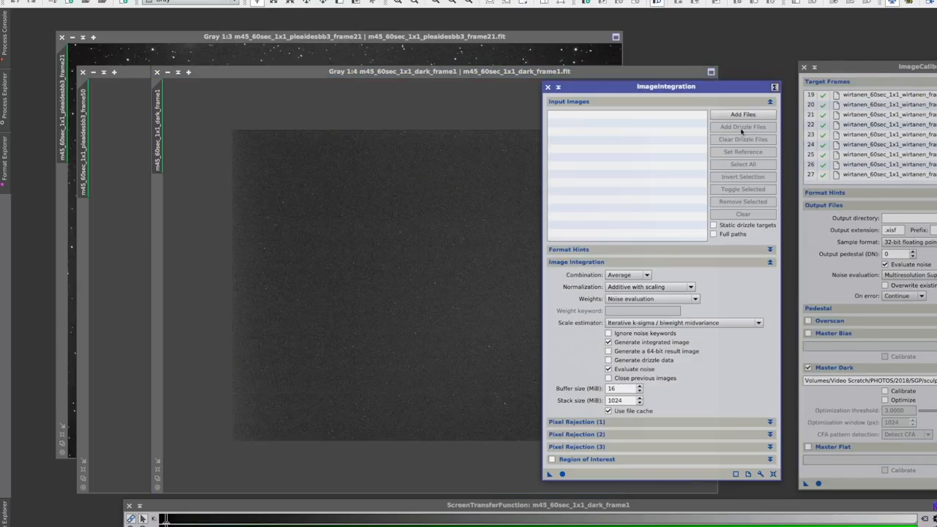
{"action": "left_click", "coordinate": [743, 114]}
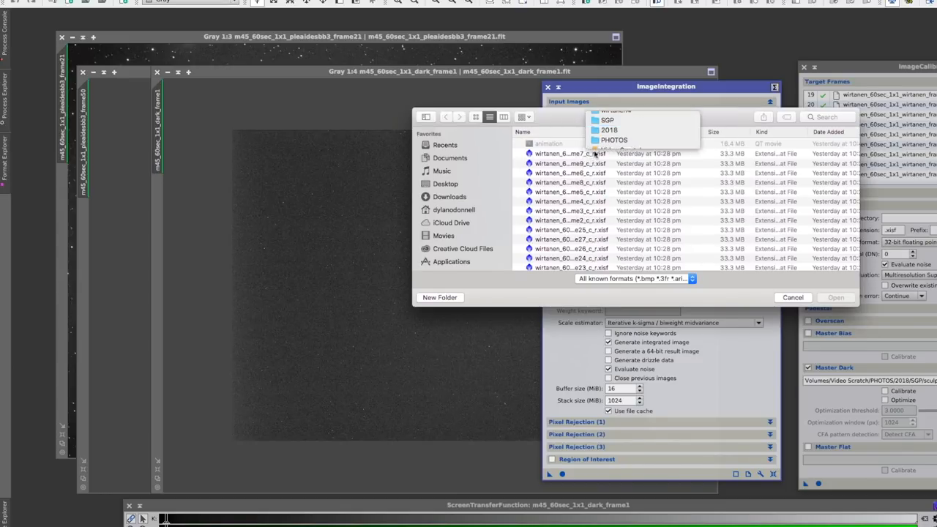
{"action": "left_click", "coordinate": [607, 120]}
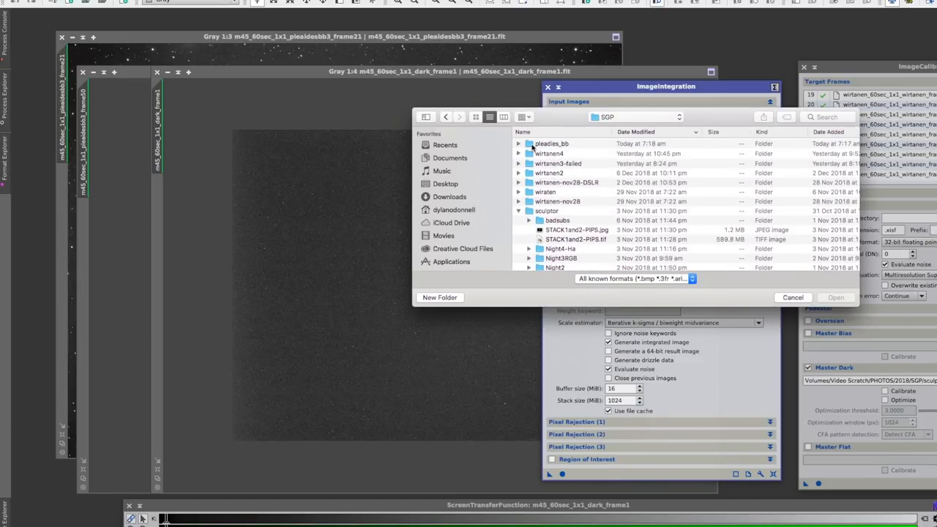
{"action": "double_click", "coordinate": [552, 143]}
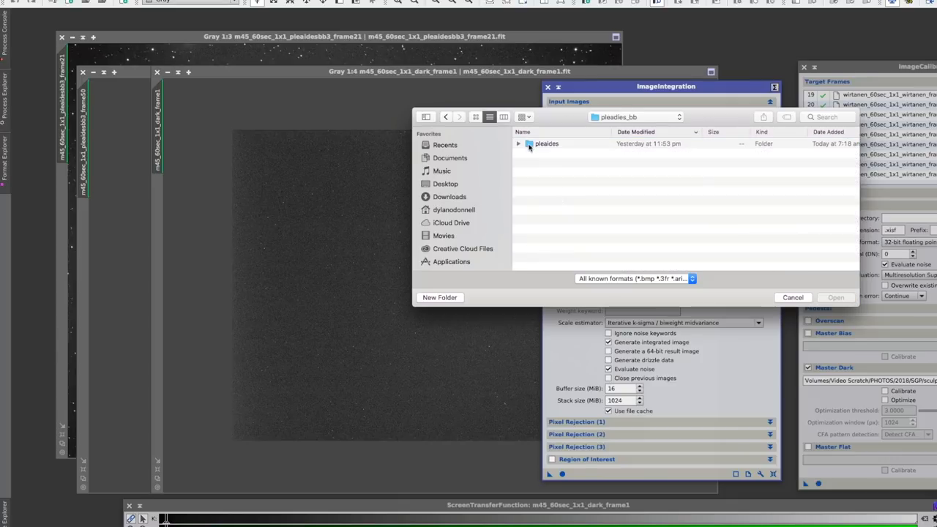
{"action": "double_click", "coordinate": [546, 144]}
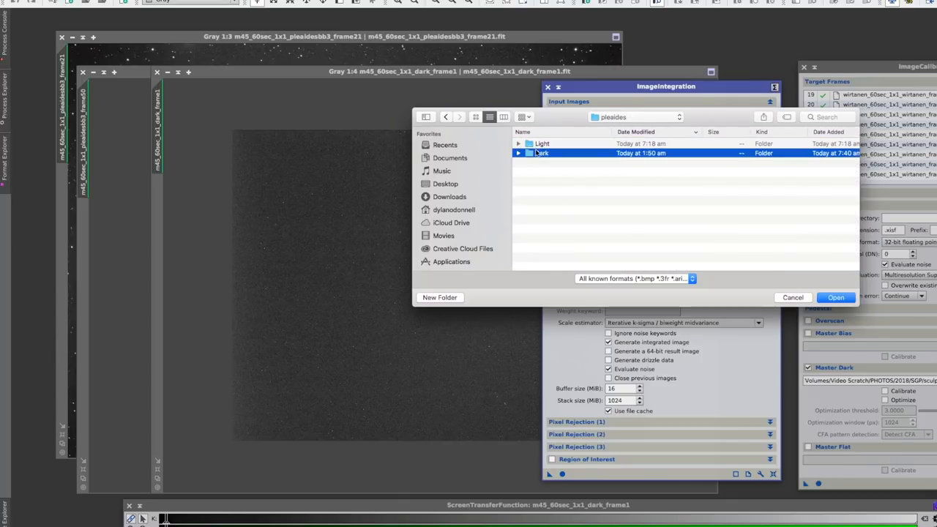
{"action": "double_click", "coordinate": [542, 153]}
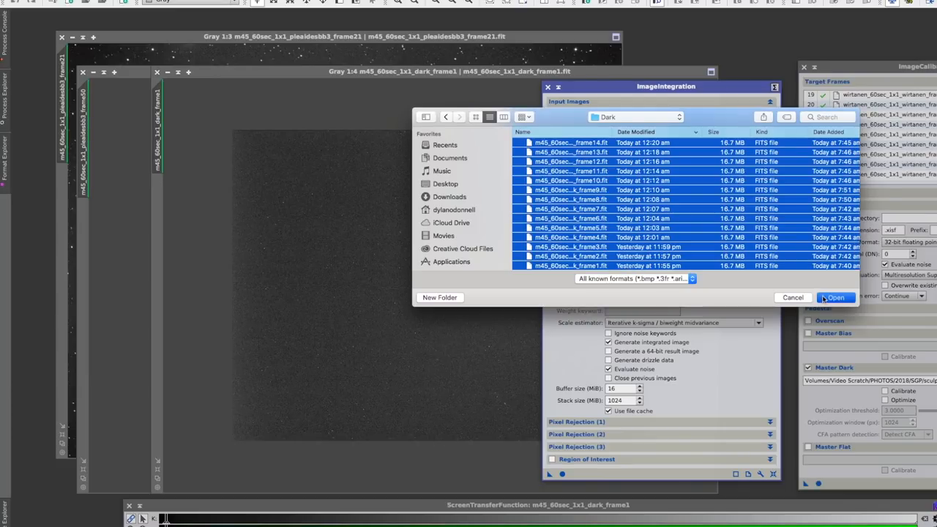
{"action": "left_click", "coordinate": [834, 297]}
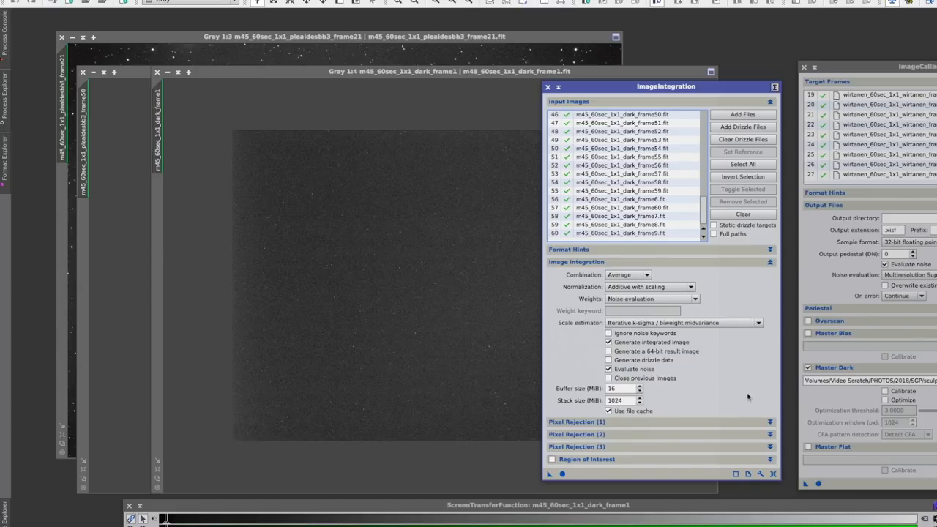
{"action": "mouse_move", "coordinate": [563, 474]}
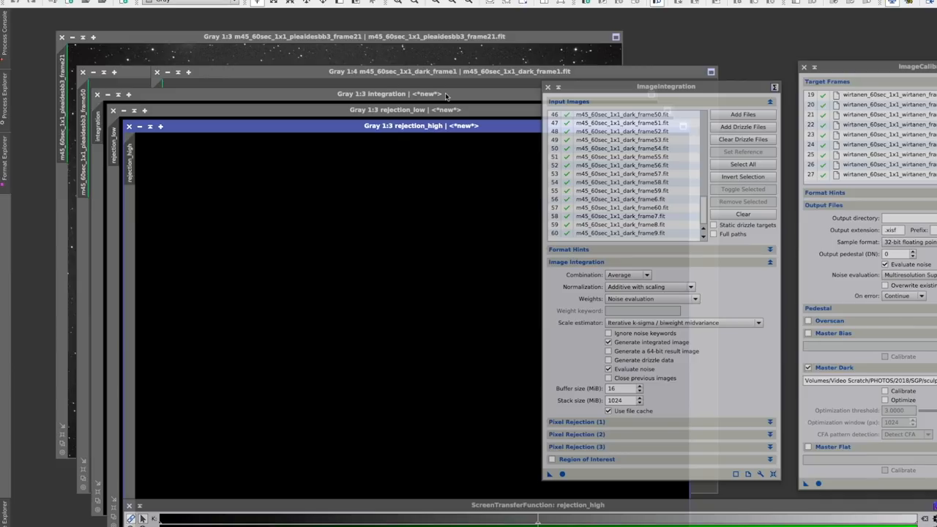
{"action": "mouse_move", "coordinate": [442, 96]}
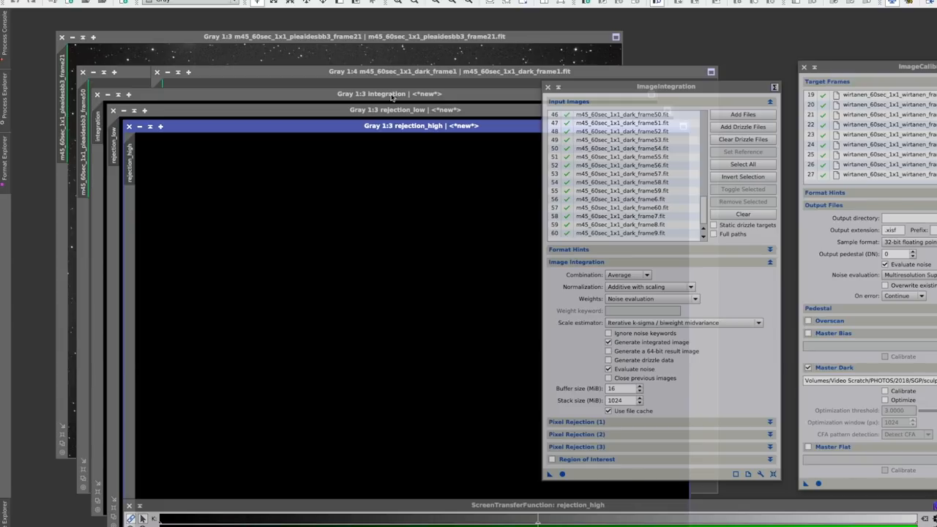
{"action": "mouse_move", "coordinate": [174, 131]}
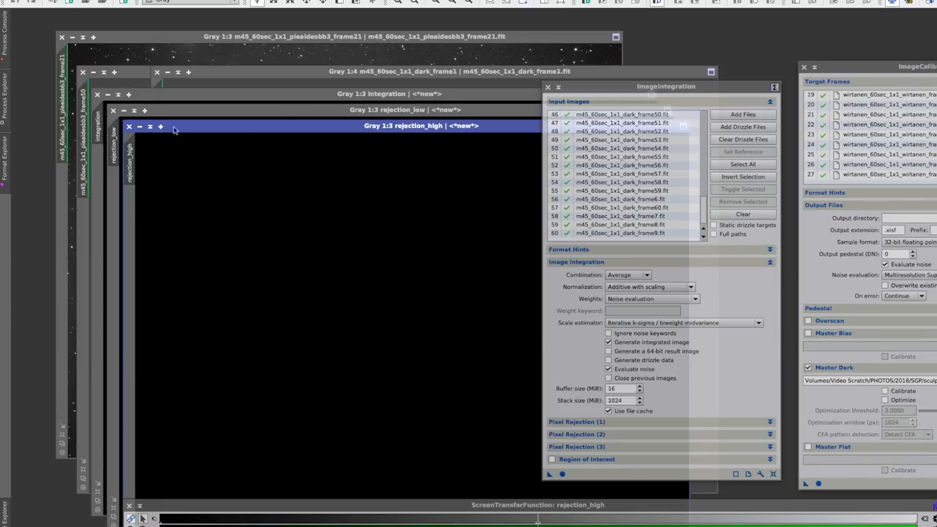
{"action": "mouse_move", "coordinate": [129, 127]}
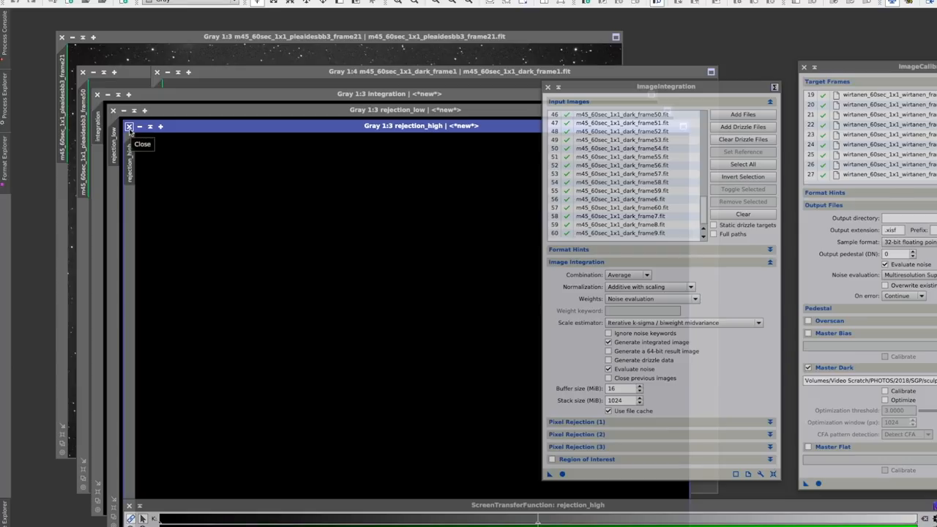
Close the rejection_high map left by the dark-frame integration
{"action": "left_click", "coordinate": [128, 125]}
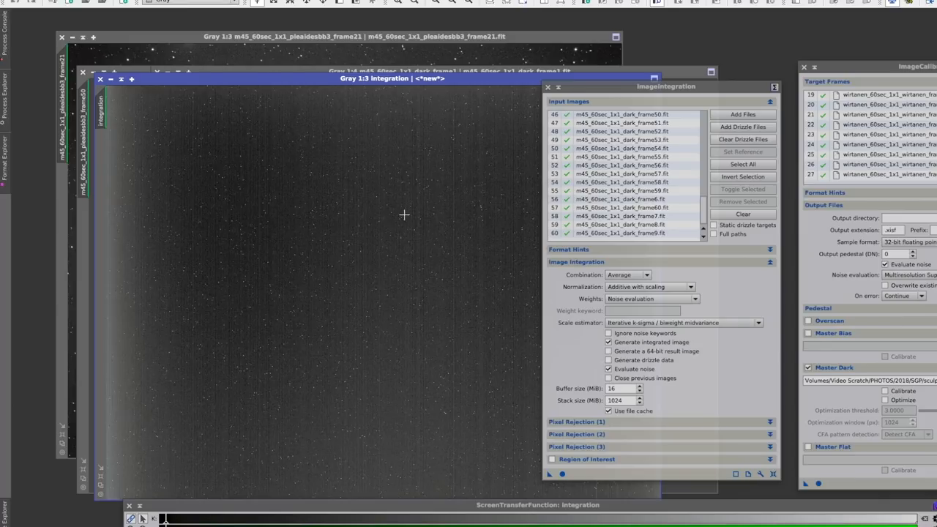
{"action": "mouse_move", "coordinate": [387, 240]}
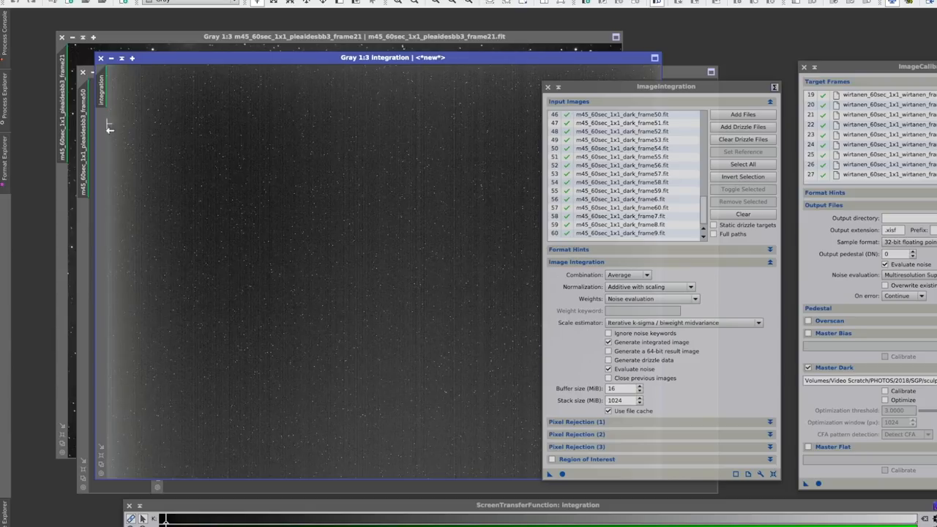
{"action": "mouse_move", "coordinate": [115, 322]}
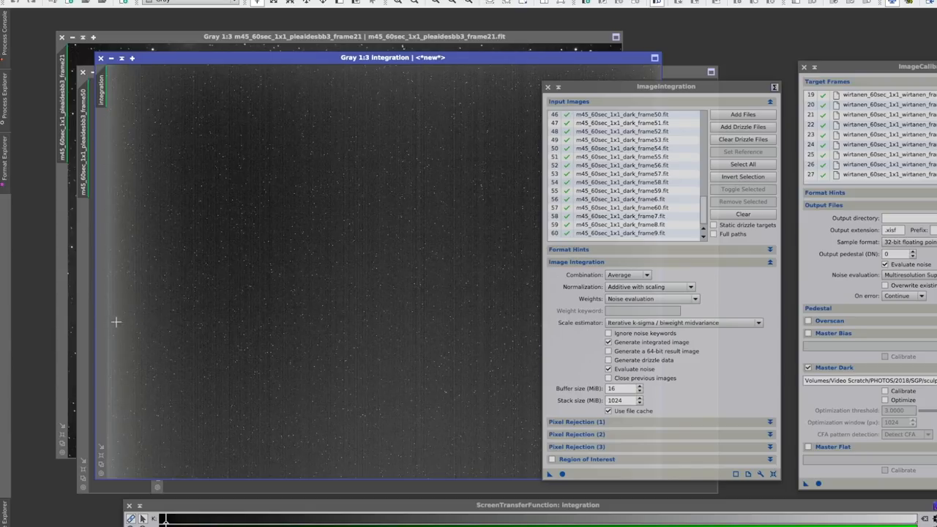
{"action": "mouse_move", "coordinate": [381, 354]}
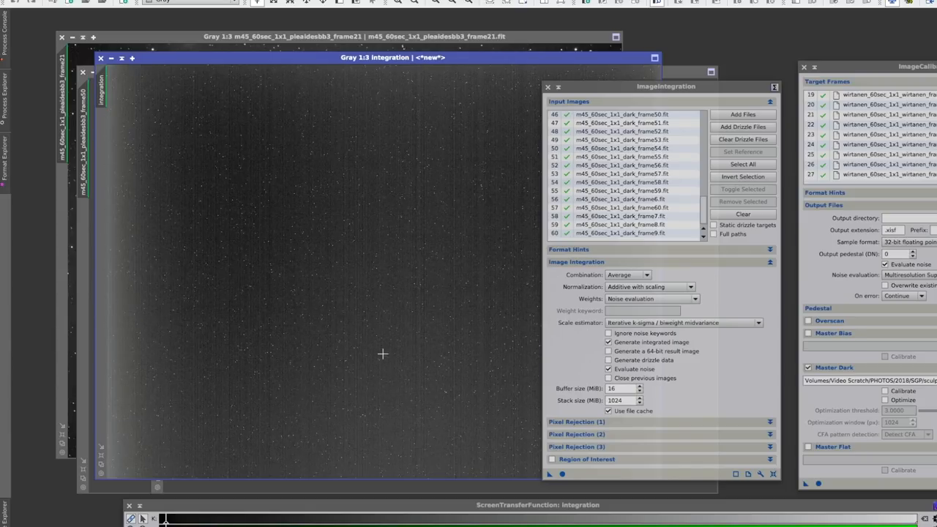
{"action": "mouse_move", "coordinate": [261, 194]}
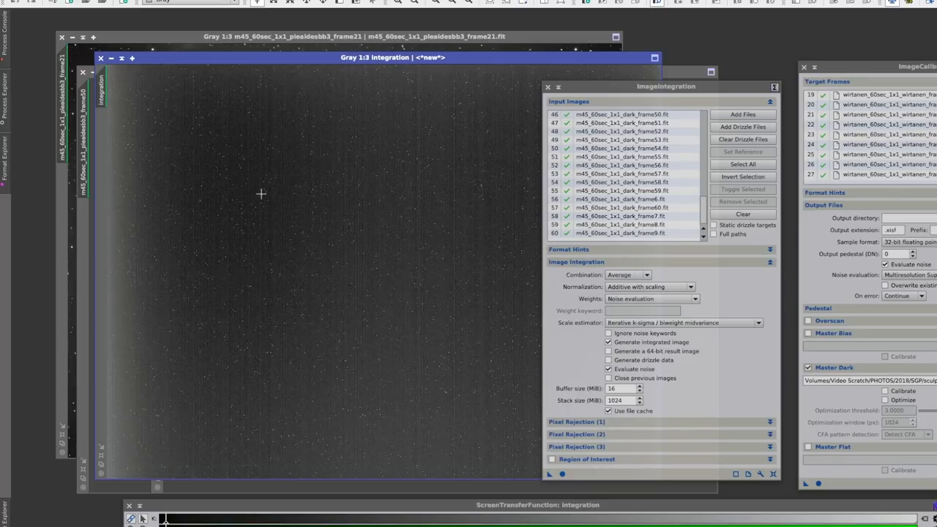
{"action": "mouse_move", "coordinate": [244, 244]}
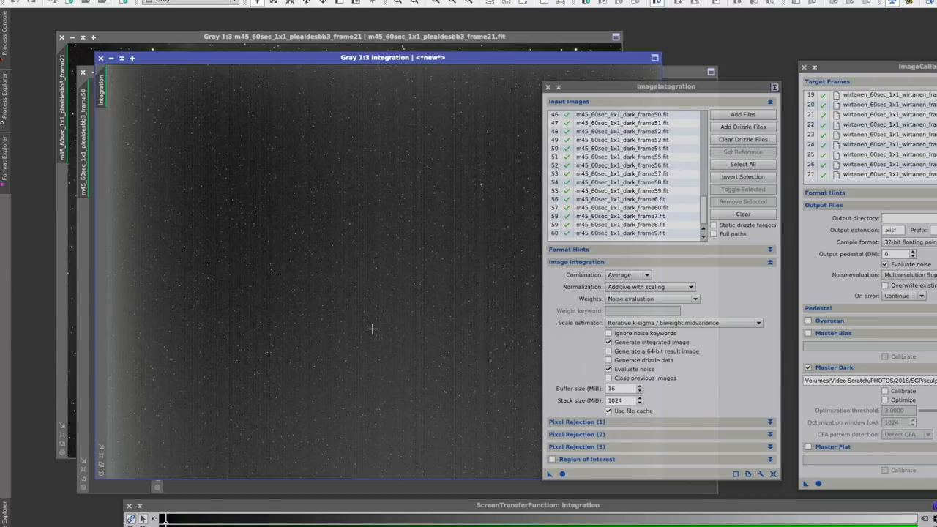
{"action": "mouse_move", "coordinate": [374, 330]}
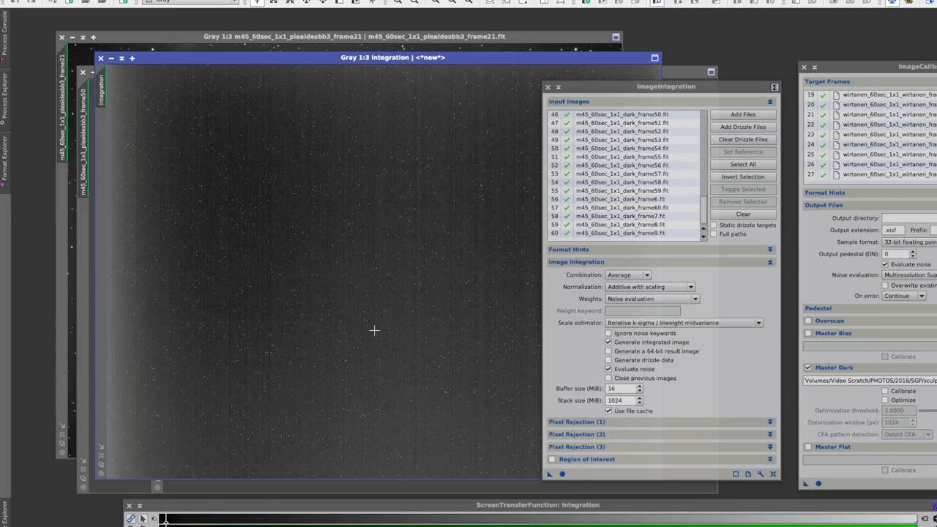
{"action": "mouse_move", "coordinate": [393, 279]}
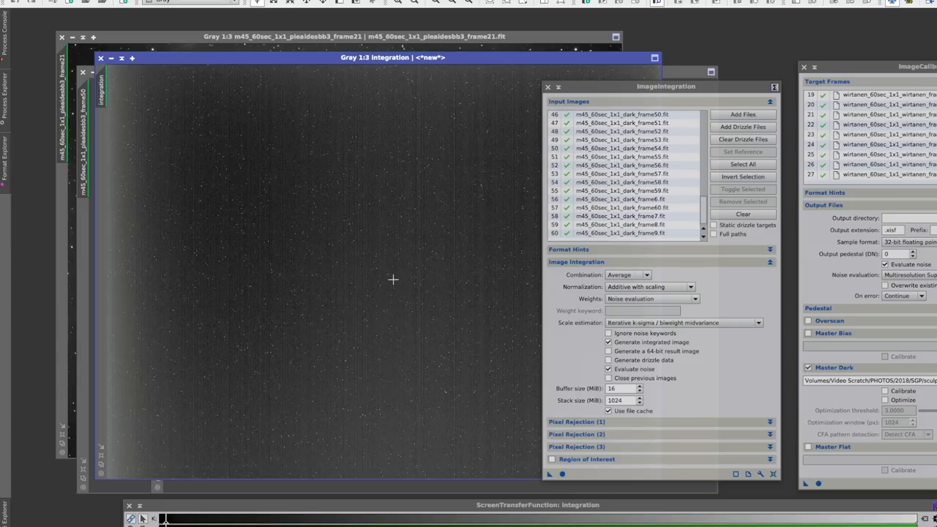
{"action": "mouse_move", "coordinate": [345, 233]}
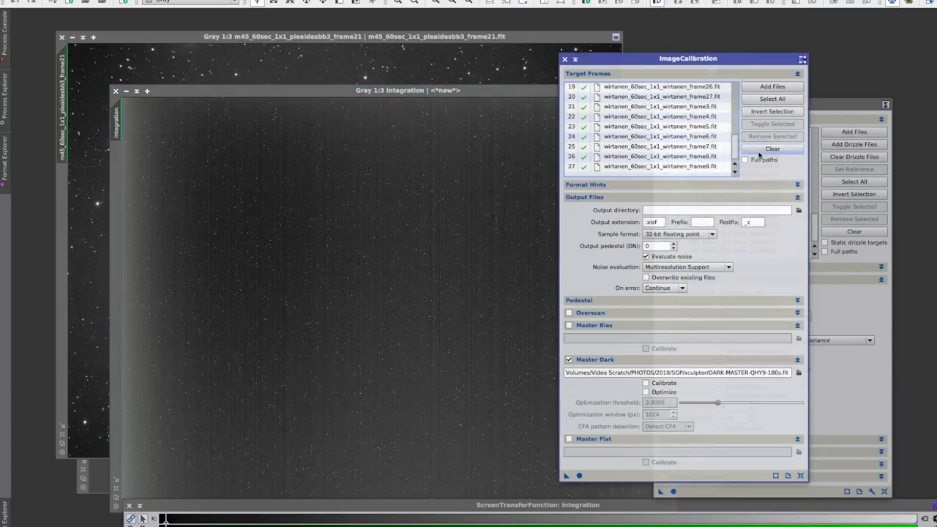
Clear ImageCalibration's target frames and old master dark path, and select the integration image
{"action": "left_click", "coordinate": [772, 149]}
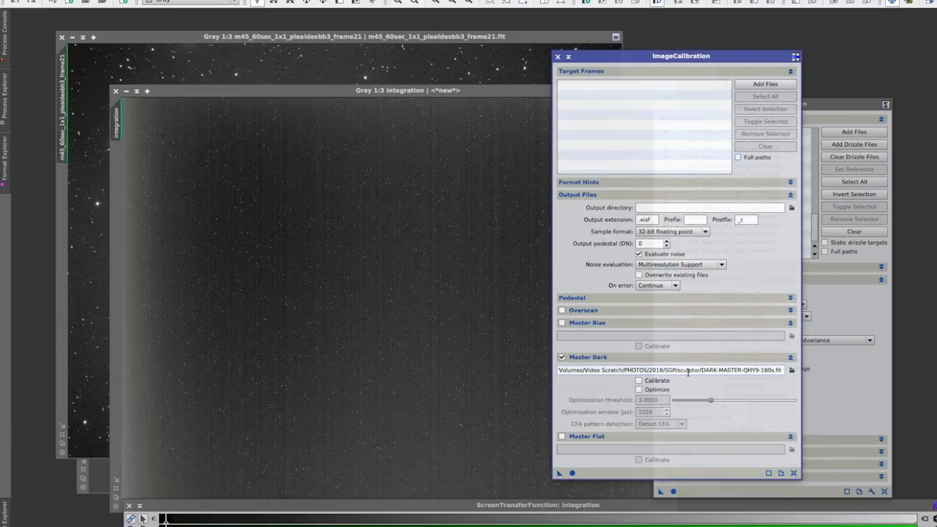
{"action": "triple_click", "coordinate": [668, 369]}
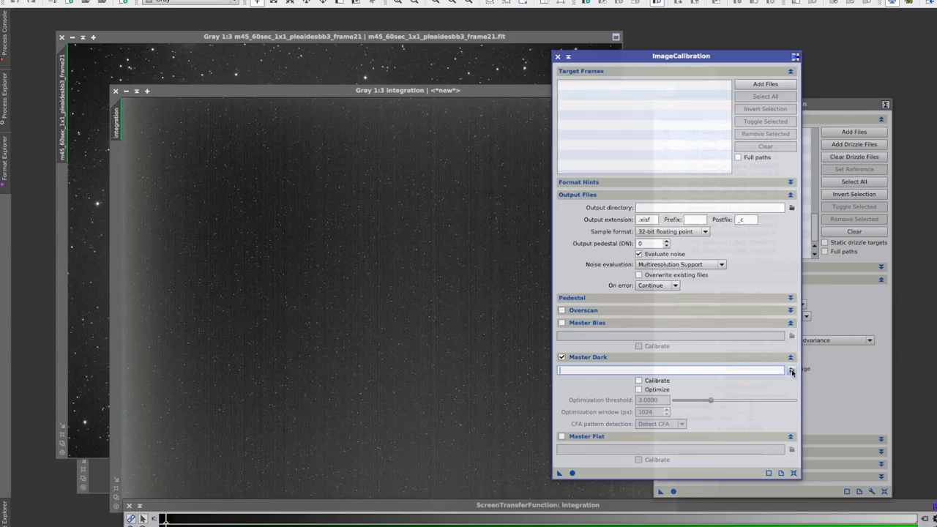
{"action": "left_click", "coordinate": [792, 370]}
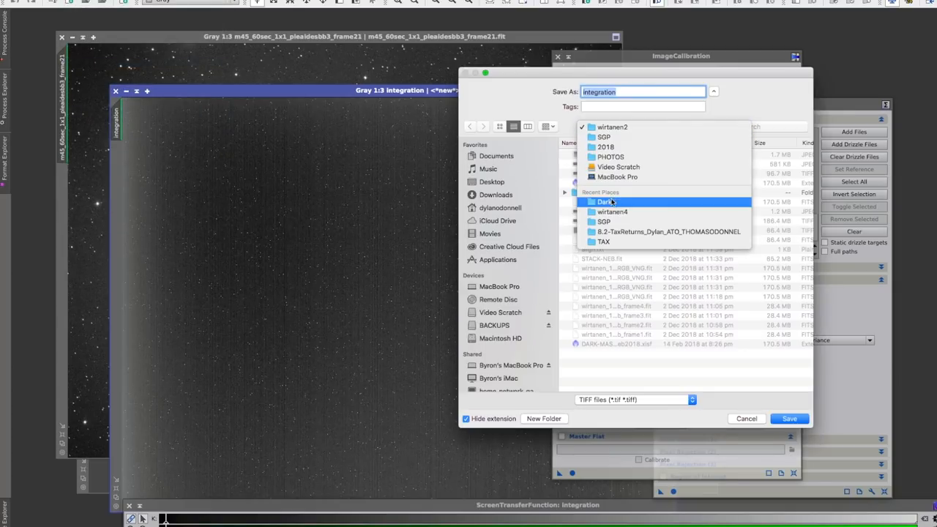
Save the stack as MASTER-DARK-60s-QHY9-DEC2018.xisf in Dark and set it as master dark
{"action": "left_click", "coordinate": [604, 202]}
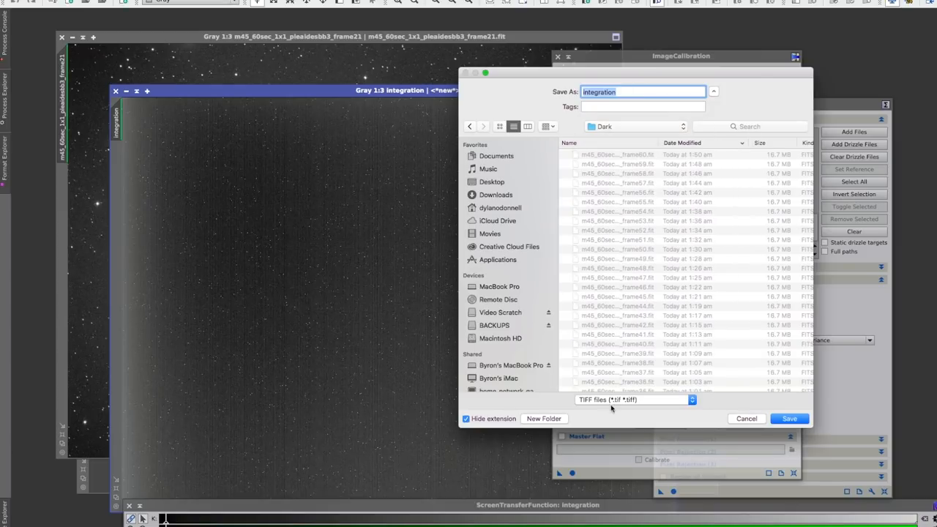
{"action": "left_click", "coordinate": [634, 399]}
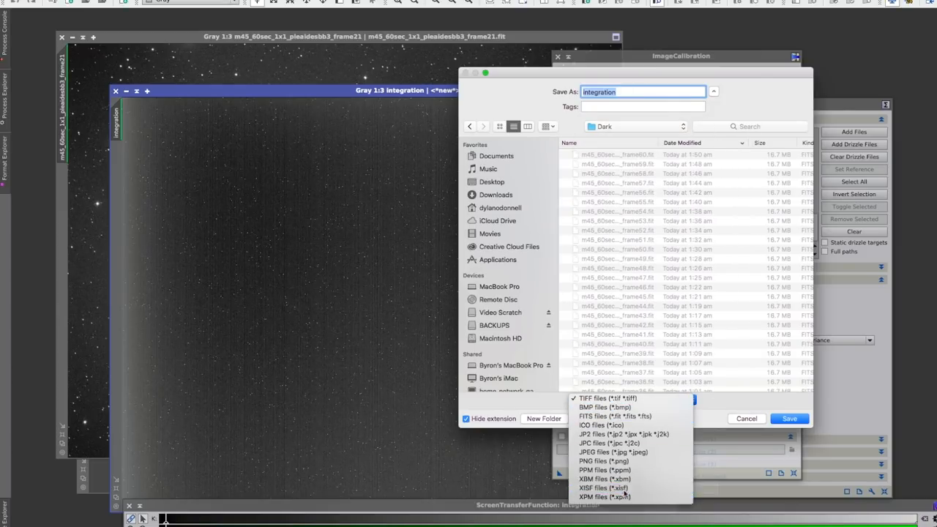
{"action": "left_click", "coordinate": [603, 488]}
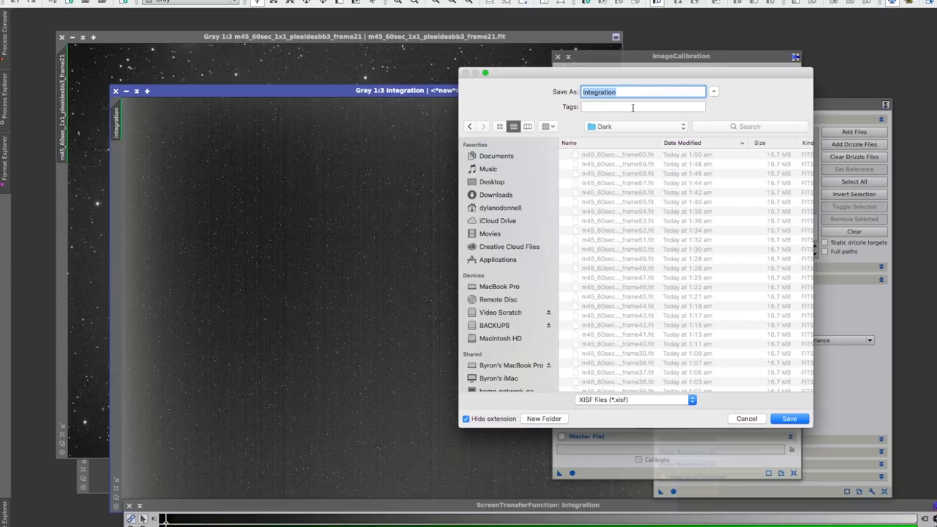
{"action": "type", "text": "MASTER-"}
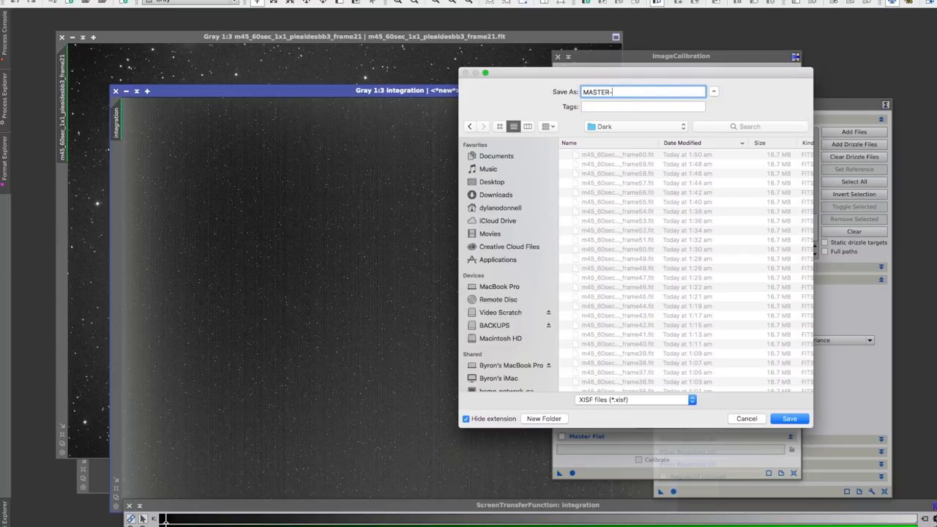
{"action": "type", "text": "DARK-"}
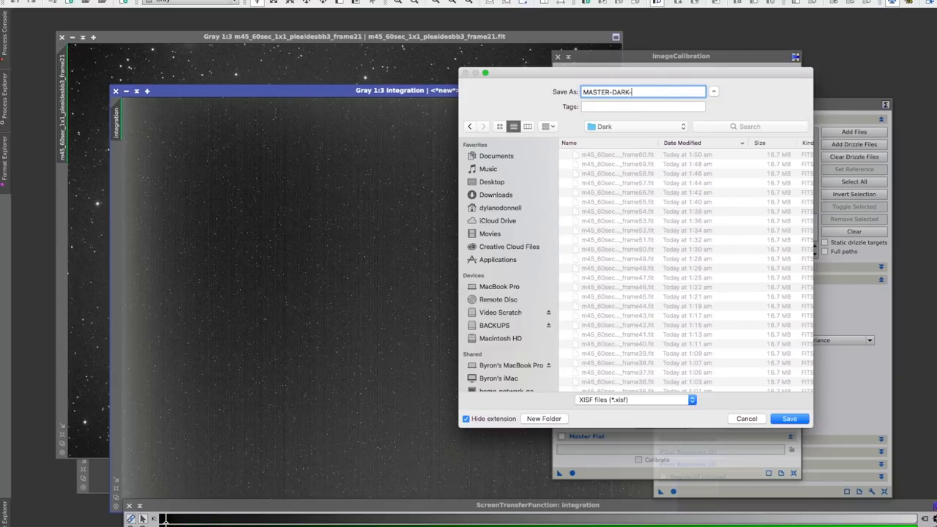
{"action": "type", "text": "60s-"}
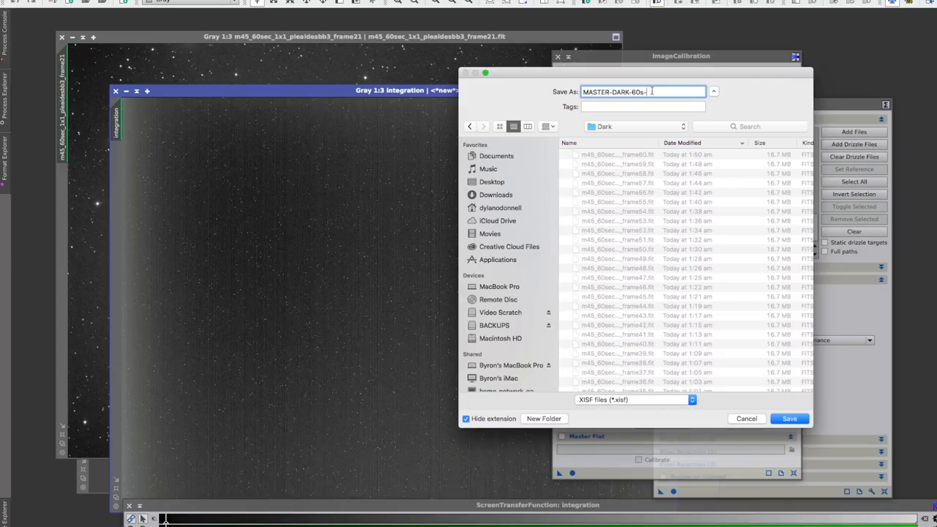
{"action": "type", "text": "QHY"}
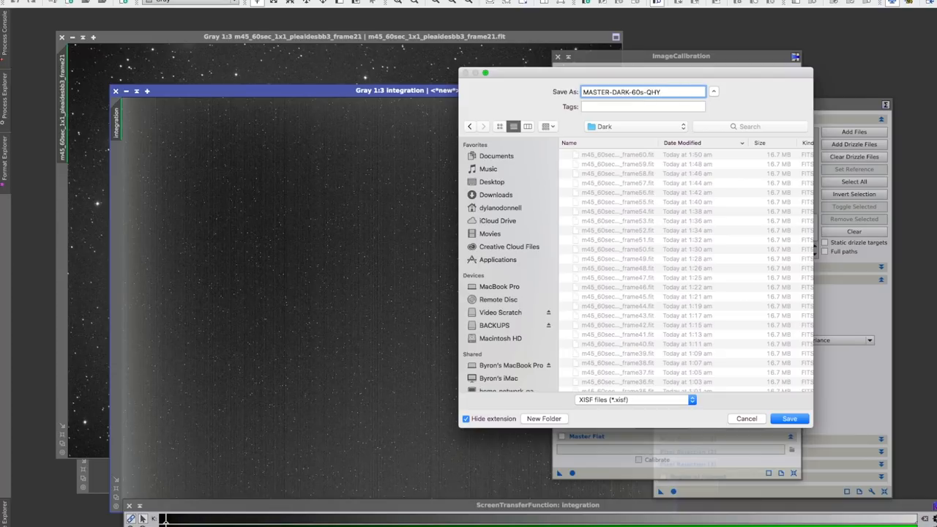
{"action": "type", "text": "9-"}
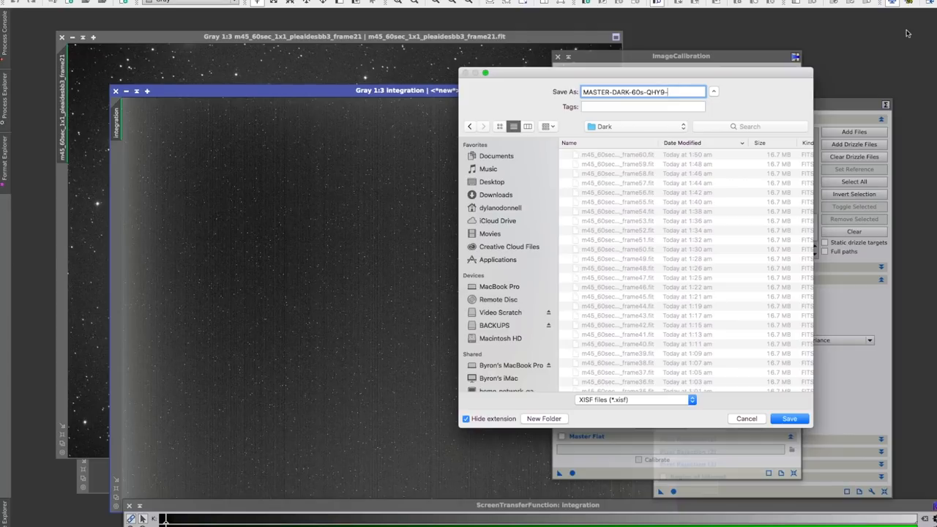
{"action": "type", "text": "DEC"}
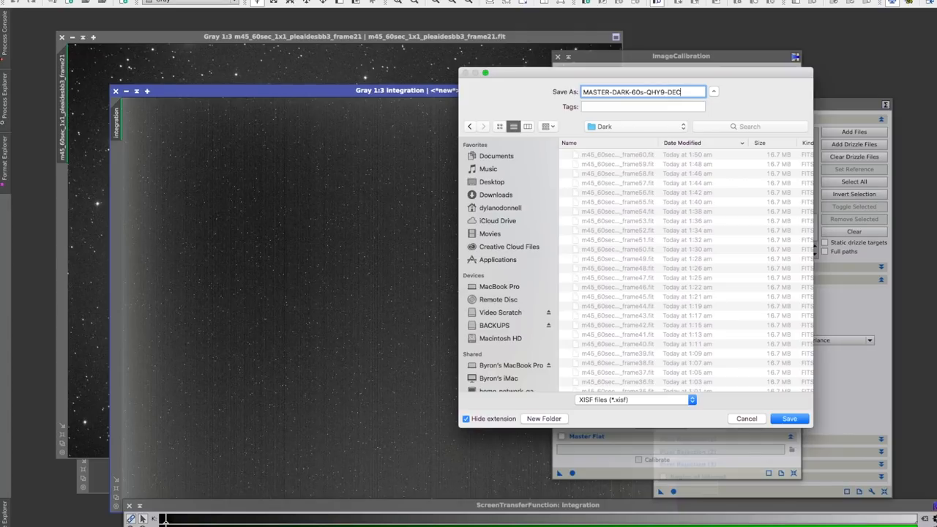
{"action": "left_click", "coordinate": [789, 418]}
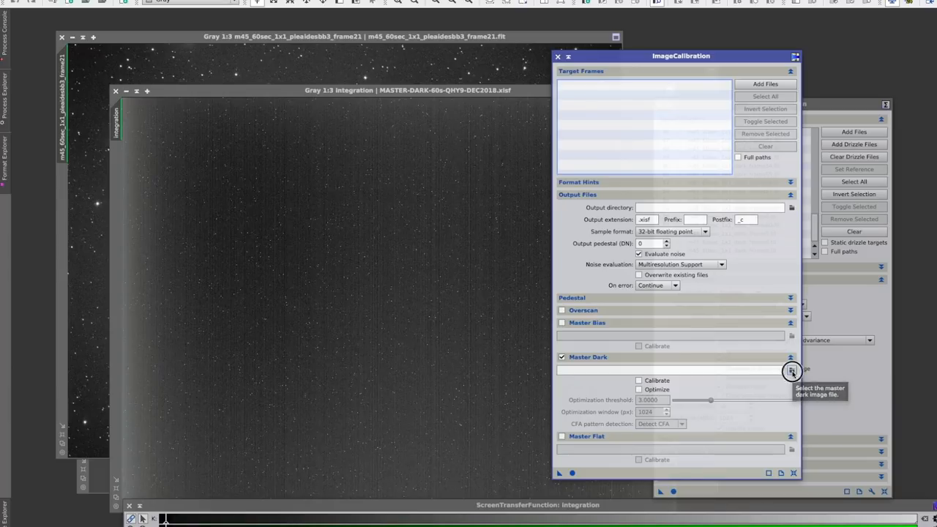
{"action": "left_click", "coordinate": [791, 371]}
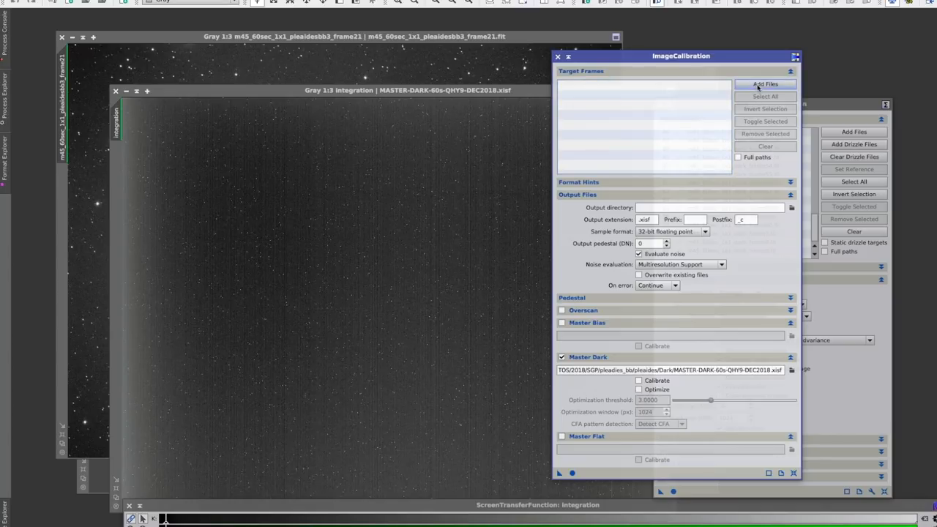
Add m45_60sec_1x1_pleiadesbb3_frame21.fit from the Light folder as ImageCalibration's target frame
{"action": "left_click", "coordinate": [764, 83]}
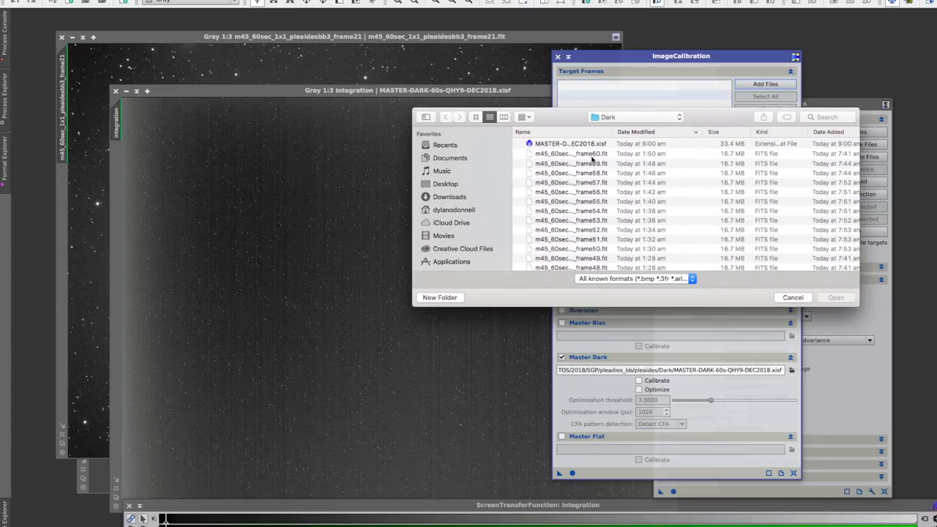
{"action": "left_click", "coordinate": [593, 154]}
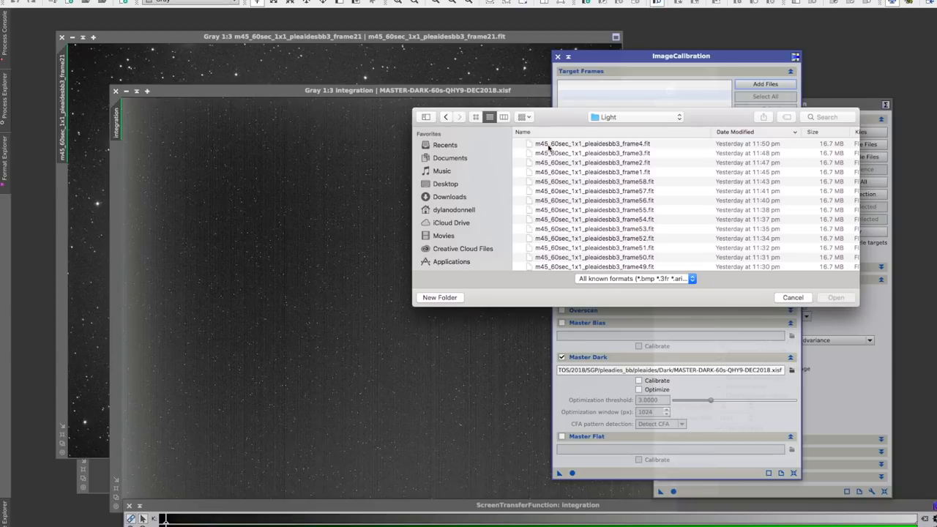
{"action": "left_click", "coordinate": [591, 144]}
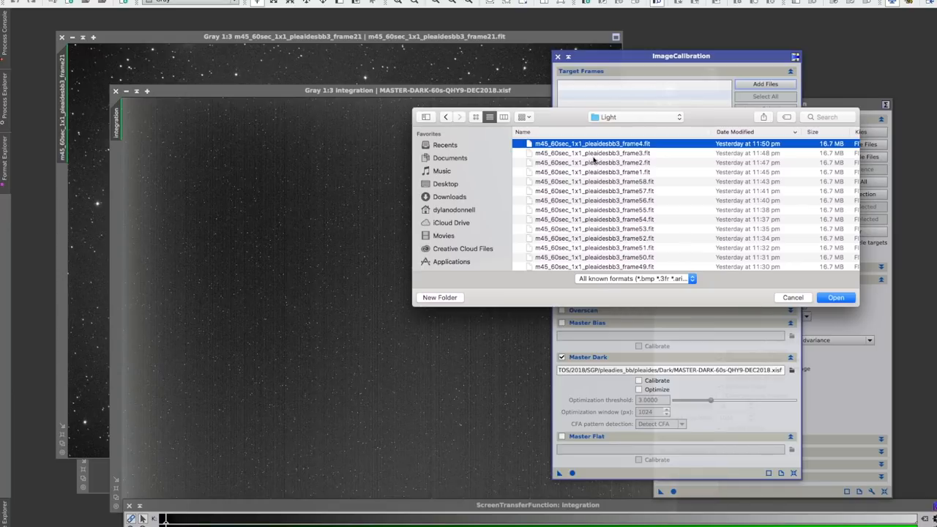
{"action": "mouse_move", "coordinate": [600, 159]}
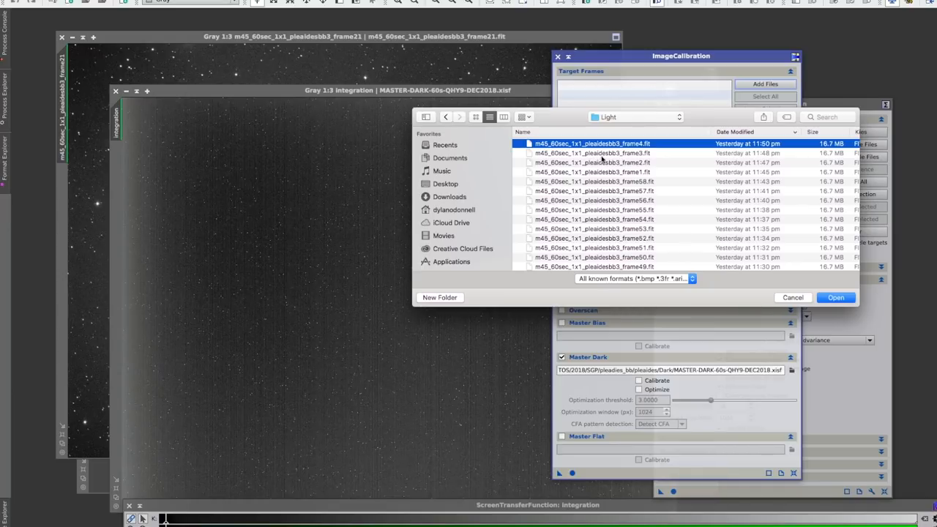
{"action": "mouse_move", "coordinate": [601, 171]}
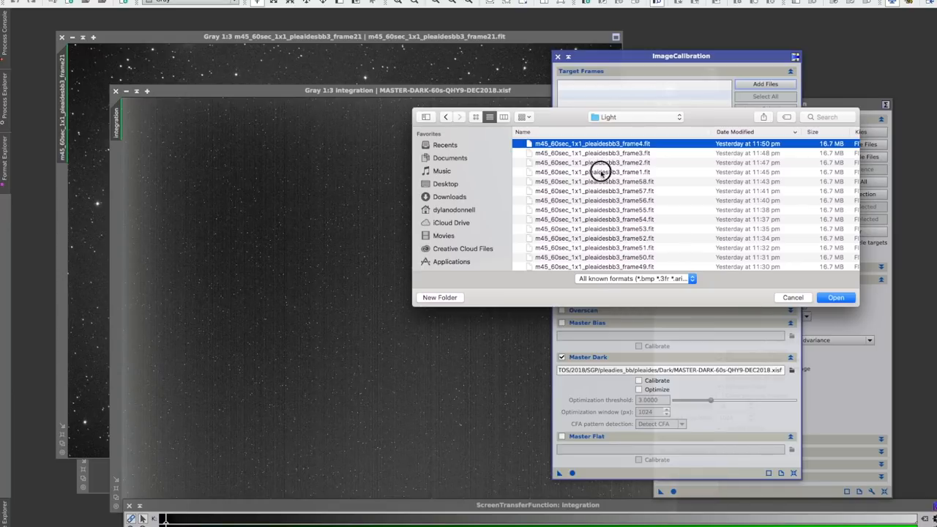
{"action": "left_click", "coordinate": [593, 171]}
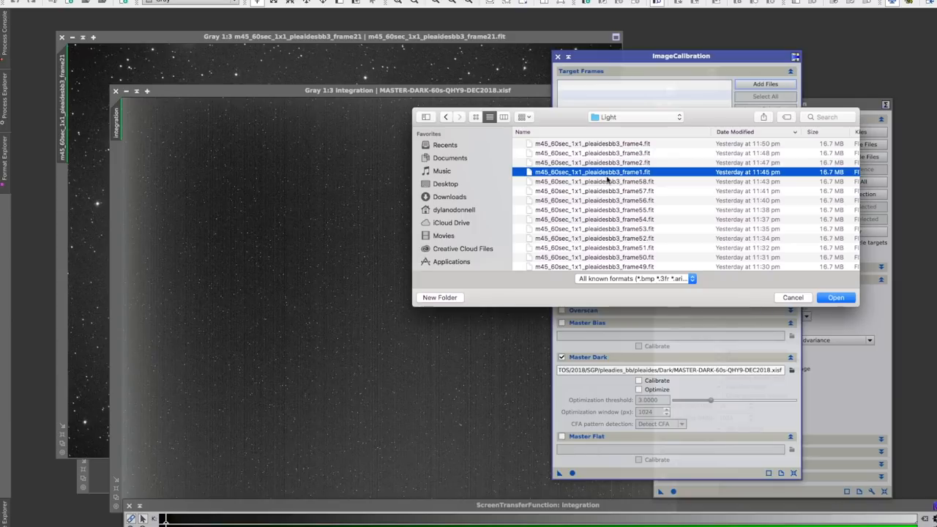
{"action": "scroll", "scroll_direction": "down", "scroll_amount": 3}
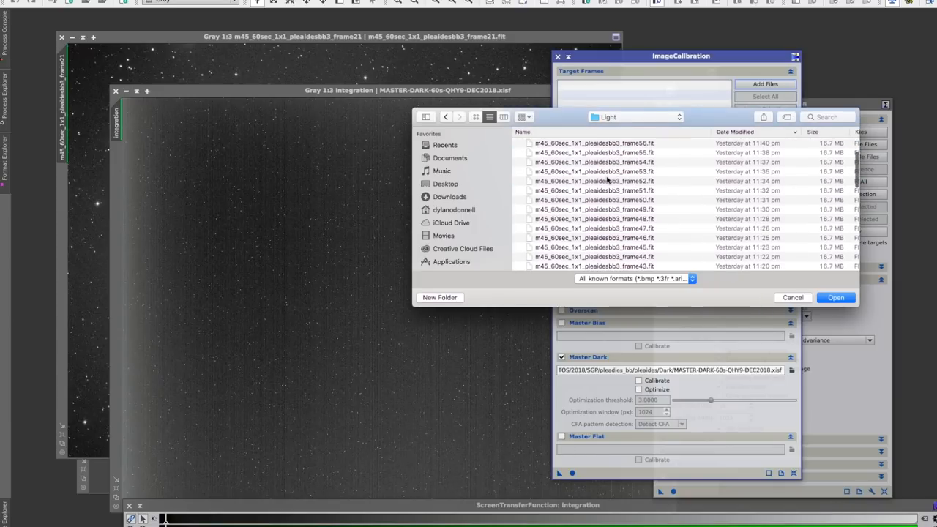
{"action": "scroll", "scroll_direction": "down", "scroll_amount": 3}
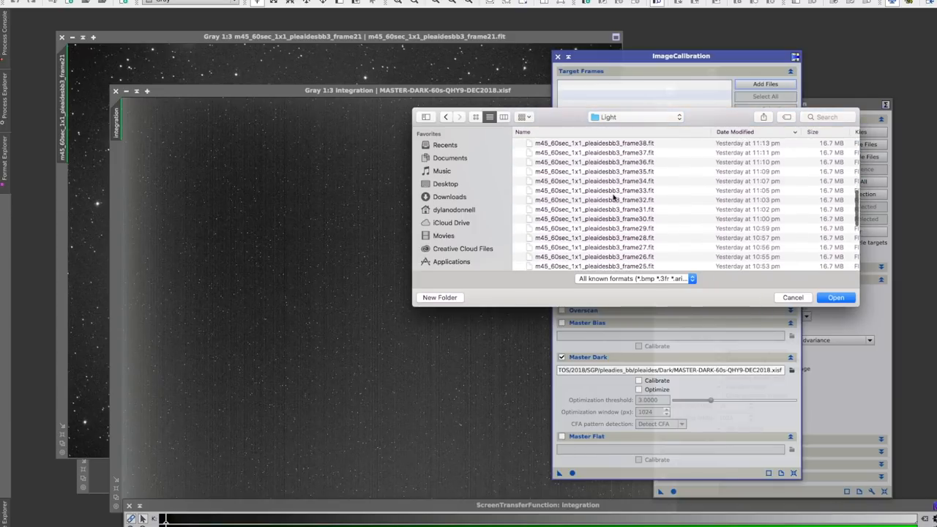
{"action": "left_click", "coordinate": [594, 251]}
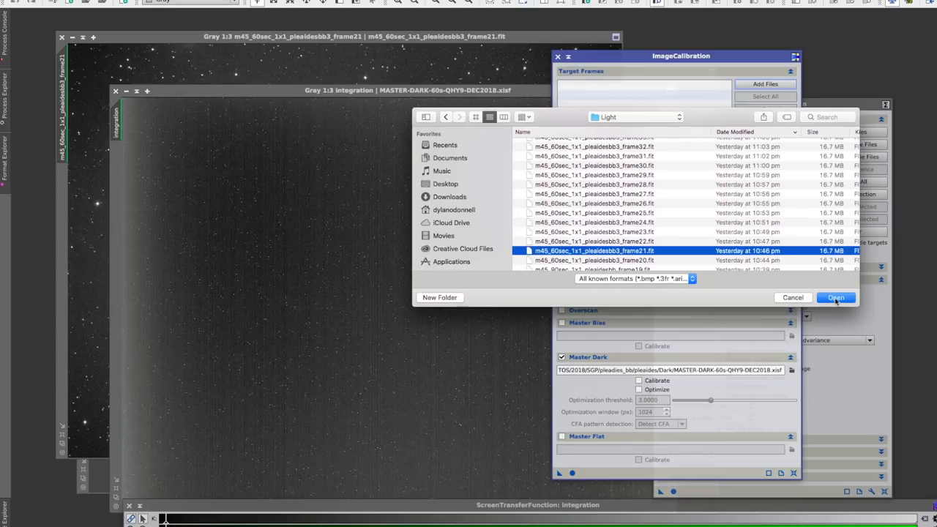
{"action": "left_click", "coordinate": [836, 298]}
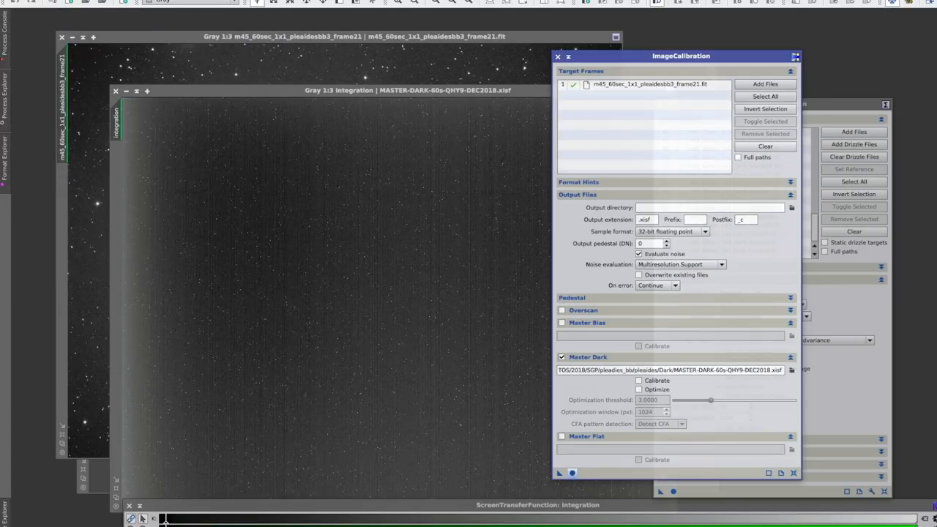
{"action": "left_click", "coordinate": [792, 370]}
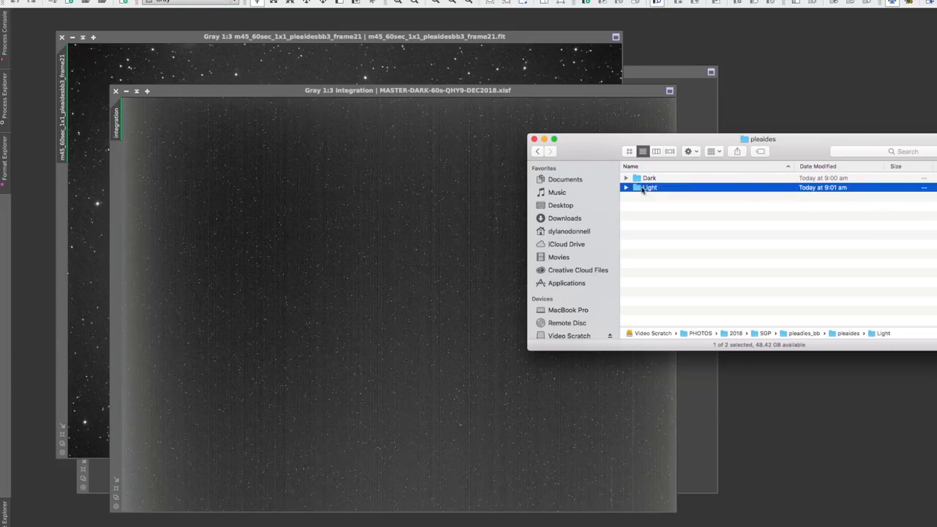
Open m45_60sec_1x1_pleaidesbb3_frame21_c.xisf from Finder's Light folder with PixInsight
{"action": "double_click", "coordinate": [648, 187]}
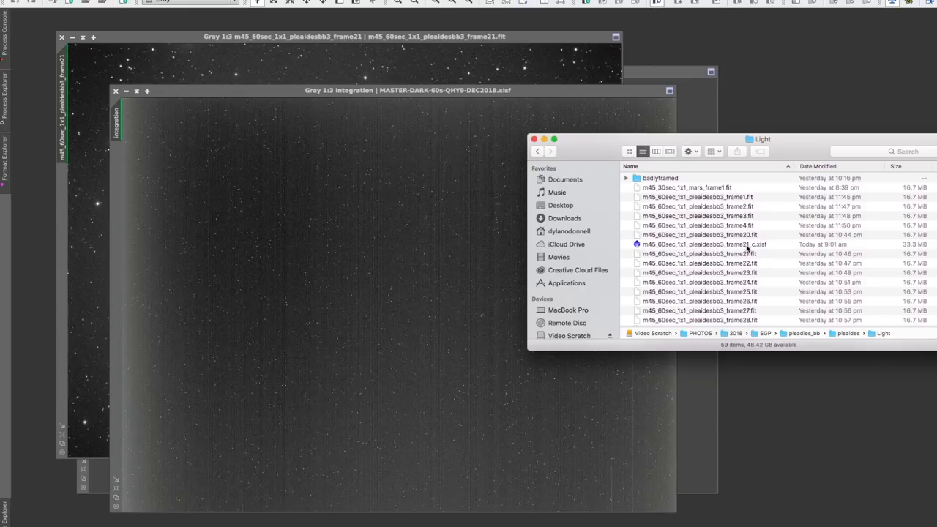
{"action": "mouse_move", "coordinate": [750, 251]}
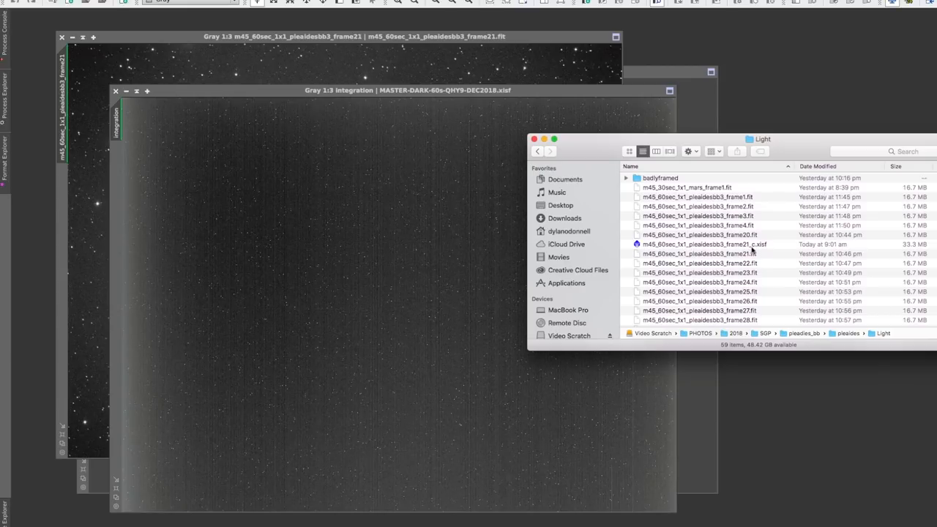
{"action": "left_click", "coordinate": [705, 244]}
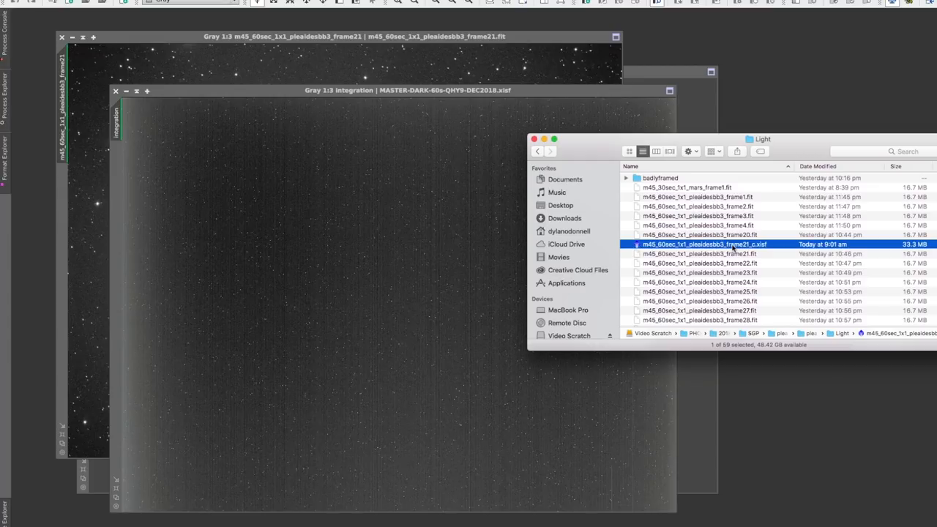
{"action": "right_click", "coordinate": [703, 244]}
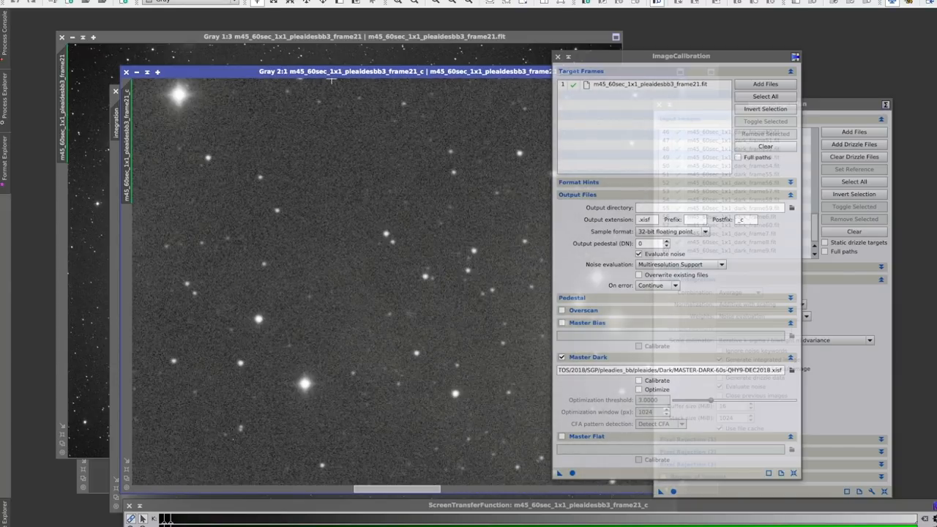
Drag the frame21_c window to the right of the original frame21 window
{"action": "left_click_drag", "start_coordinate": [681, 56], "coordinate": [832, 54]}
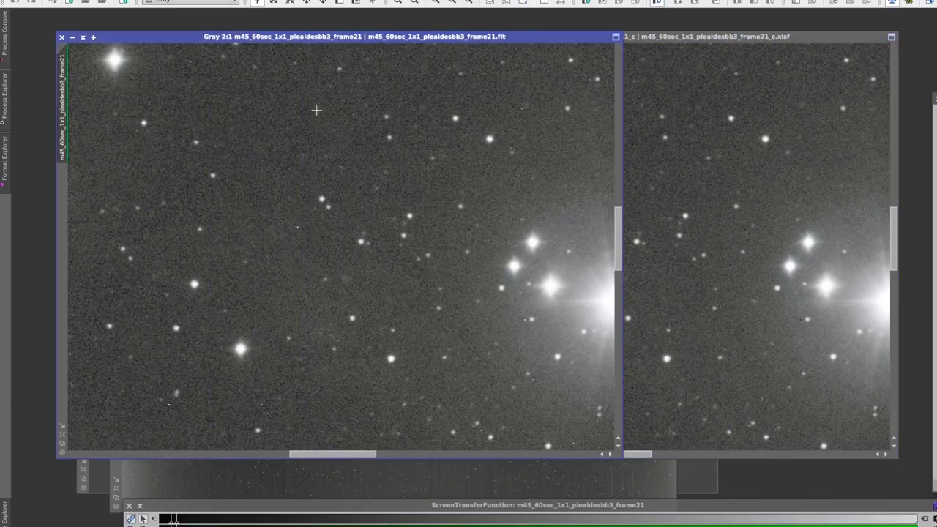
{"action": "mouse_move", "coordinate": [537, 230]}
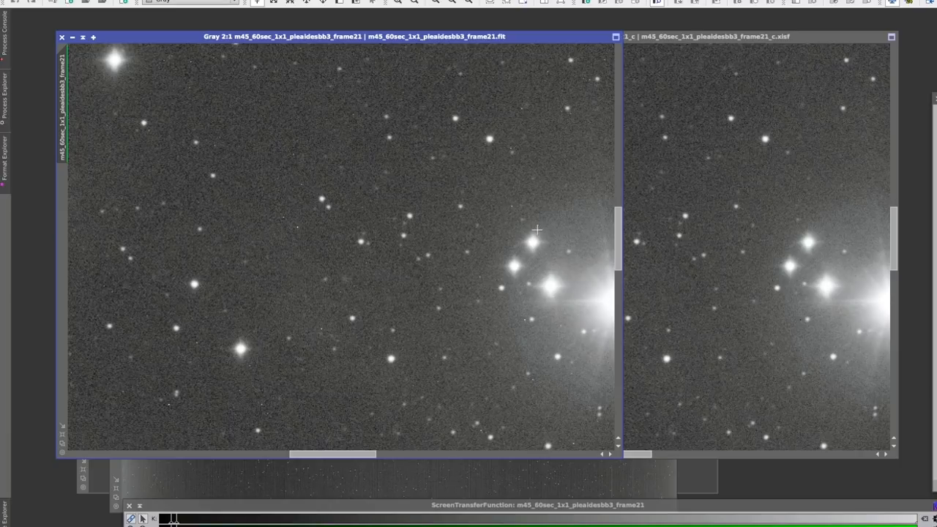
{"action": "mouse_move", "coordinate": [593, 334]}
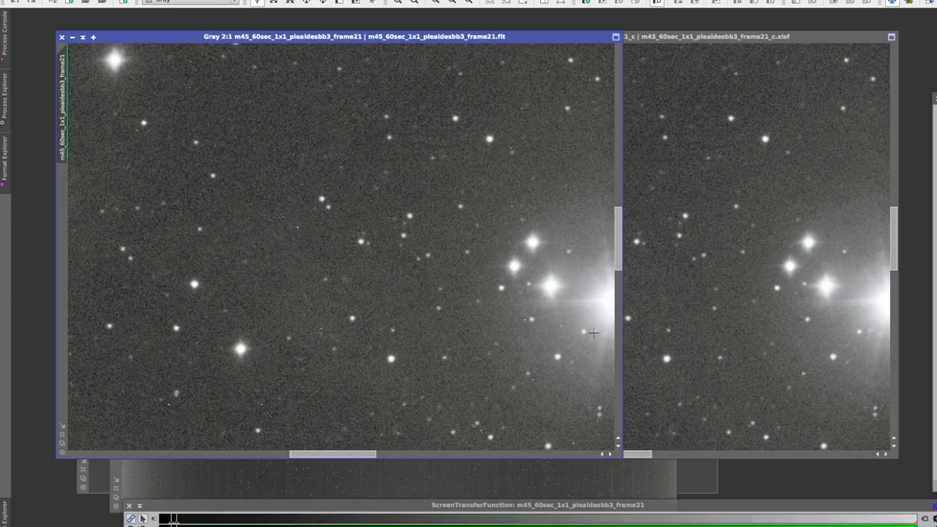
{"action": "mouse_move", "coordinate": [820, 360]}
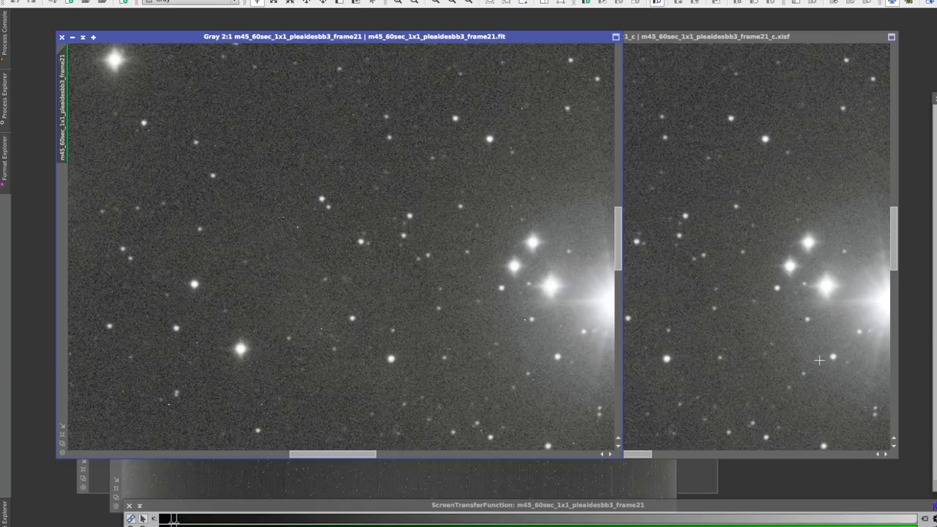
{"action": "mouse_move", "coordinate": [755, 207]}
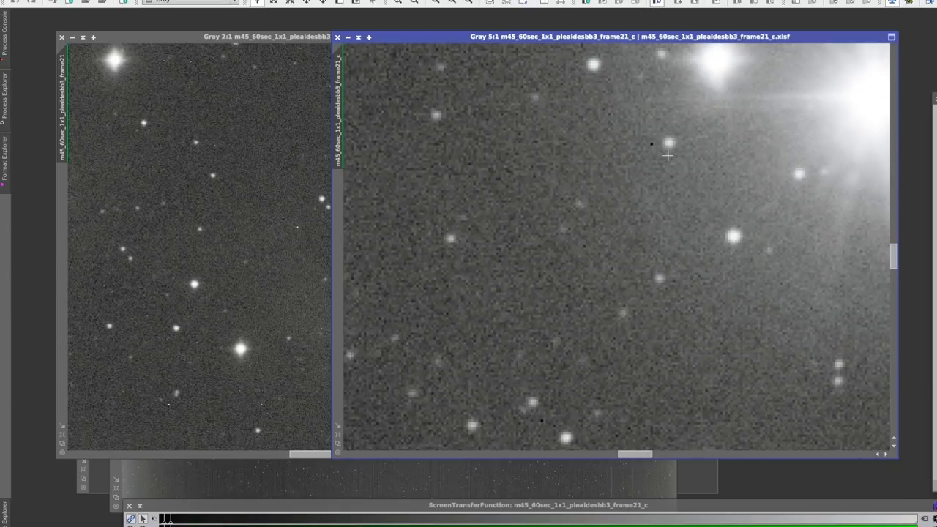
{"action": "mouse_move", "coordinate": [652, 154]}
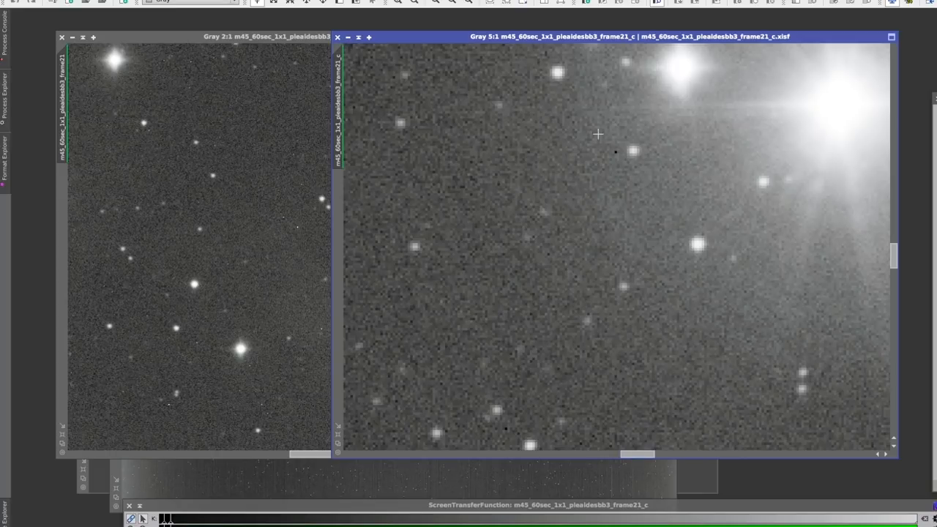
{"action": "mouse_move", "coordinate": [615, 152]}
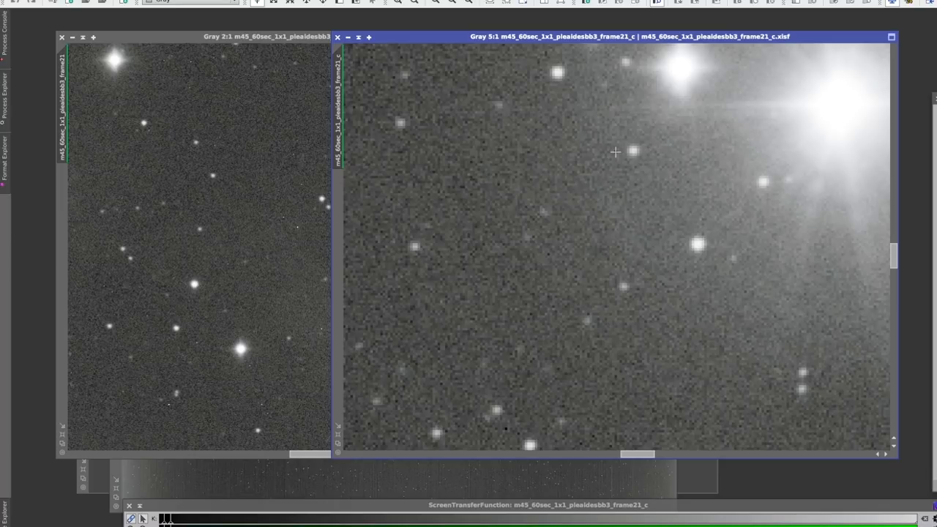
{"action": "mouse_move", "coordinate": [625, 137]}
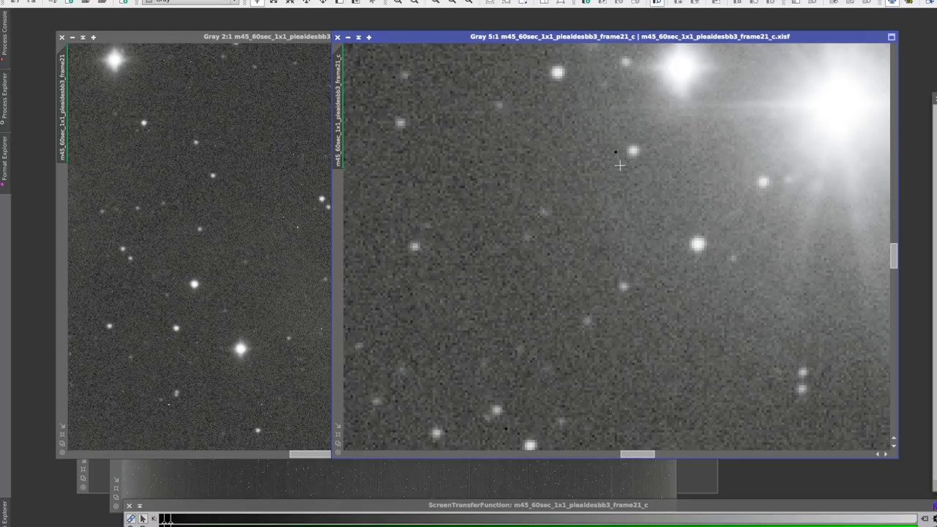
{"action": "mouse_move", "coordinate": [600, 151]}
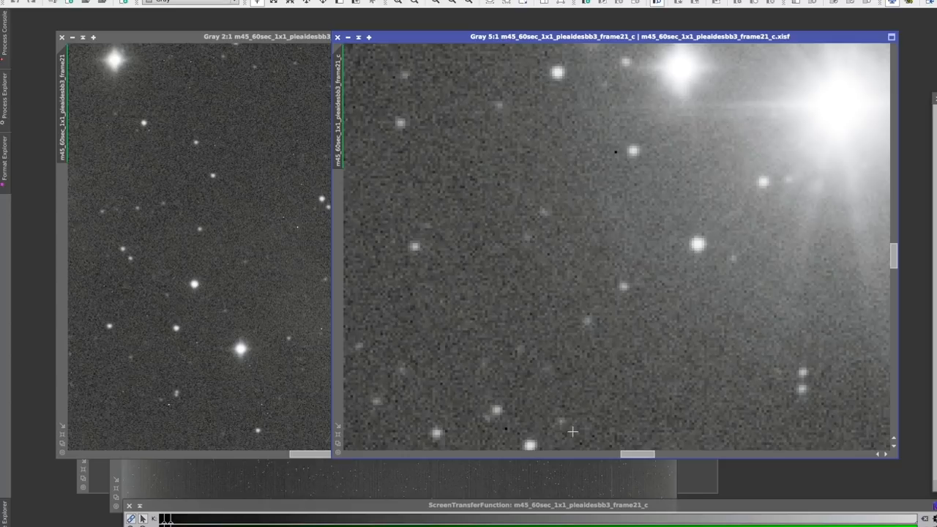
{"action": "mouse_move", "coordinate": [601, 257]}
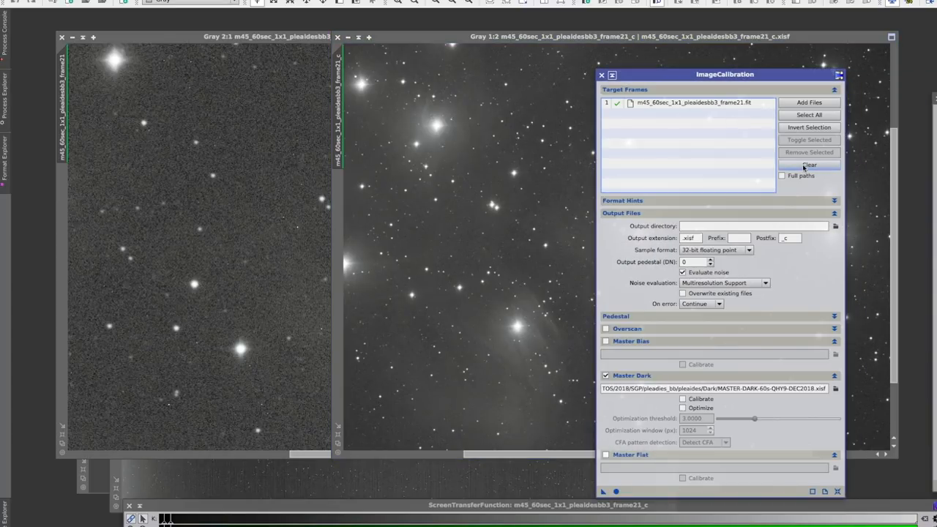
Replace the calibration list with the remaining light frames and batch-calibrate them into _c.xisf files
{"action": "left_click", "coordinate": [809, 164]}
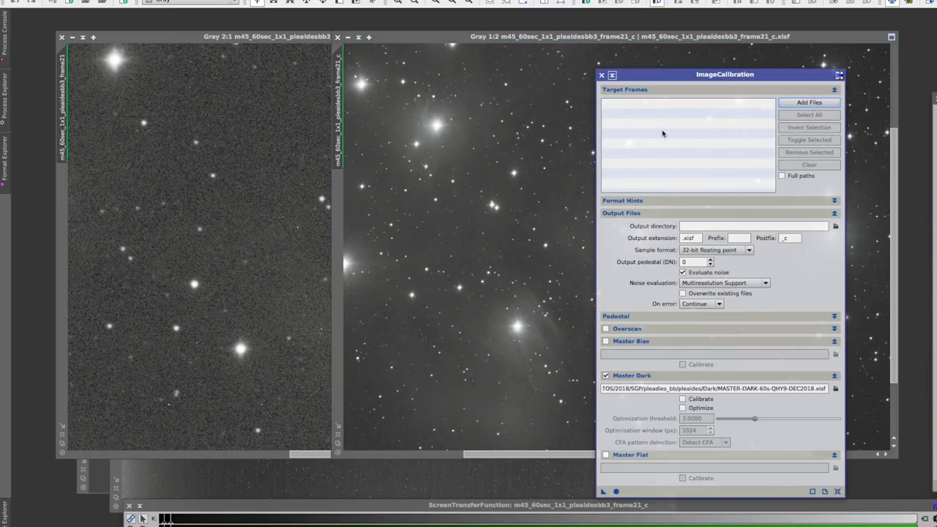
{"action": "left_click", "coordinate": [809, 102]}
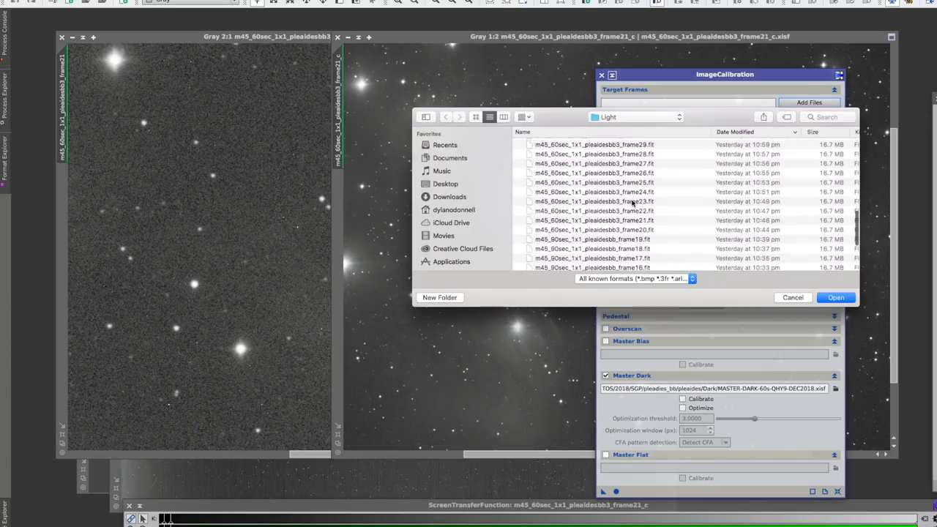
{"action": "scroll", "scroll_direction": "down", "scroll_amount": 3}
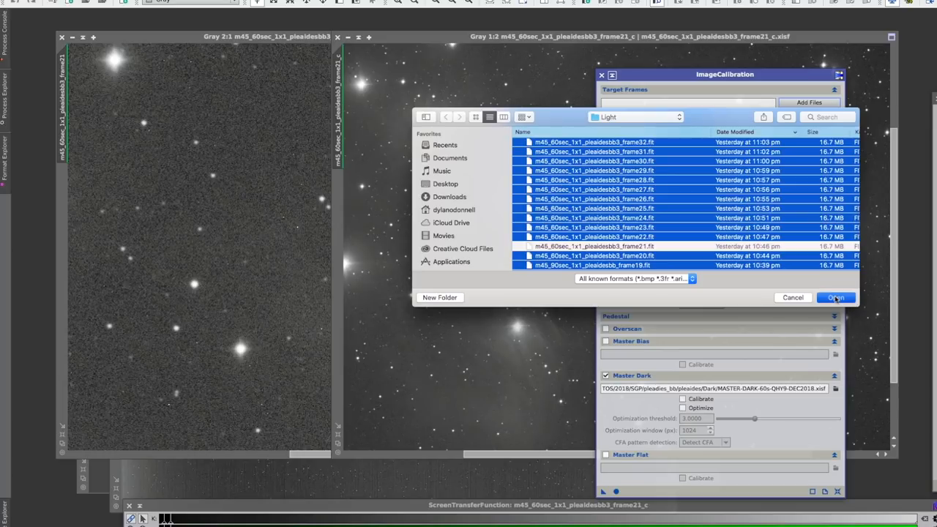
{"action": "left_click", "coordinate": [836, 298]}
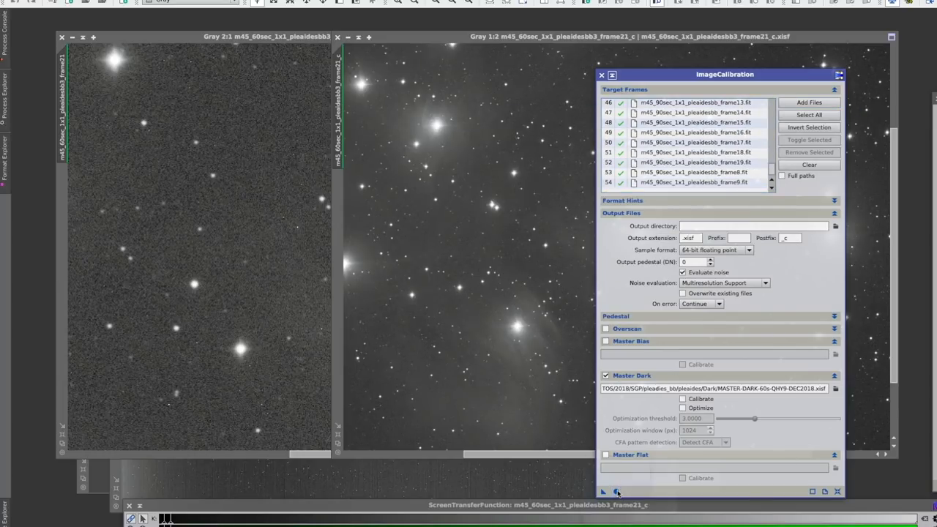
{"action": "left_click", "coordinate": [617, 491]}
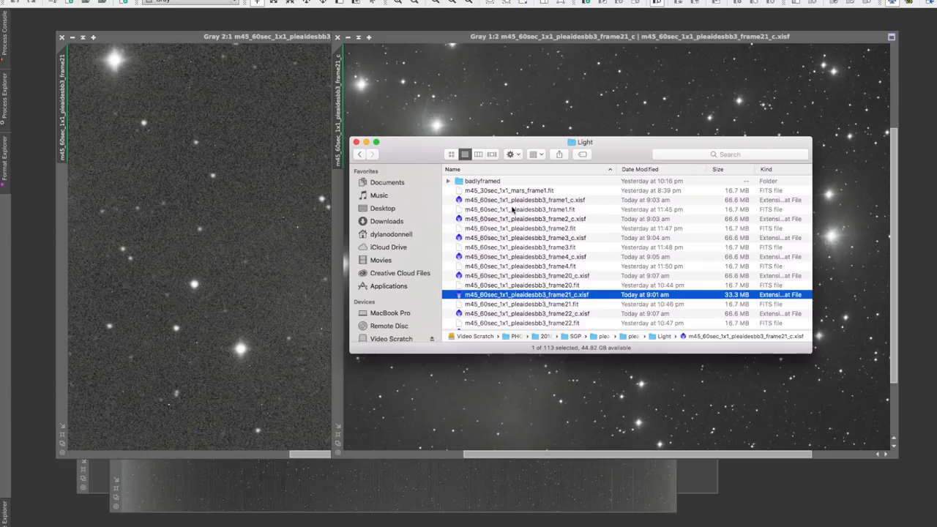
{"action": "scroll", "scroll_direction": "down", "scroll_amount": 3}
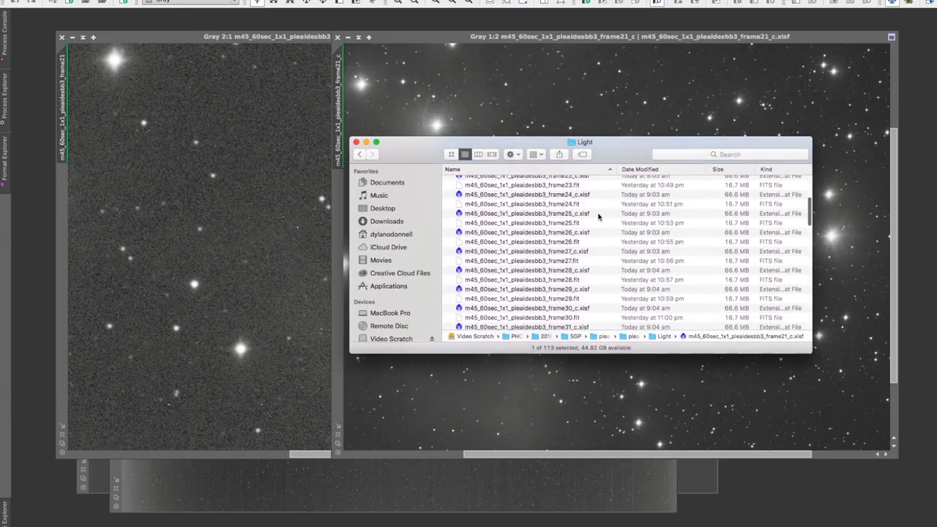
{"action": "scroll", "scroll_direction": "down", "scroll_amount": 3}
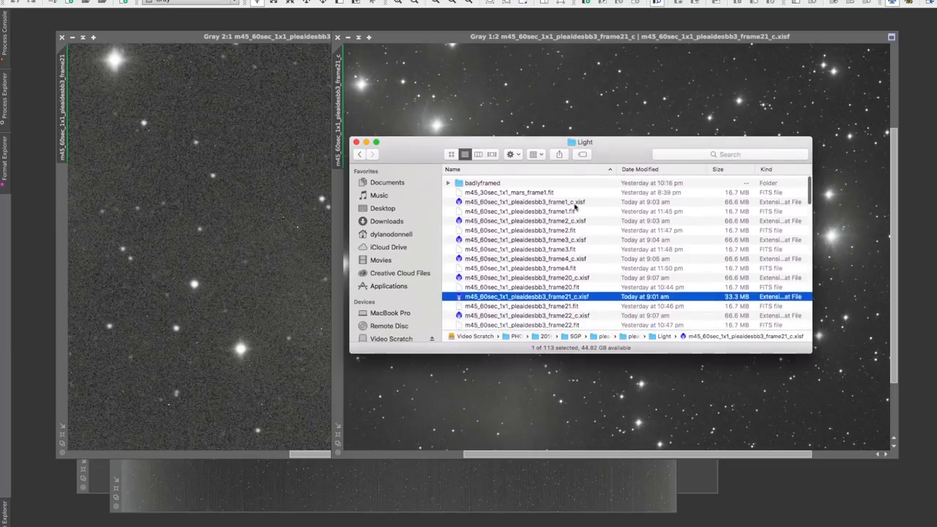
{"action": "left_click", "coordinate": [322, 2]}
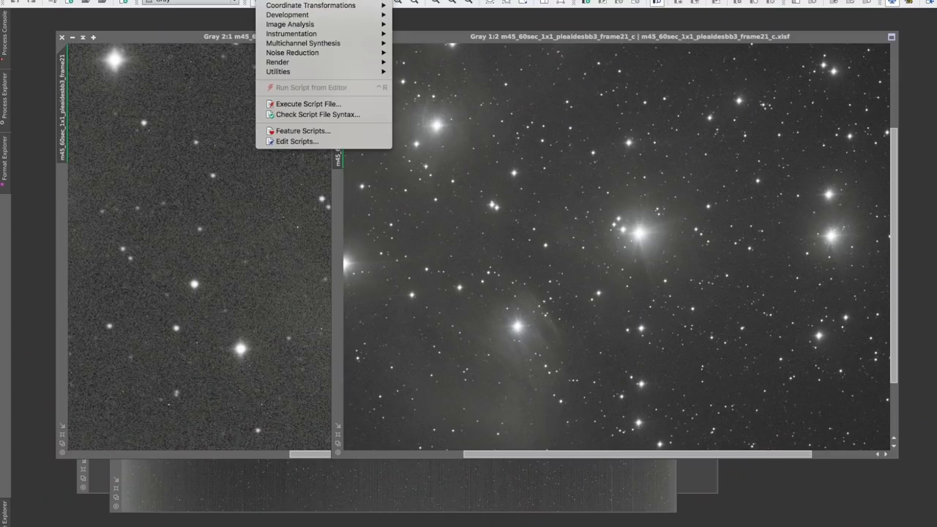
{"action": "mouse_move", "coordinate": [260, 166]}
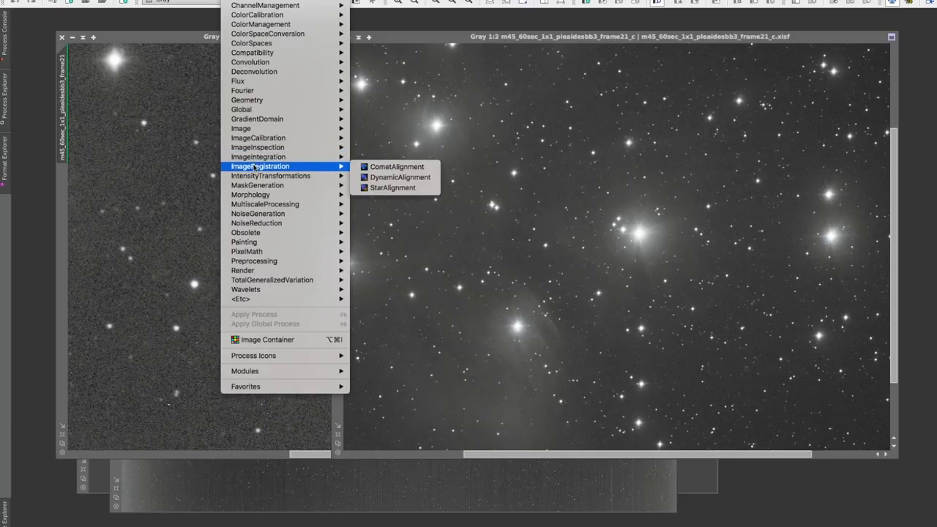
{"action": "mouse_move", "coordinate": [392, 187]}
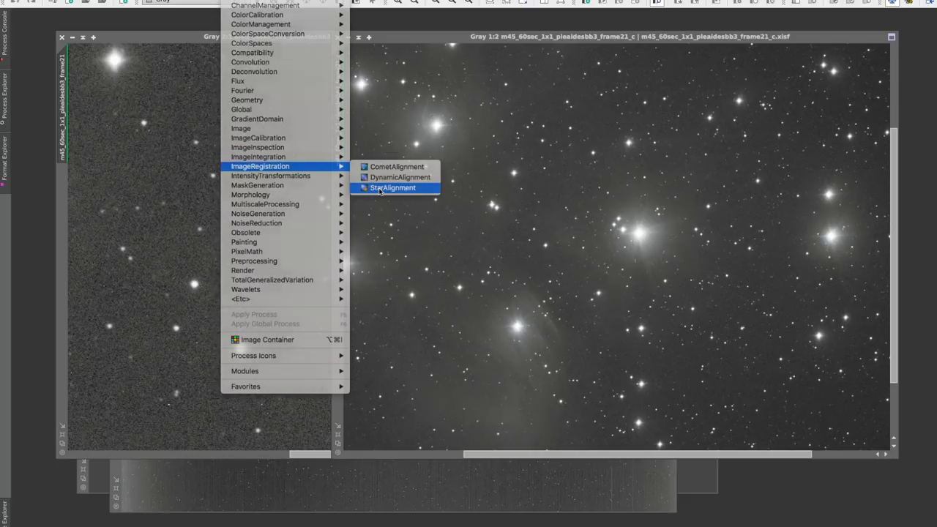
Open StarAlignment and set calibrated frame22_c as the reference image
{"action": "left_click", "coordinate": [393, 188]}
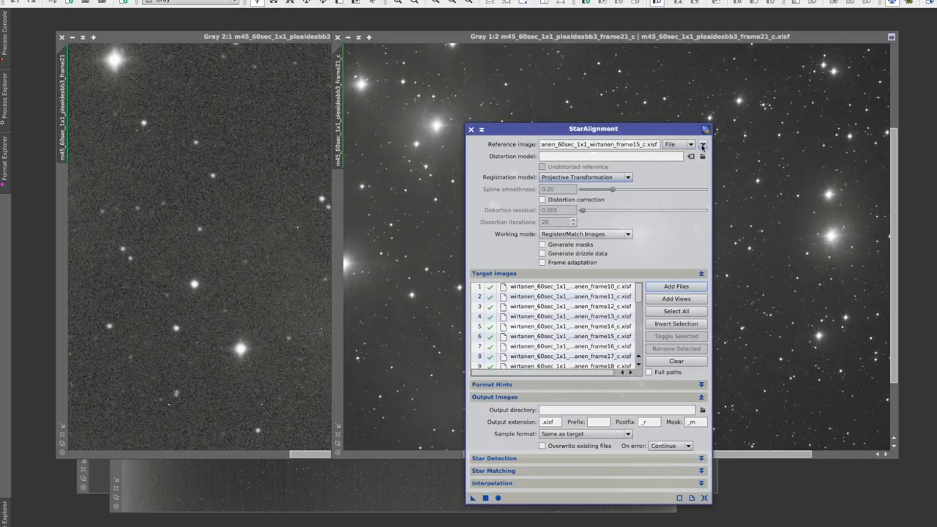
{"action": "left_click", "coordinate": [702, 144]}
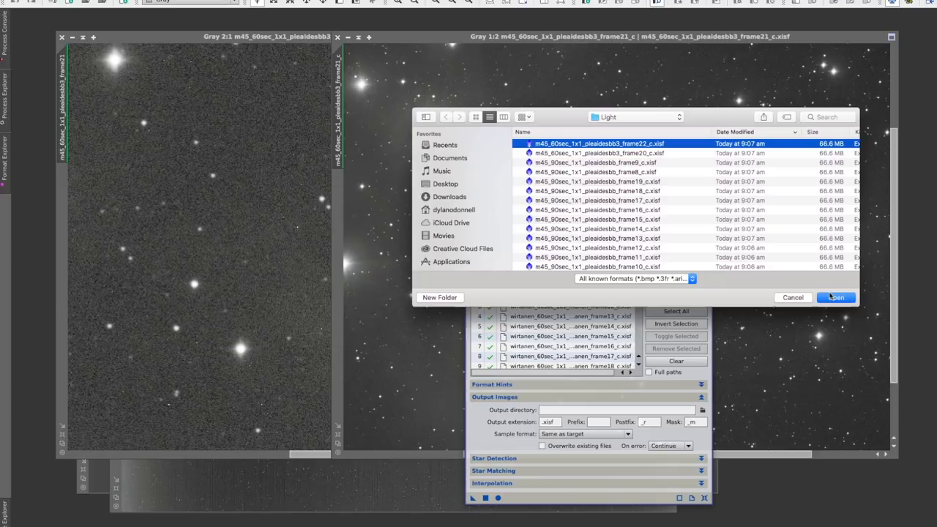
{"action": "left_click", "coordinate": [836, 297]}
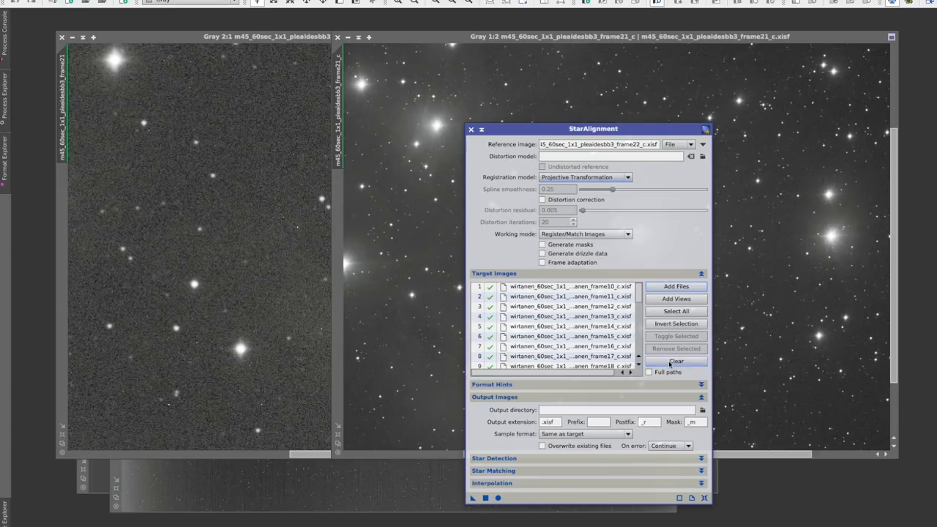
Replace the target list with the calibrated frames and register them, creating _c_r copies
{"action": "left_click", "coordinate": [675, 287]}
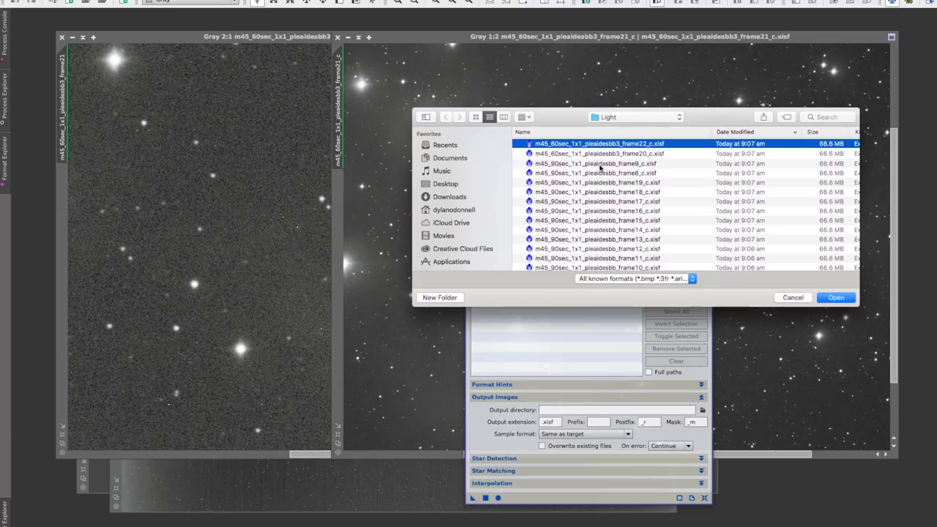
{"action": "scroll", "scroll_direction": "down", "scroll_amount": 3}
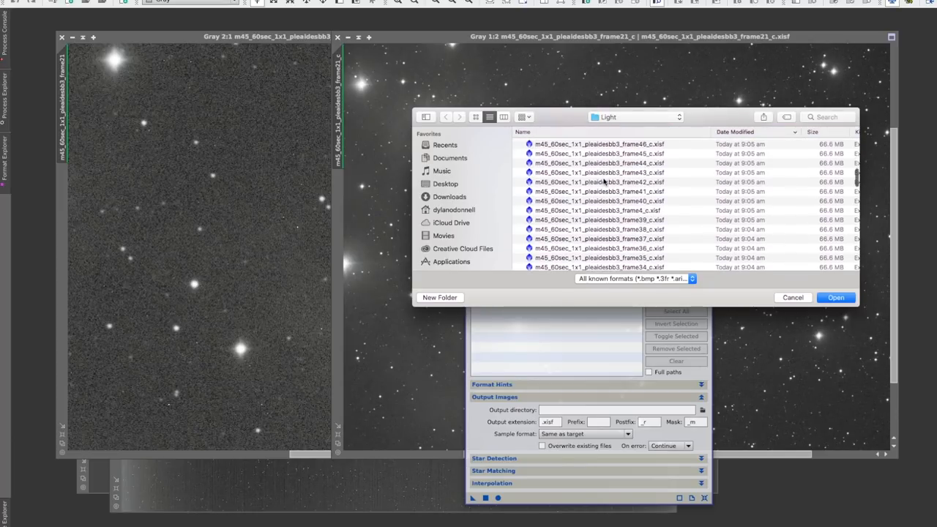
{"action": "scroll", "scroll_direction": "down", "scroll_amount": 3}
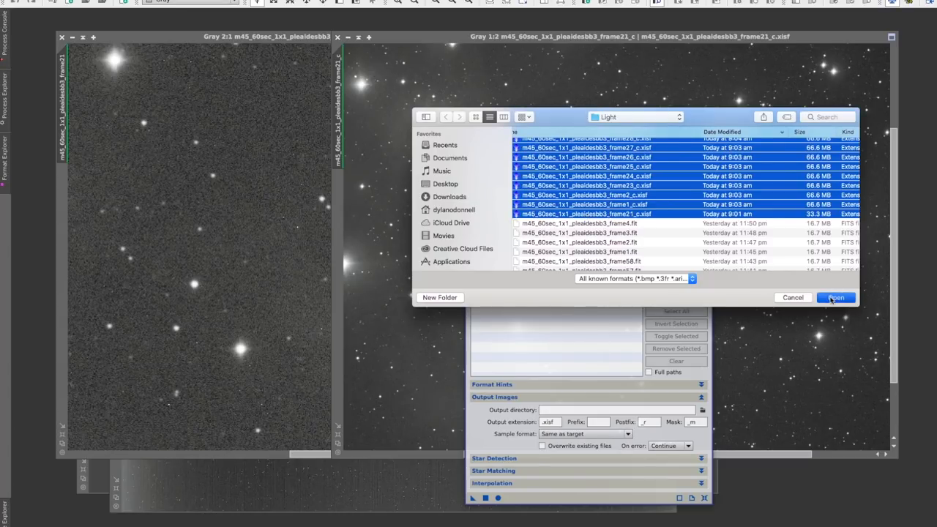
{"action": "left_click", "coordinate": [836, 298]}
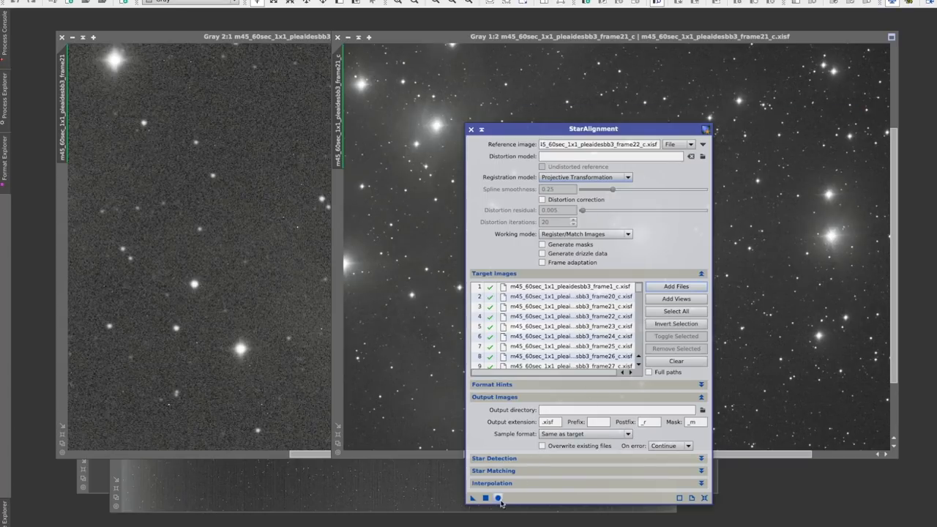
{"action": "mouse_move", "coordinate": [498, 498]}
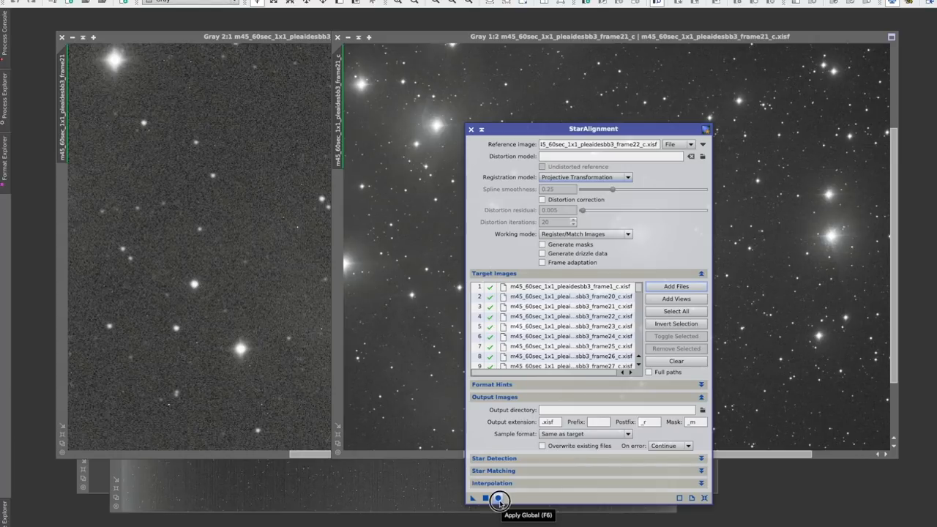
{"action": "left_click", "coordinate": [500, 499]}
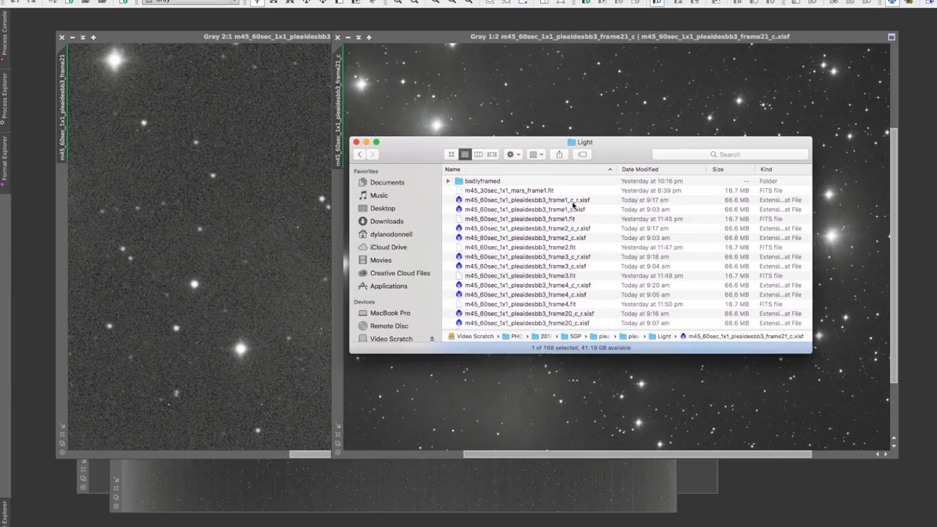
{"action": "left_click", "coordinate": [526, 200]}
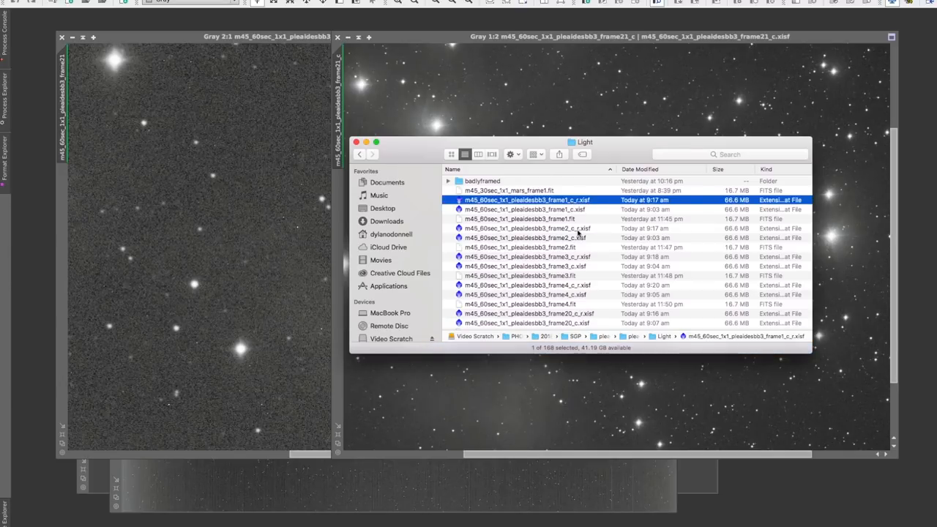
{"action": "left_click", "coordinate": [528, 256]}
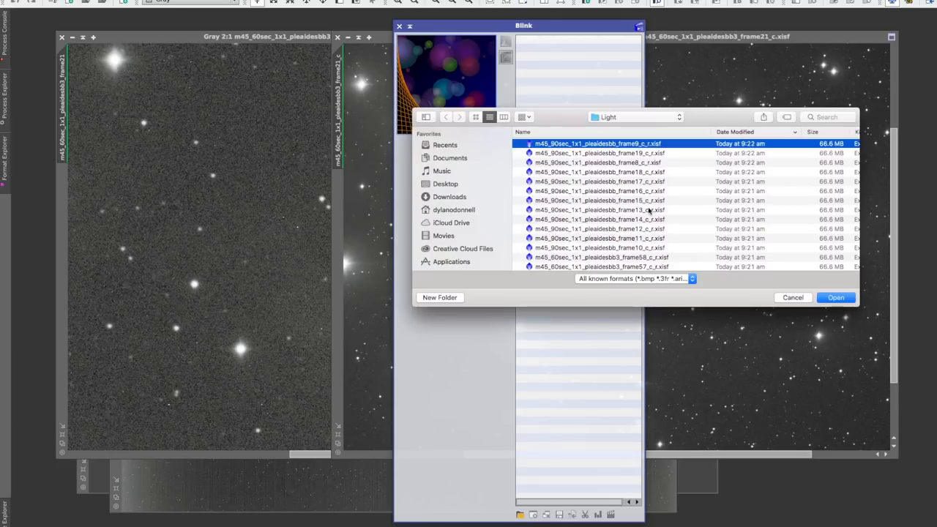
Add all the registered _c_r.xisf files from the Light folder to Blink
{"action": "scroll", "scroll_direction": "down", "scroll_amount": 3}
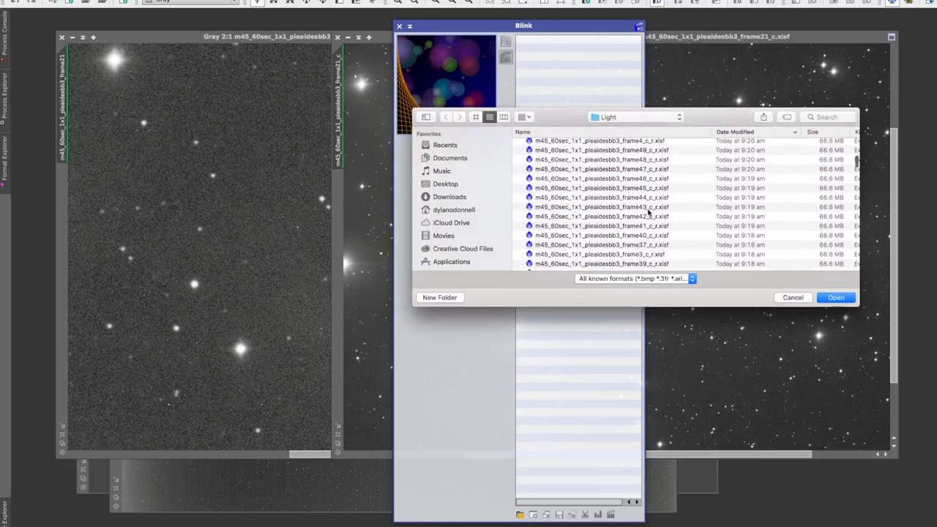
{"action": "scroll", "scroll_direction": "down", "scroll_amount": 3}
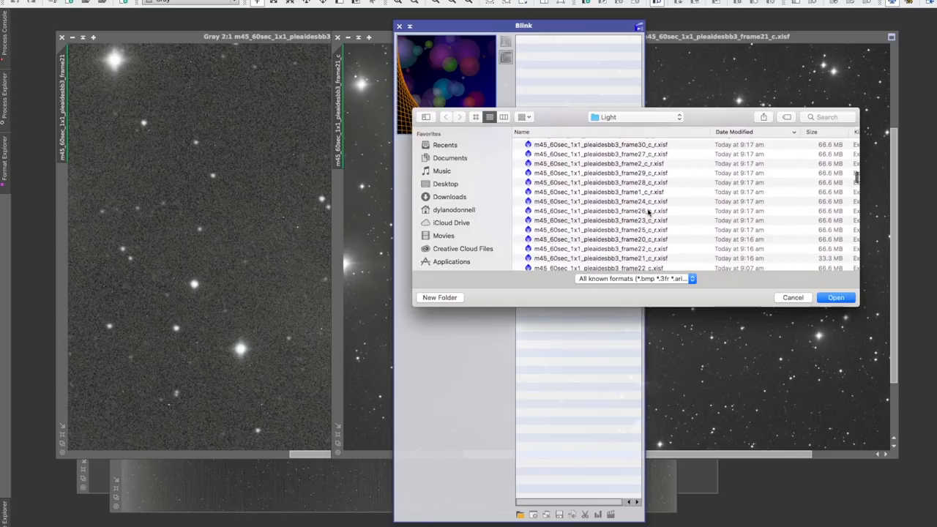
{"action": "scroll", "scroll_direction": "down", "scroll_amount": 3}
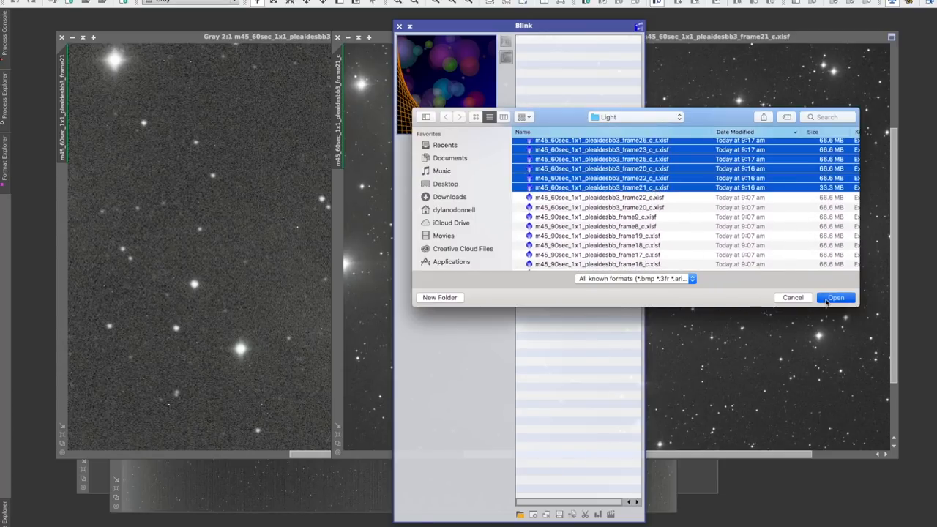
{"action": "left_click", "coordinate": [834, 298]}
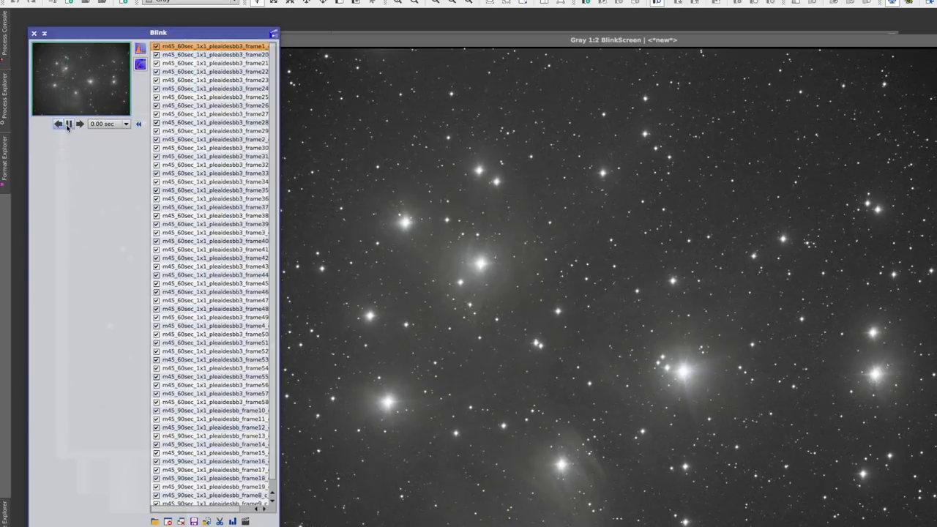
Animate the registered frames in Blink, then stop on frame 50
{"action": "left_click", "coordinate": [215, 216]}
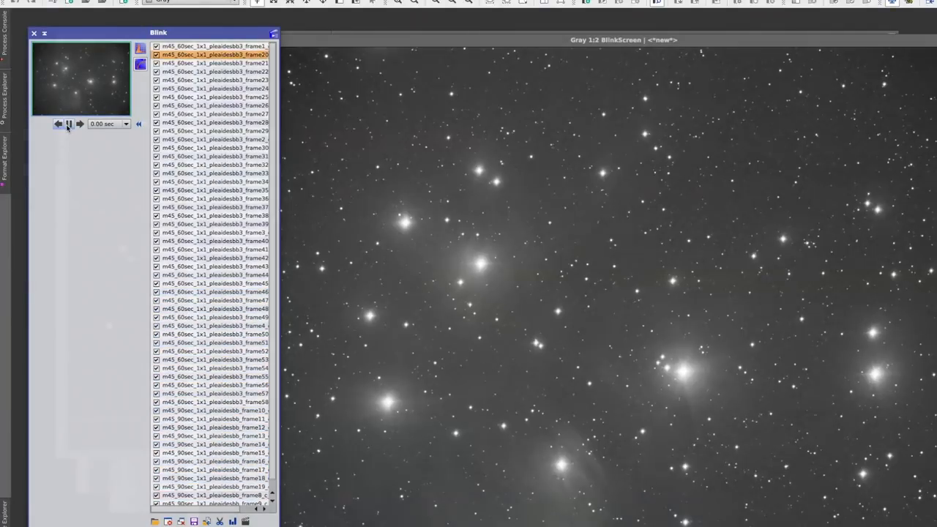
{"action": "left_click", "coordinate": [68, 123]}
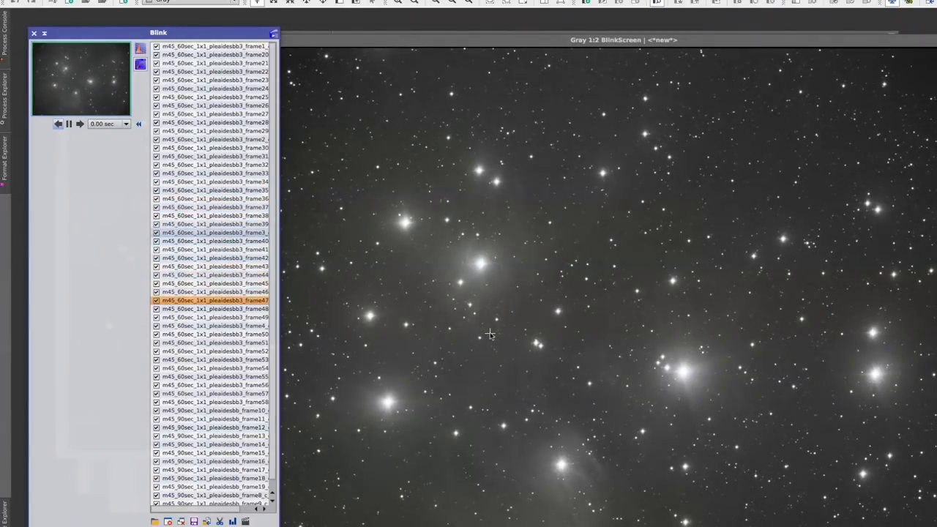
{"action": "left_click", "coordinate": [214, 452]}
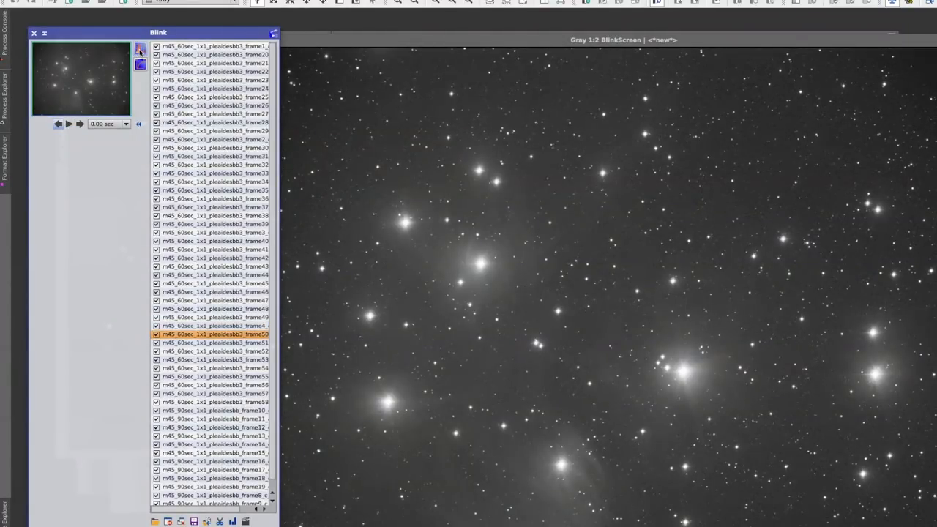
{"action": "mouse_move", "coordinate": [140, 50]}
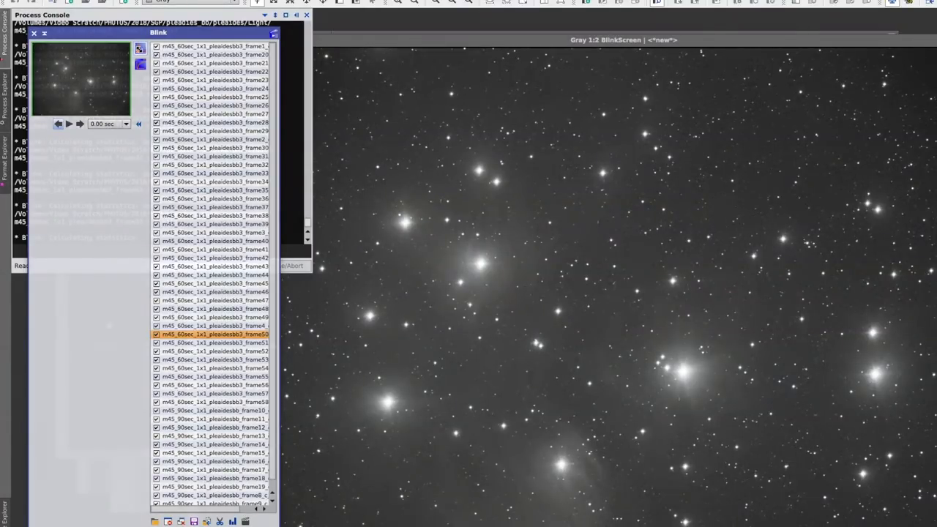
Close the Process Console once Blink's statistics calculation finishes
{"action": "left_click", "coordinate": [306, 15]}
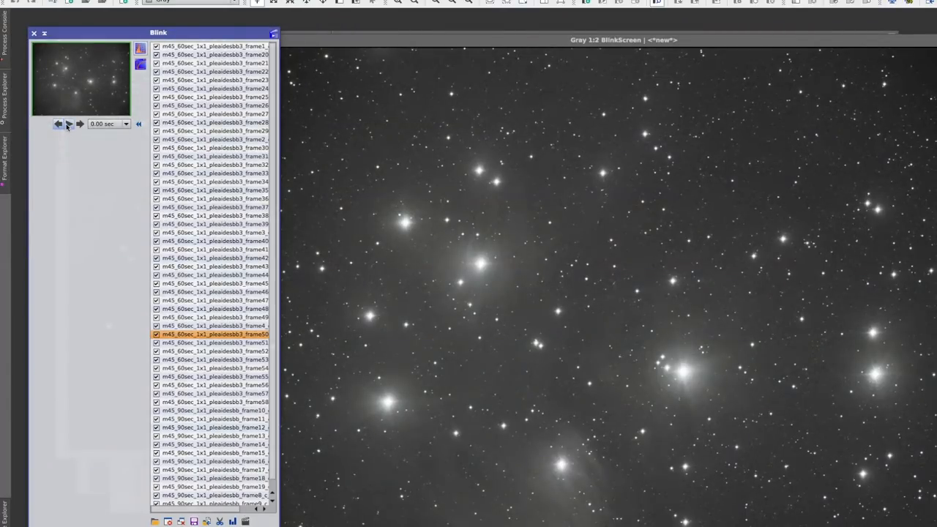
Replay and stop the Blink animation, then display frame58
{"action": "left_click", "coordinate": [68, 123]}
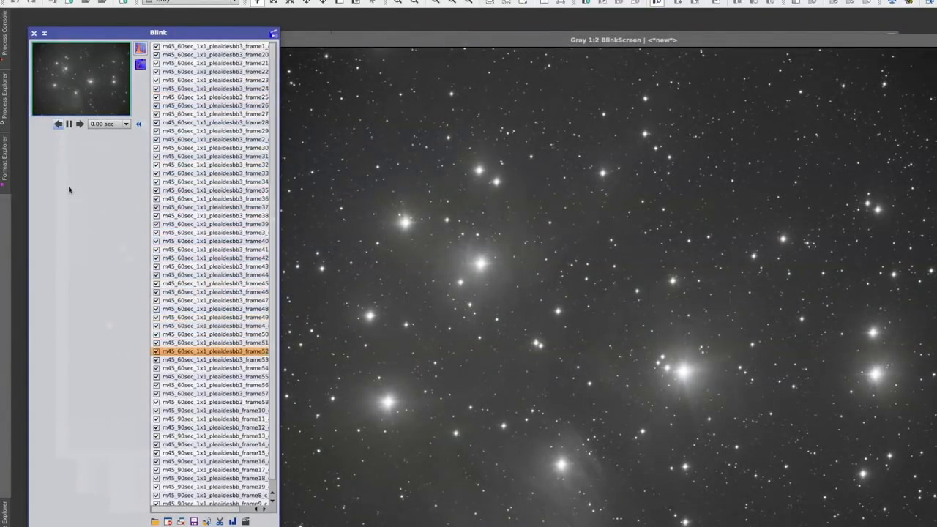
{"action": "left_click", "coordinate": [68, 123]}
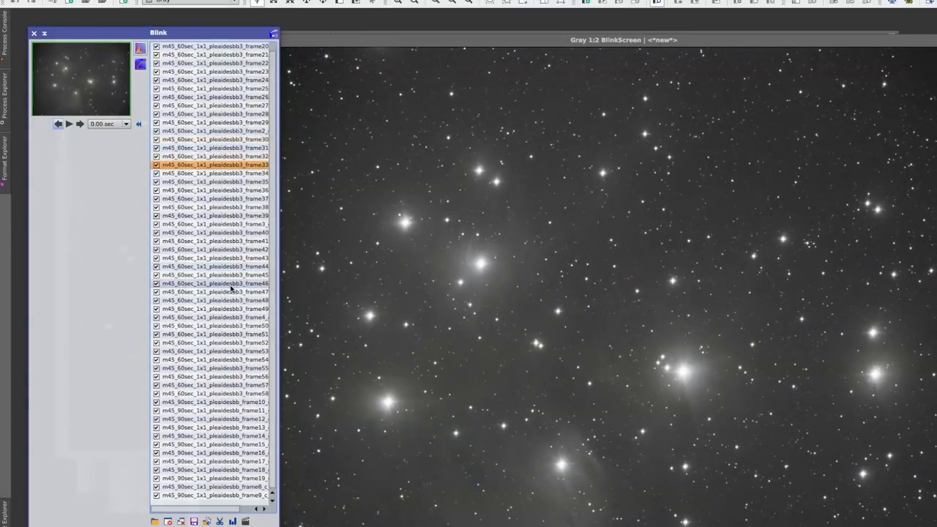
{"action": "left_click", "coordinate": [215, 351]}
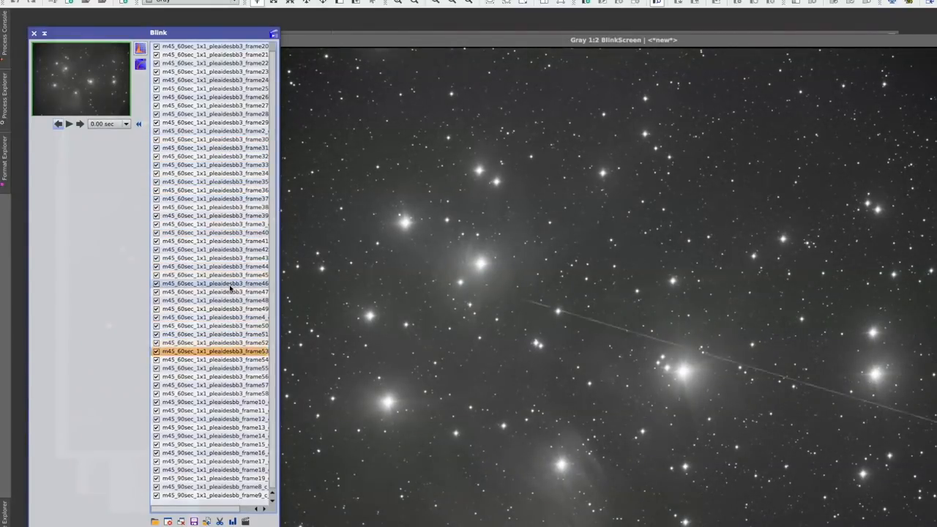
{"action": "left_click", "coordinate": [215, 393]}
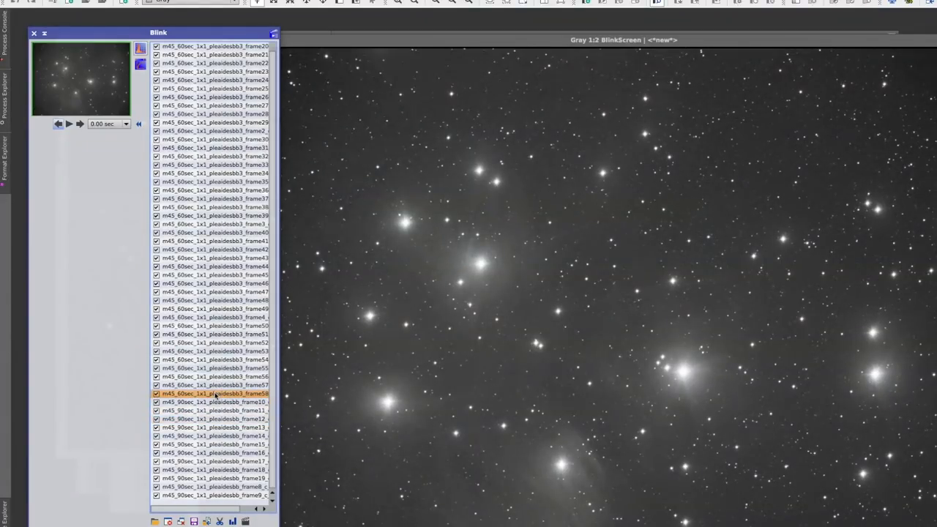
{"action": "left_click", "coordinate": [215, 402]}
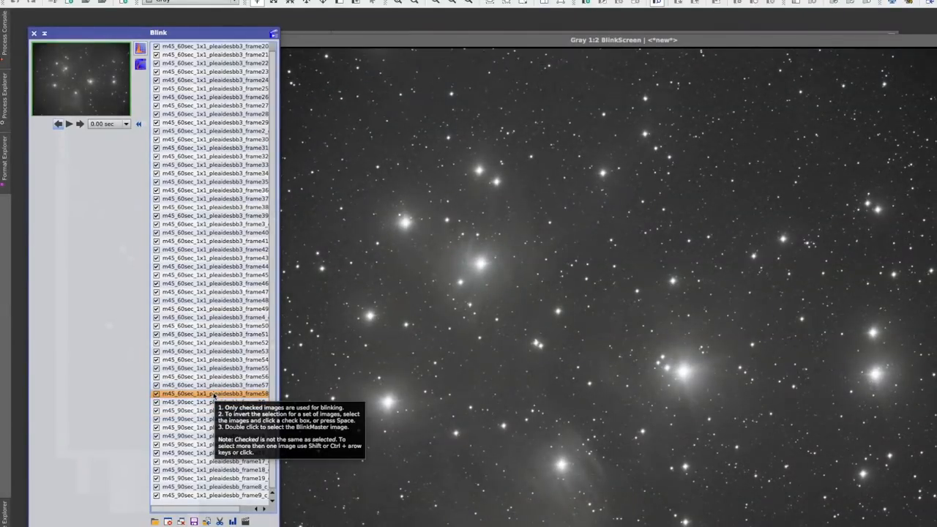
Untick the five misaligned m45_90sec frames in the Blink list
{"action": "left_click", "coordinate": [215, 402]}
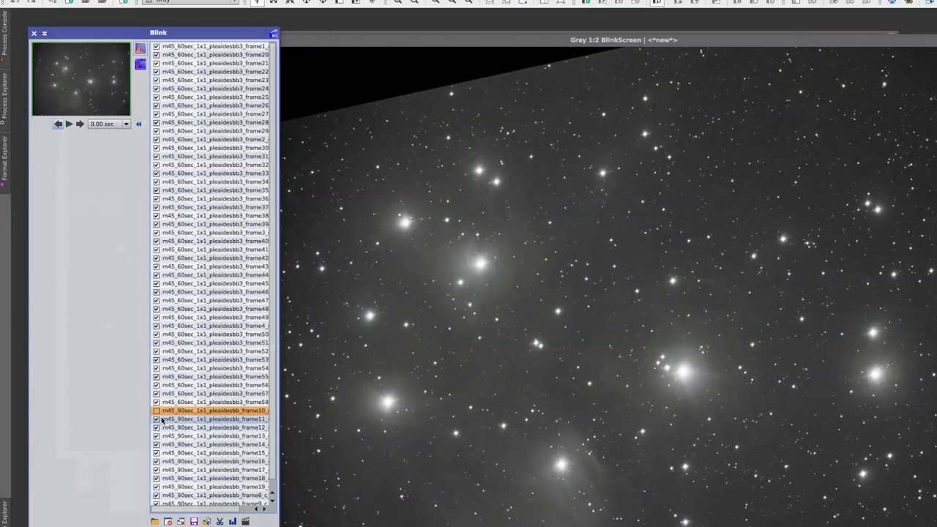
{"action": "left_click", "coordinate": [213, 419]}
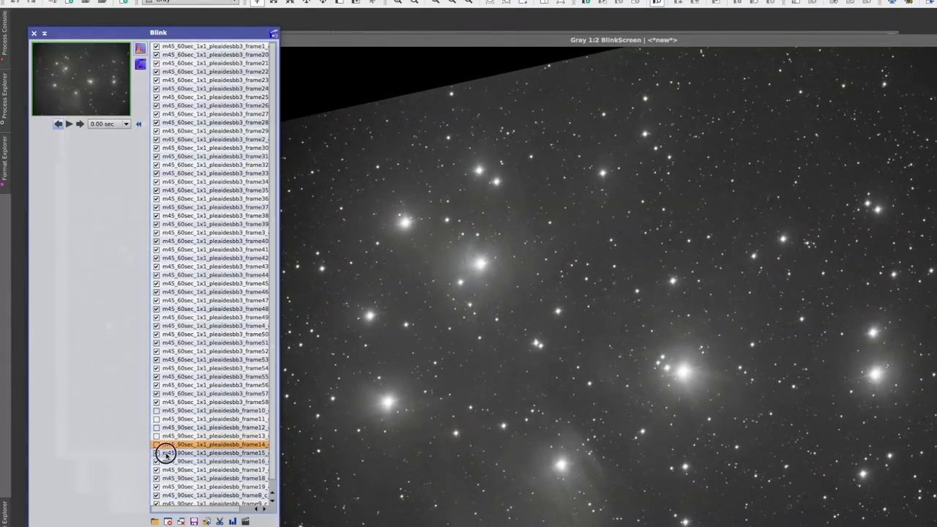
{"action": "left_click", "coordinate": [212, 461]}
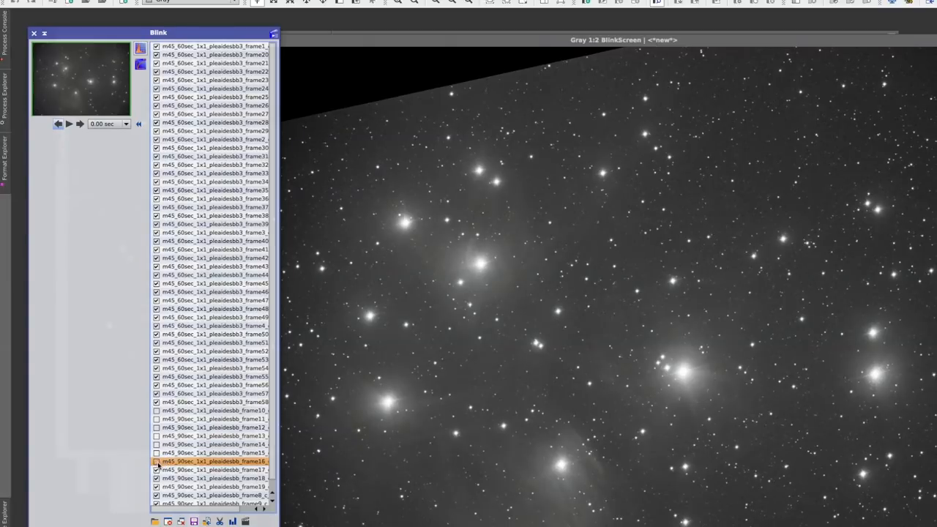
{"action": "left_click", "coordinate": [213, 479]}
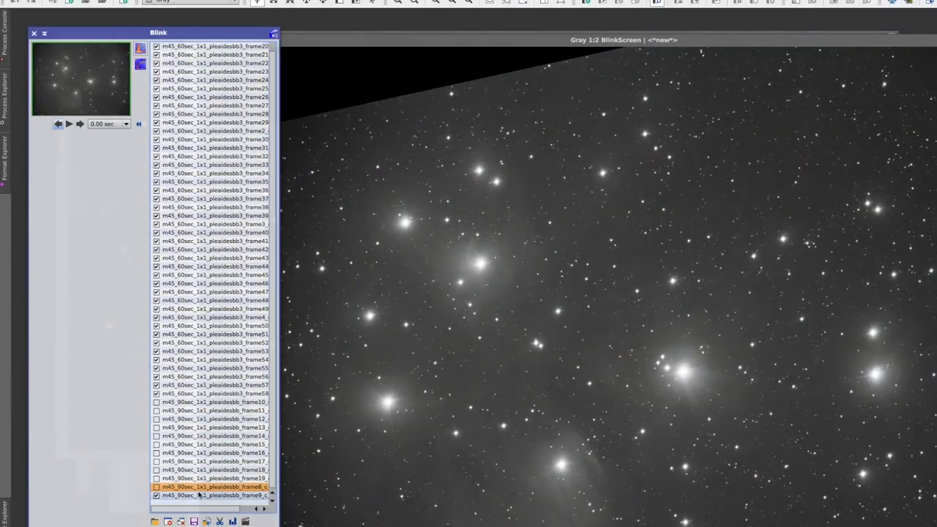
{"action": "left_click", "coordinate": [156, 487]}
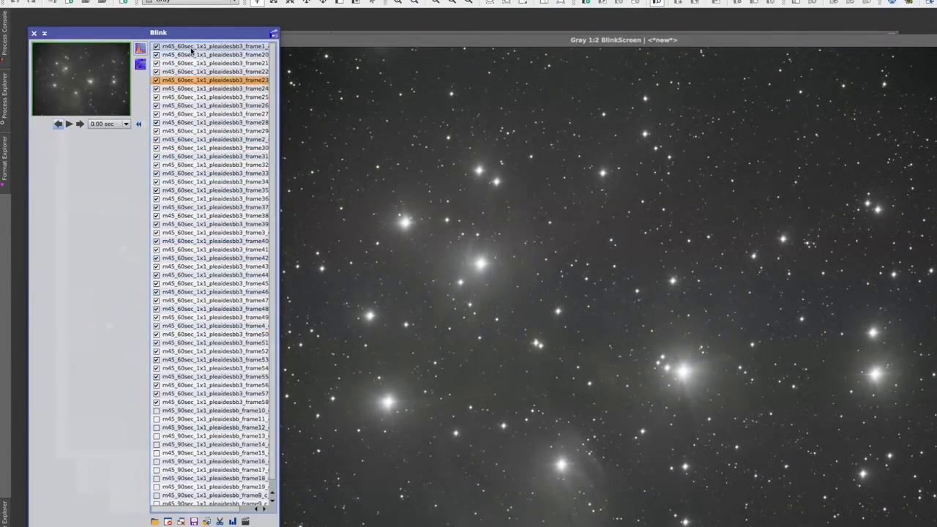
Go through the 60-second frames in the Blink list and untick frame29
{"action": "left_click", "coordinate": [215, 114]}
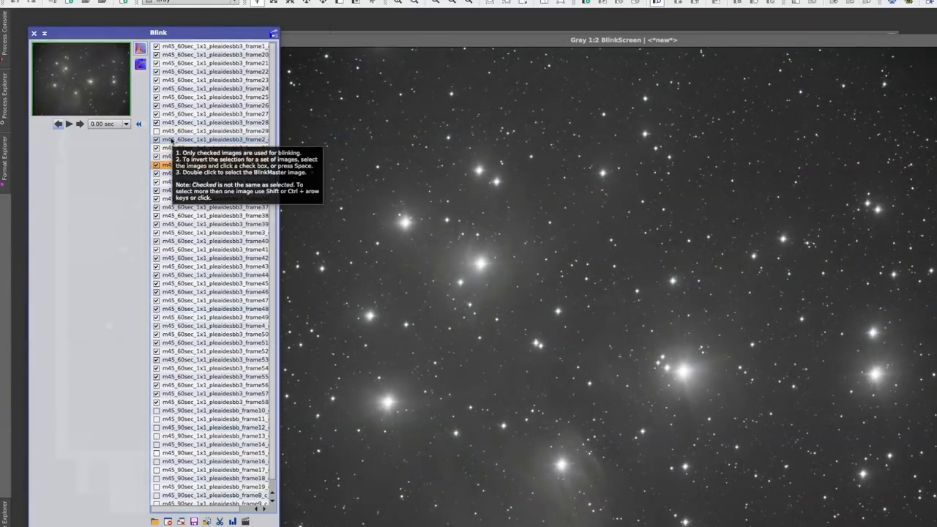
{"action": "left_click", "coordinate": [212, 232]}
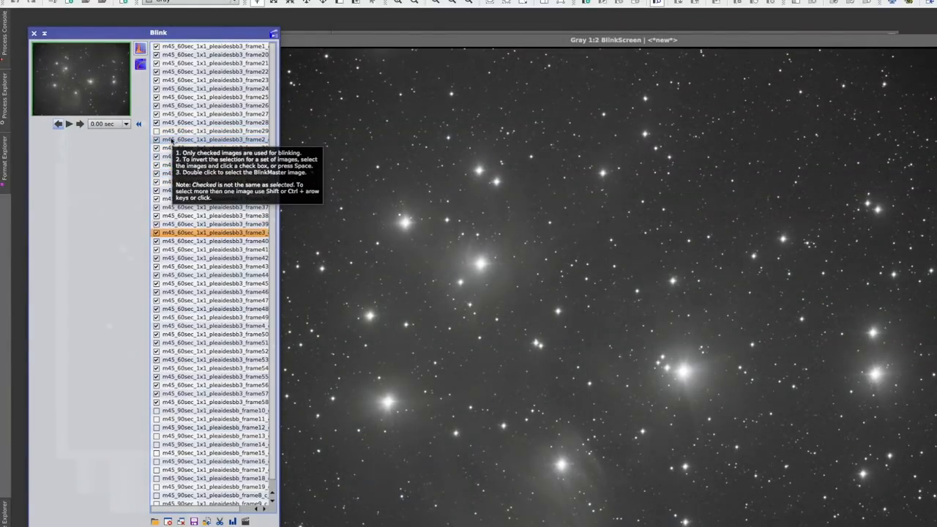
{"action": "left_click", "coordinate": [212, 266]}
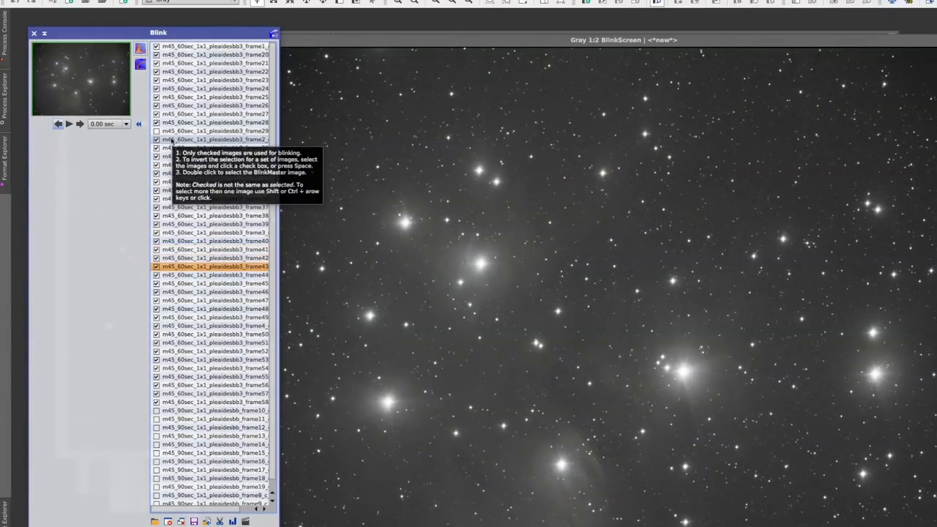
{"action": "left_click", "coordinate": [215, 300]}
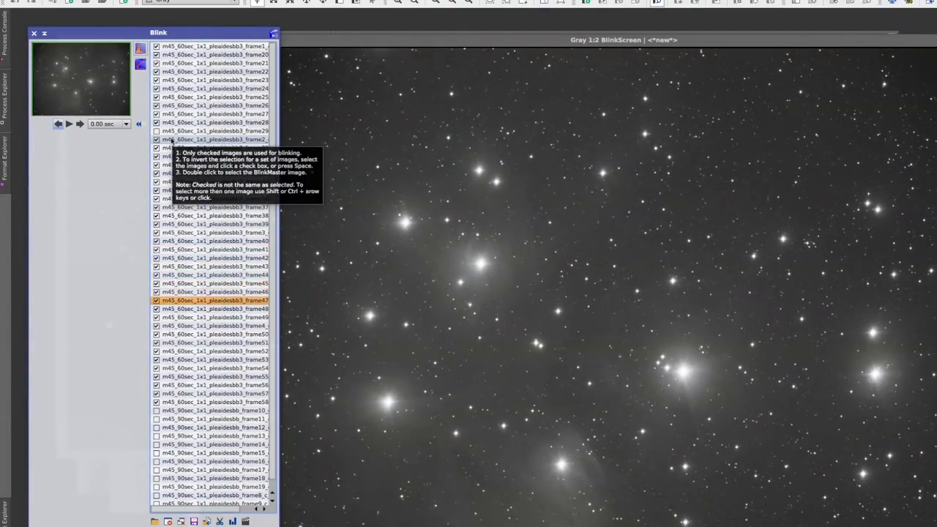
{"action": "left_click", "coordinate": [214, 342]}
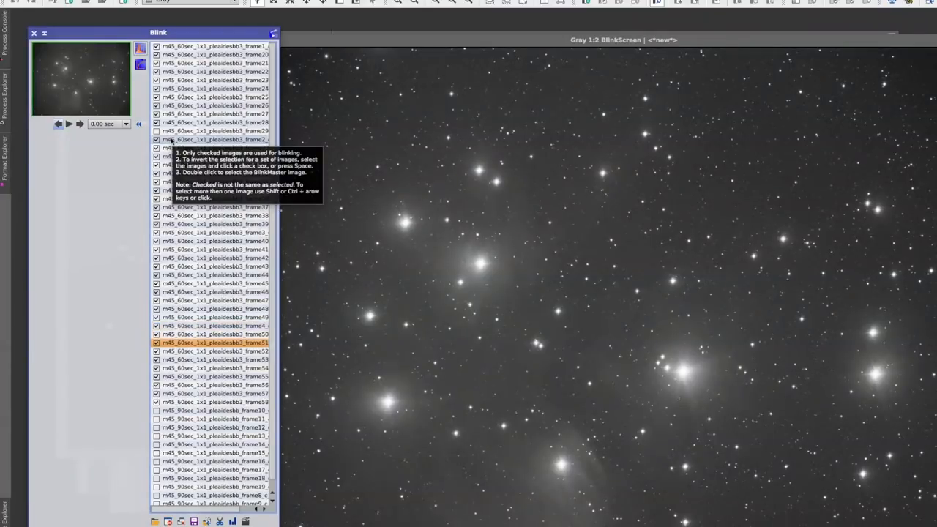
{"action": "left_click", "coordinate": [214, 360]}
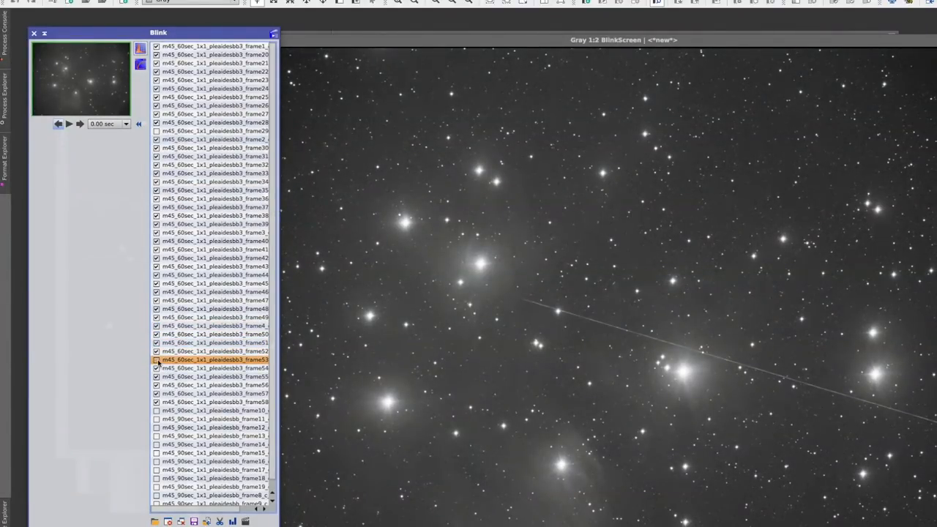
Untick satellite-trailed frame53 and replay the remaining checked frames
{"action": "left_click", "coordinate": [215, 386]}
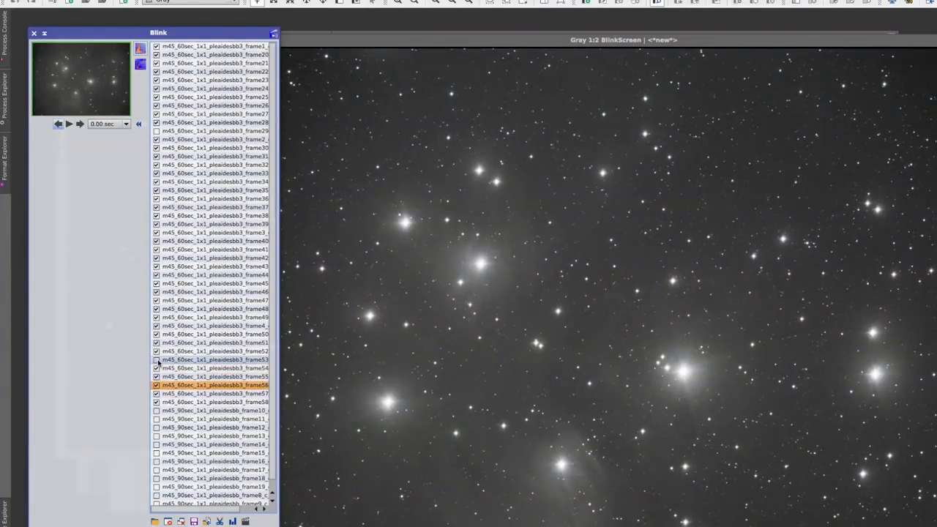
{"action": "left_click", "coordinate": [214, 402]}
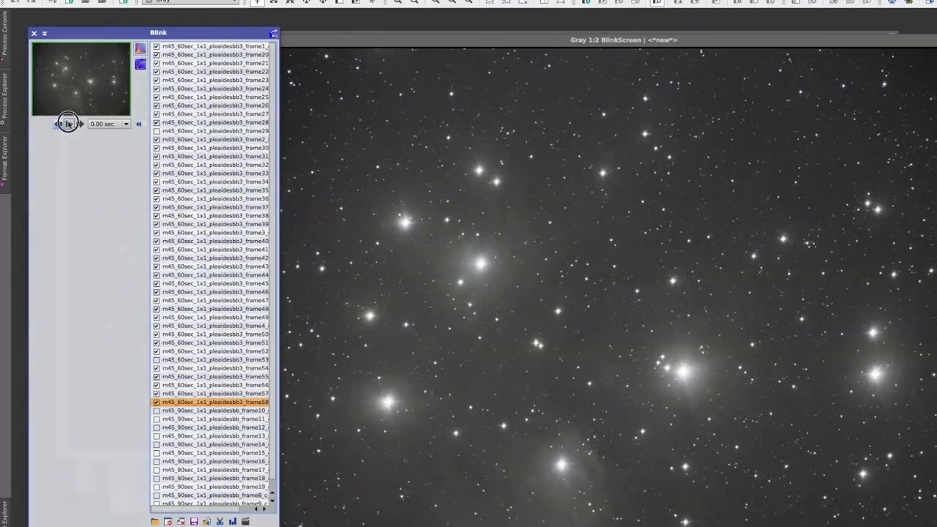
{"action": "left_click", "coordinate": [69, 123]}
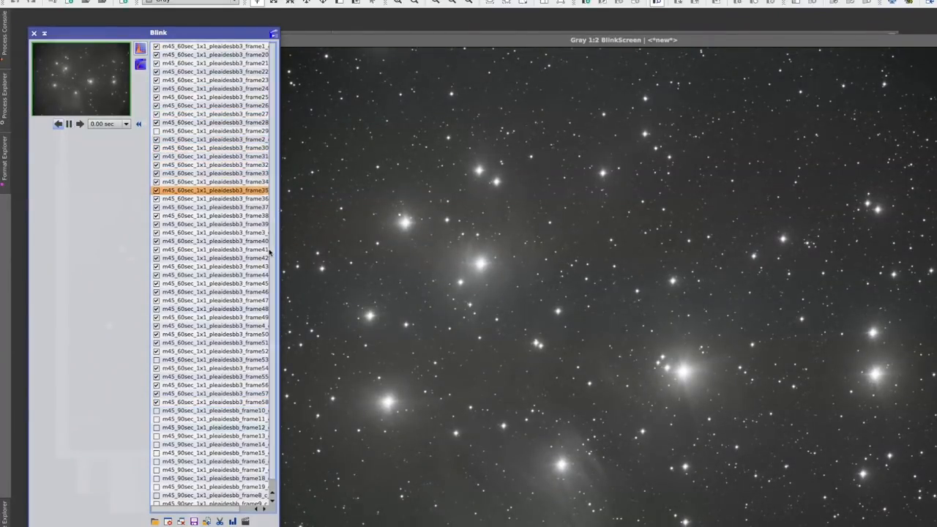
{"action": "left_click", "coordinate": [215, 351]}
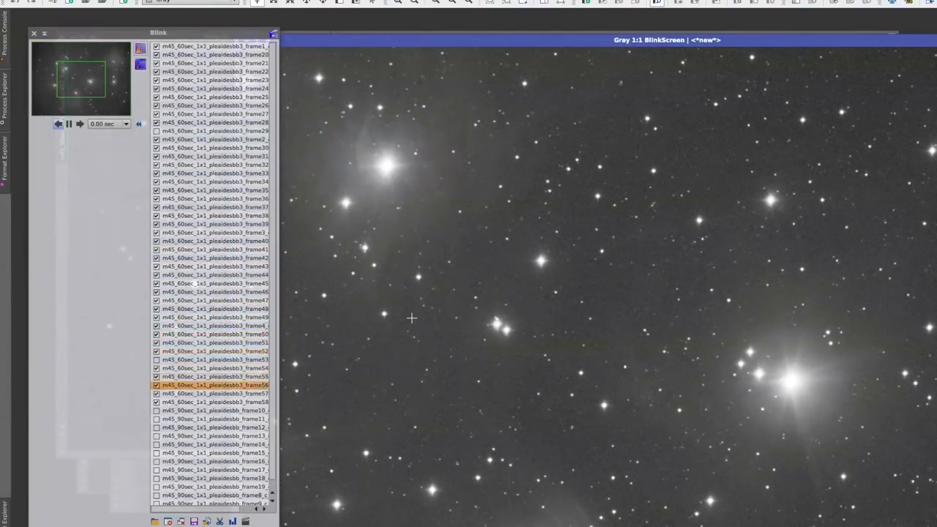
Display frame 28, frame 23 and then frame48 in Blink to compare them
{"action": "left_click", "coordinate": [215, 122]}
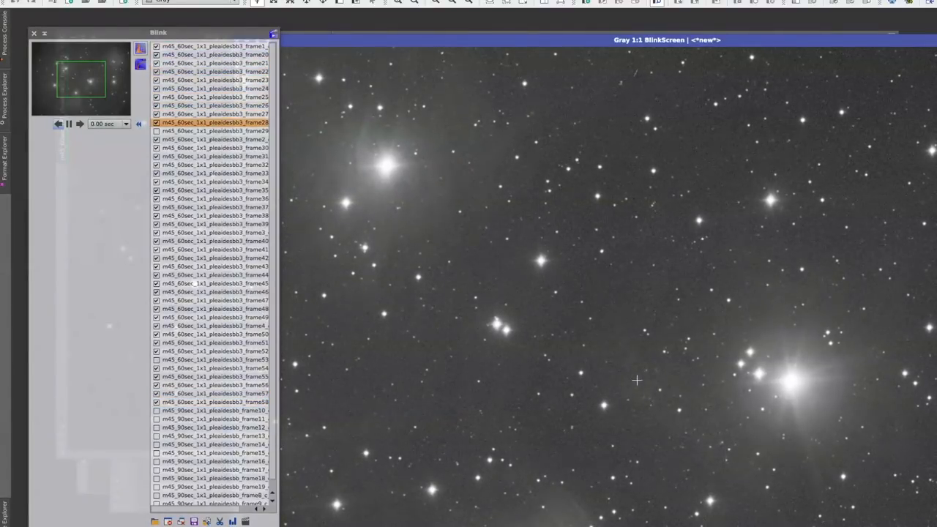
{"action": "left_click", "coordinate": [212, 267]}
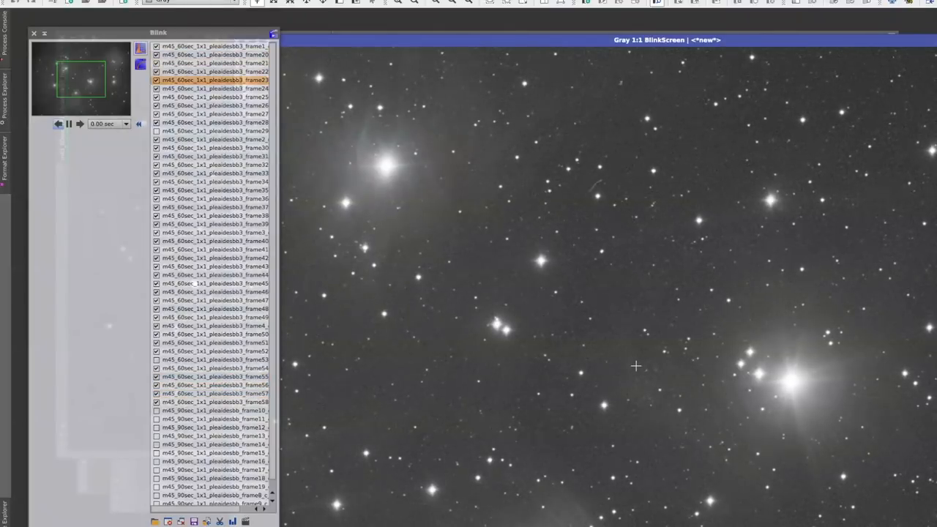
{"action": "left_click", "coordinate": [215, 283]}
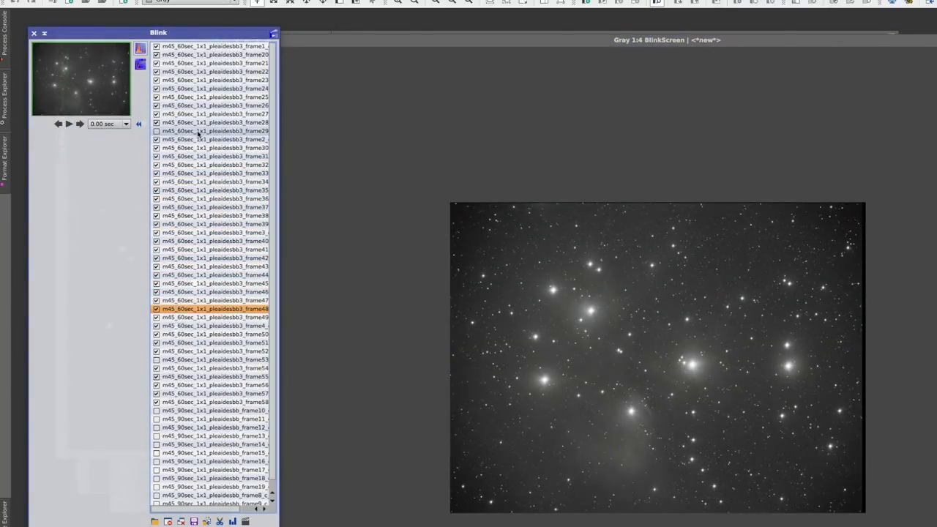
Select trailed frames 29 and 53 plus all 90-second frames in Blink
{"action": "left_click", "coordinate": [215, 130]}
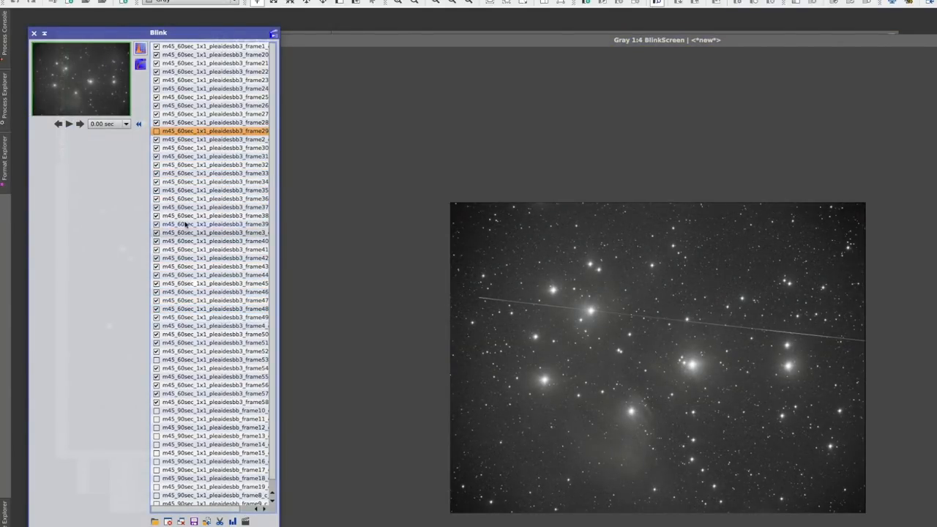
{"action": "left_click", "coordinate": [214, 360]}
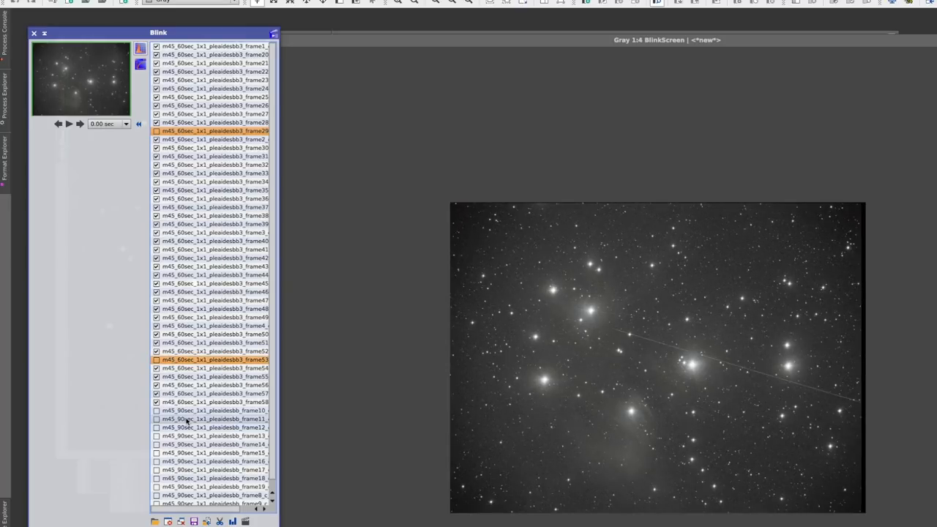
{"action": "left_click", "coordinate": [214, 411]}
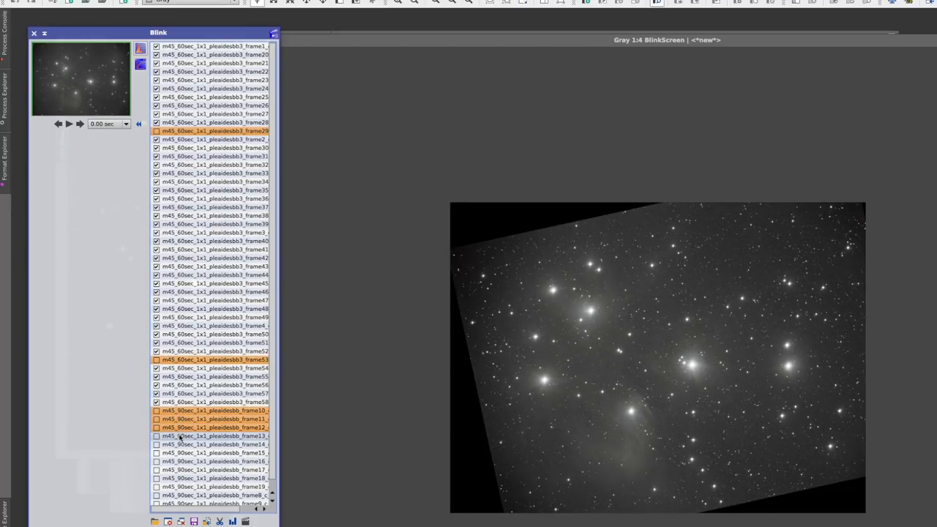
{"action": "left_click", "coordinate": [214, 452]}
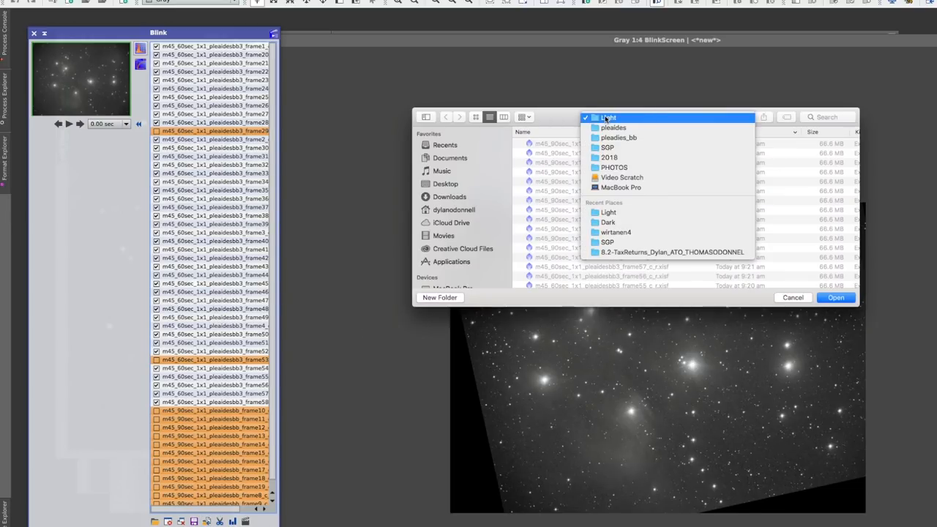
Create a new badsub folder inside the pleiades folder
{"action": "left_click", "coordinate": [613, 128]}
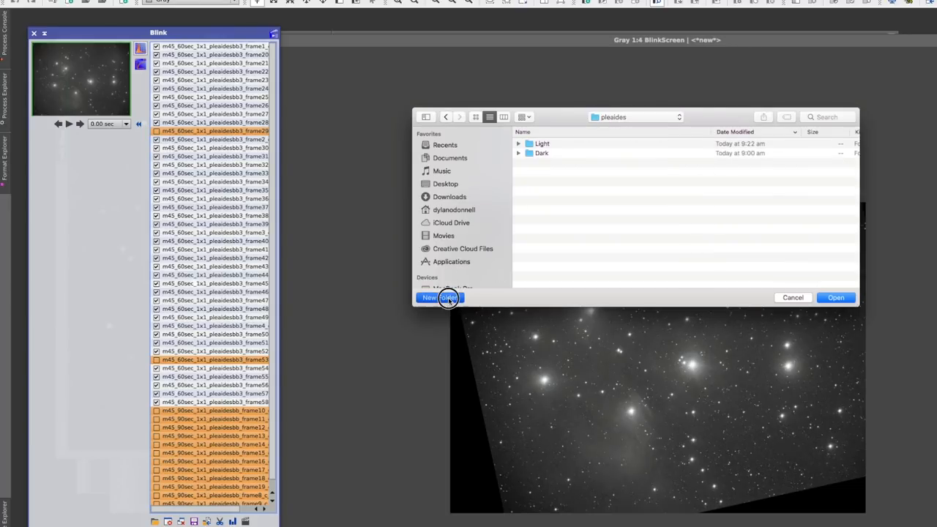
{"action": "left_click", "coordinate": [439, 297]}
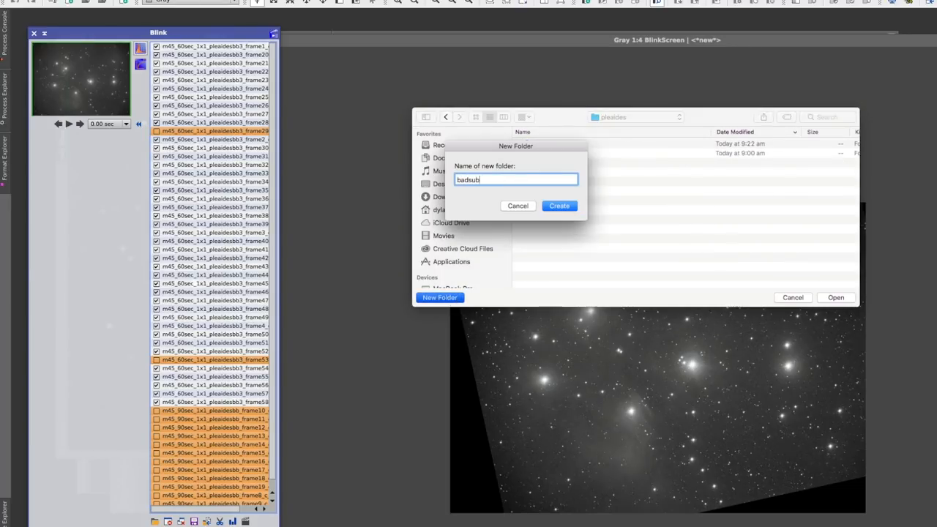
{"action": "left_click", "coordinate": [559, 205]}
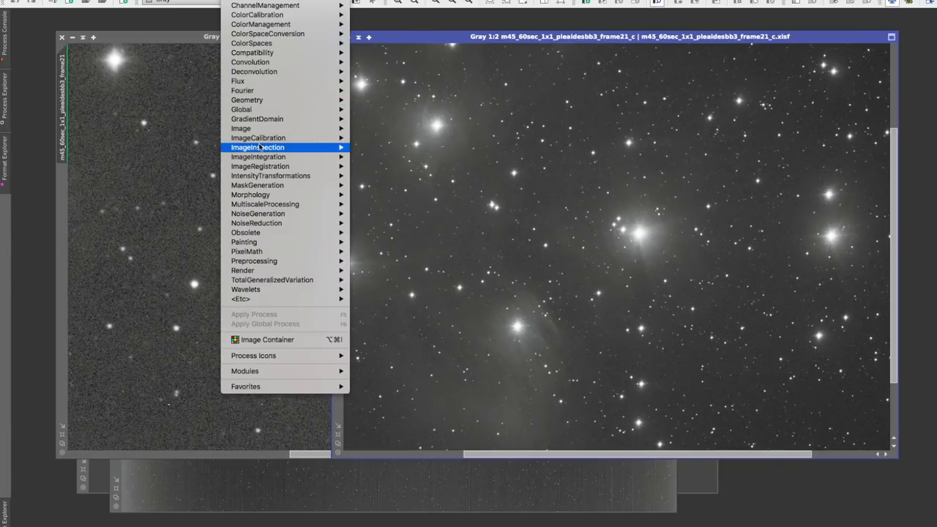
{"action": "mouse_move", "coordinate": [258, 156]}
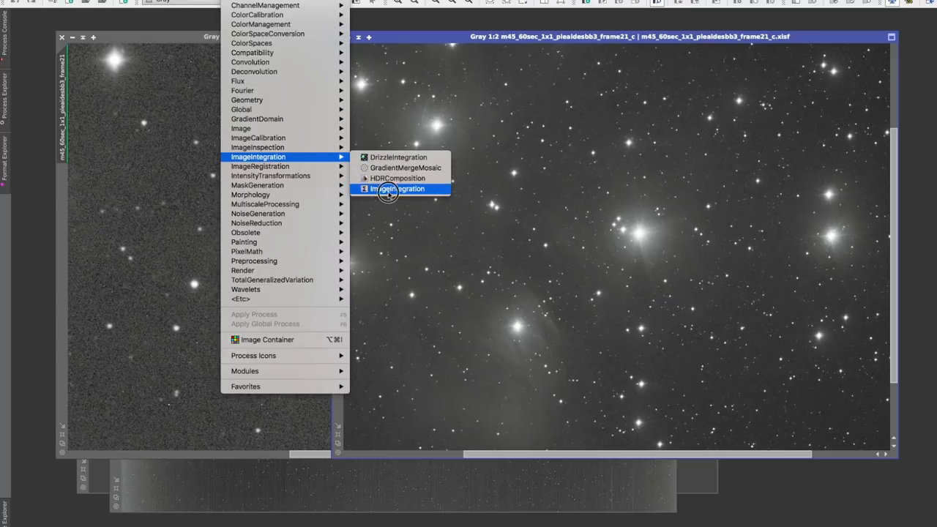
Open ImageIntegration and add every file in the Light folder to the input list
{"action": "left_click", "coordinate": [397, 188]}
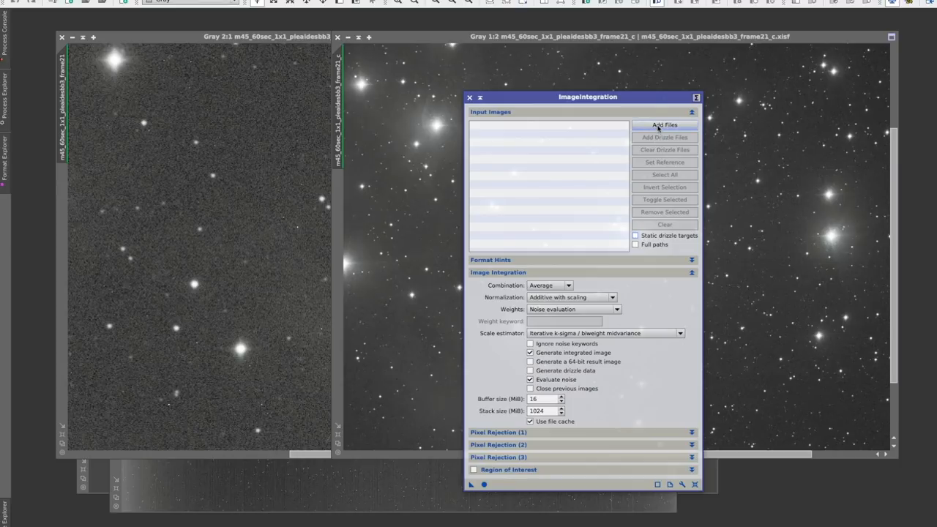
{"action": "left_click", "coordinate": [664, 124]}
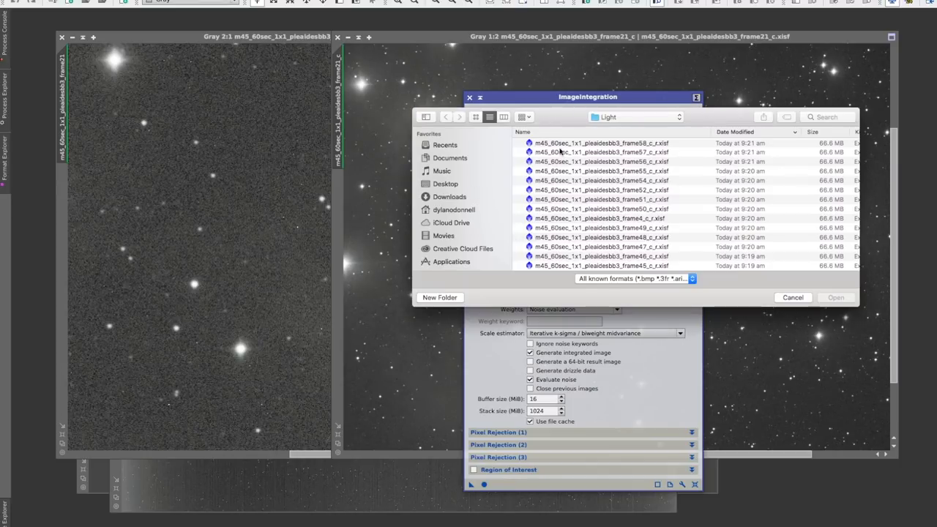
{"action": "left_click", "coordinate": [601, 143]}
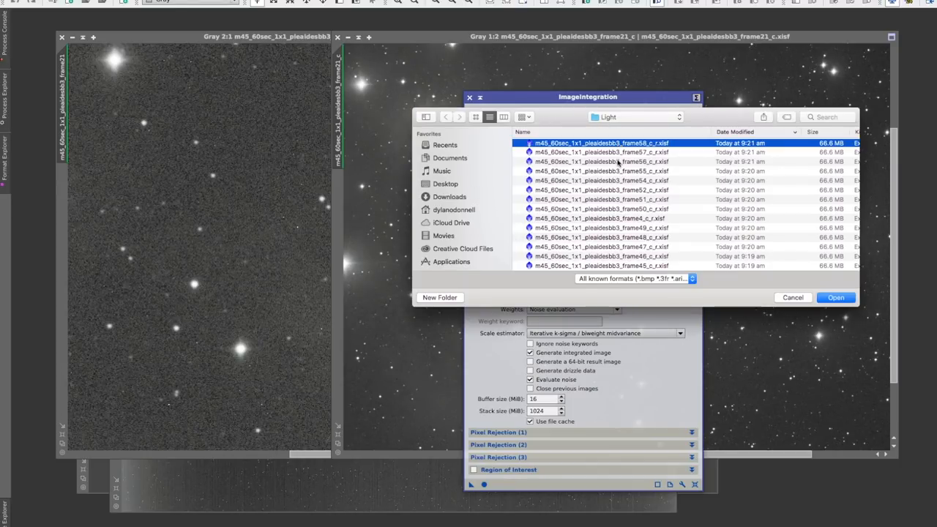
{"action": "scroll", "scroll_direction": "down", "scroll_amount": 3}
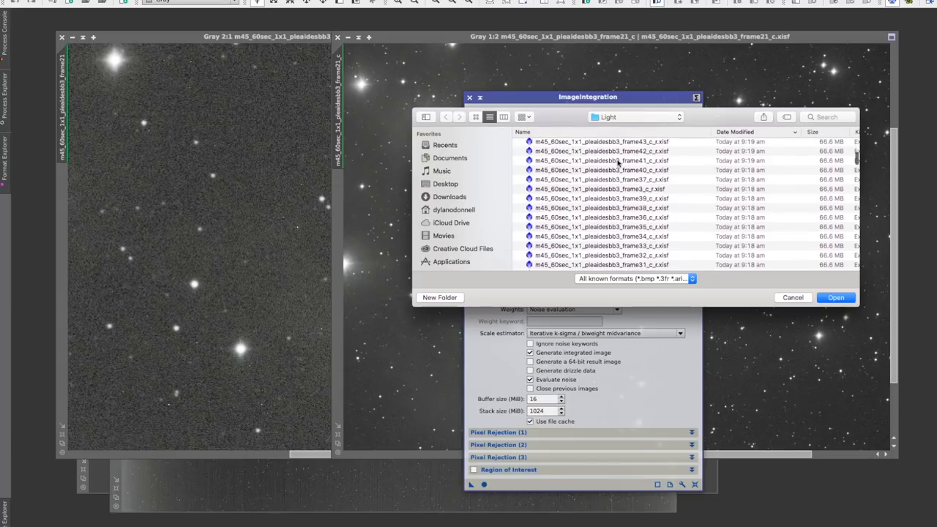
{"action": "scroll", "scroll_direction": "down", "scroll_amount": 3}
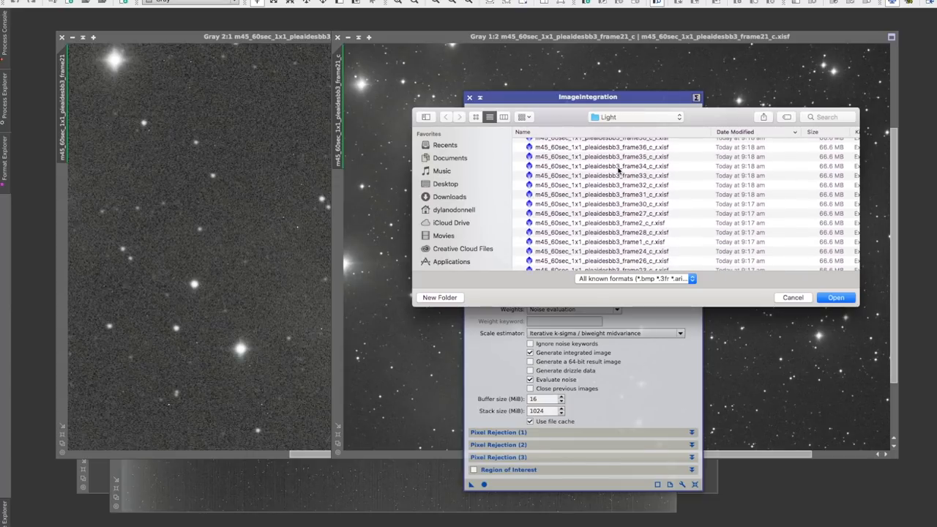
{"action": "key", "text": "cmd+a"}
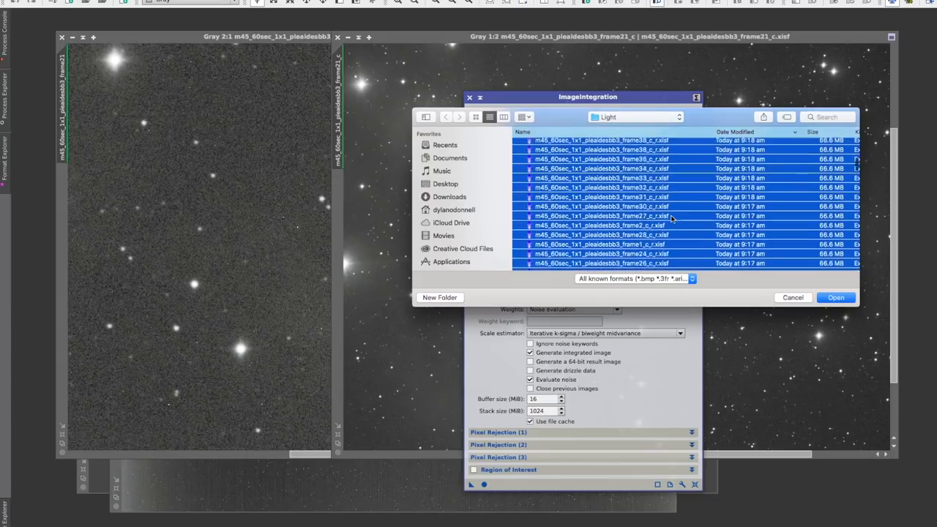
{"action": "left_click", "coordinate": [835, 298]}
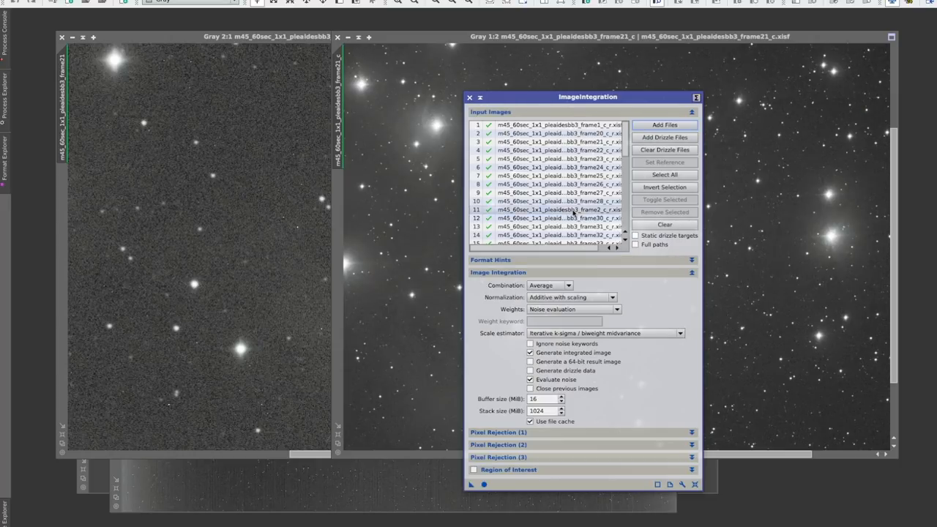
Stack the listed frames into integration1 with low and high rejection maps
{"action": "scroll", "scroll_direction": "down", "scroll_amount": 3}
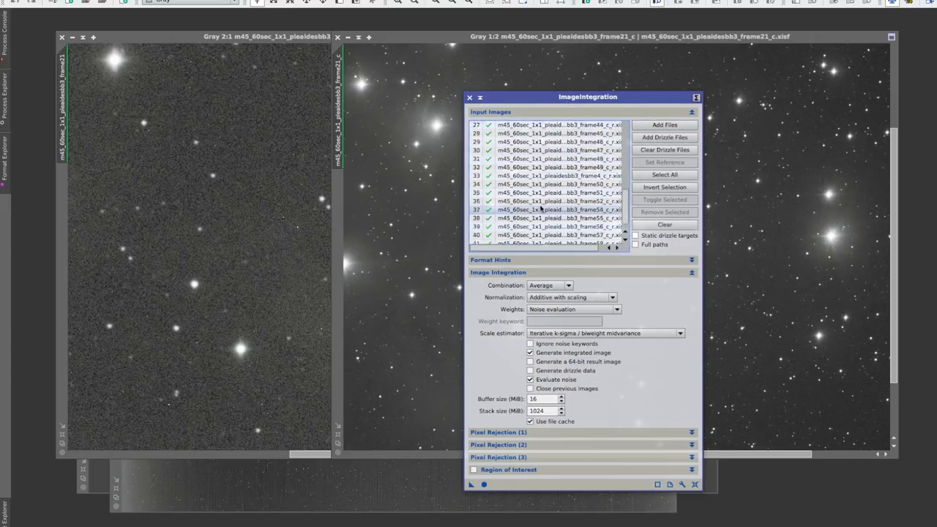
{"action": "scroll", "scroll_direction": "up", "scroll_amount": 3}
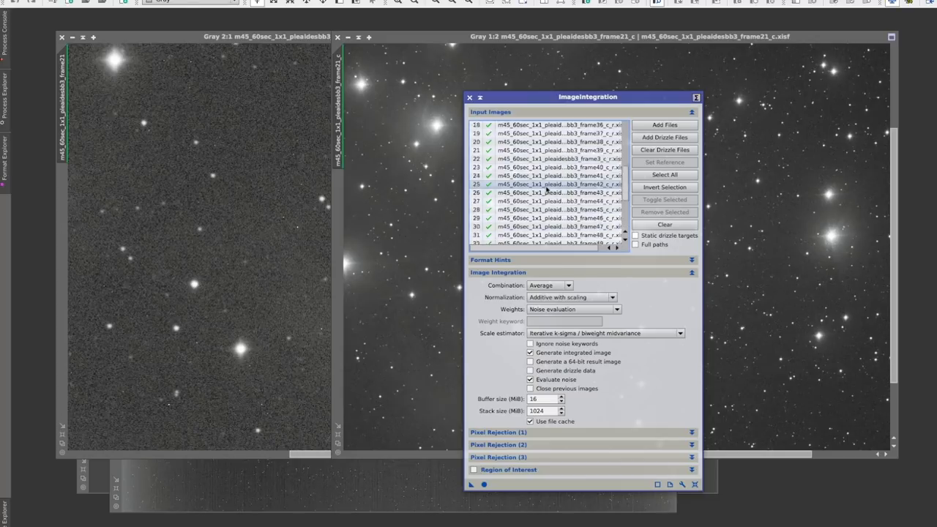
{"action": "left_click", "coordinate": [573, 309]}
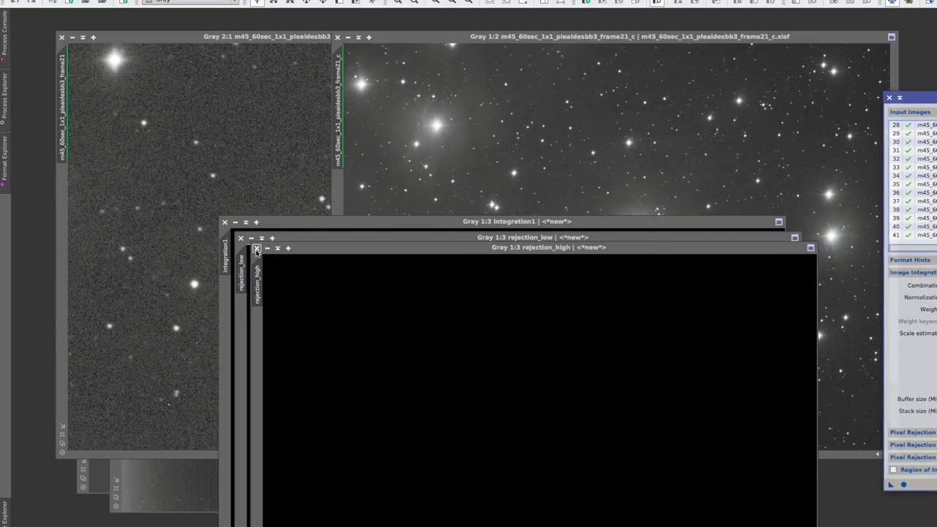
Close the rejection_high and rejection_low maps and move the integration1 window up
{"action": "left_click", "coordinate": [256, 248]}
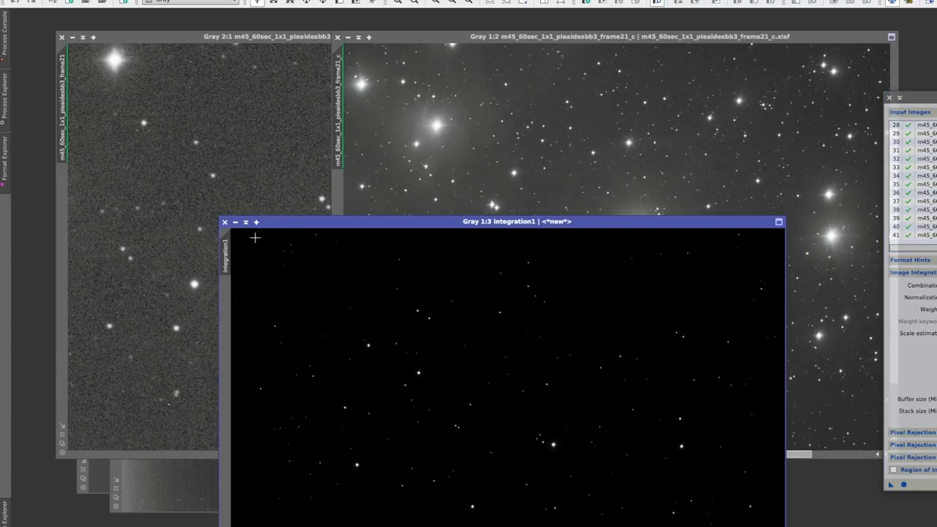
{"action": "left_click_drag", "start_coordinate": [512, 221], "coordinate": [513, 53]}
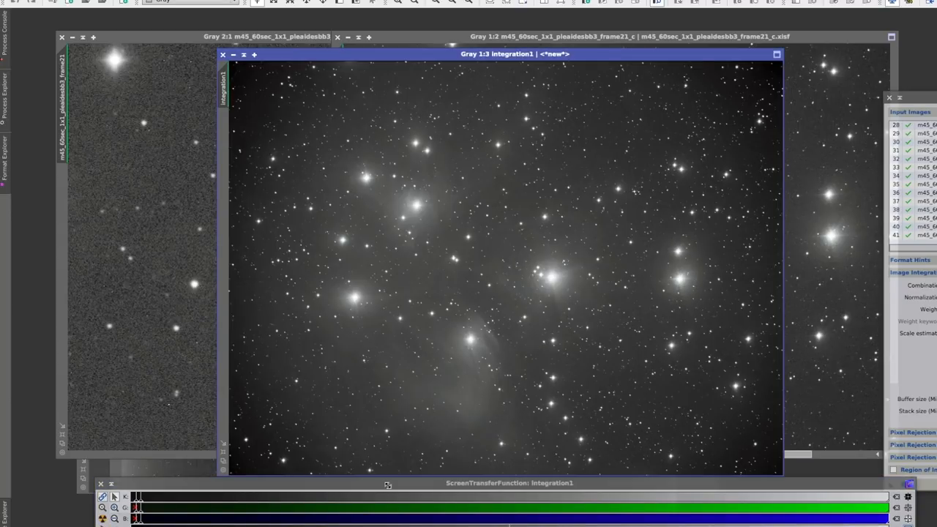
{"action": "mouse_move", "coordinate": [318, 225]}
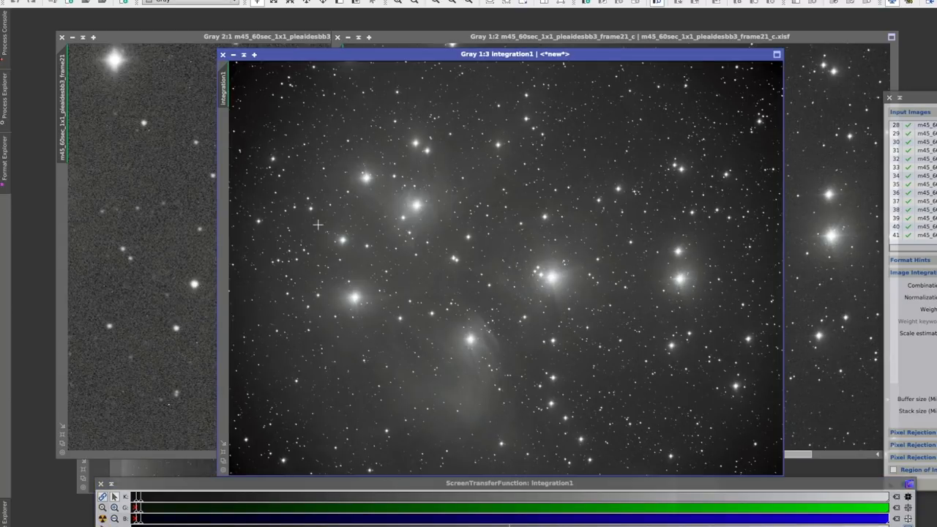
{"action": "mouse_move", "coordinate": [567, 227]}
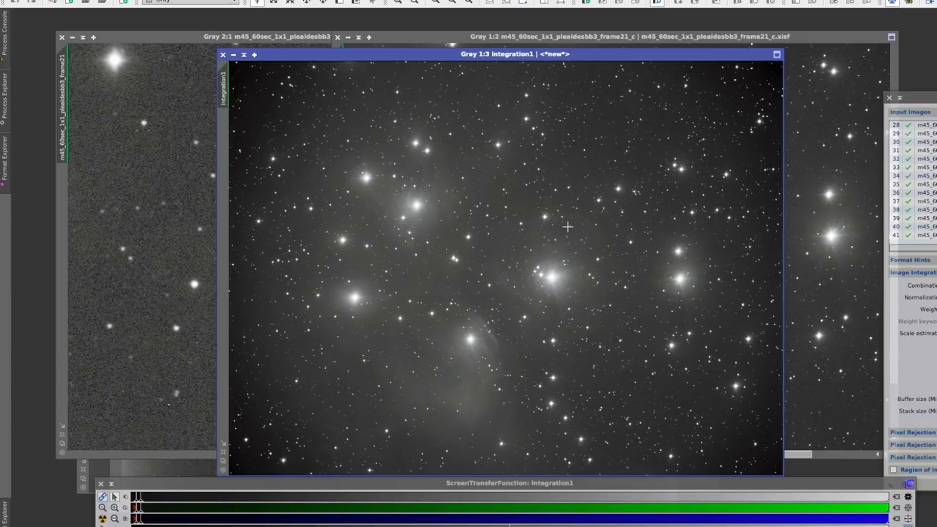
{"action": "mouse_move", "coordinate": [757, 90]}
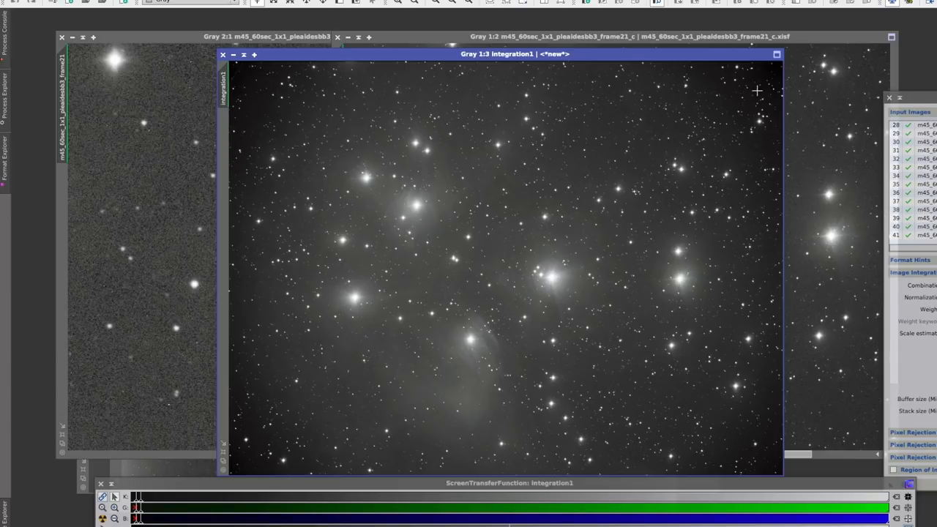
{"action": "mouse_move", "coordinate": [300, 436]}
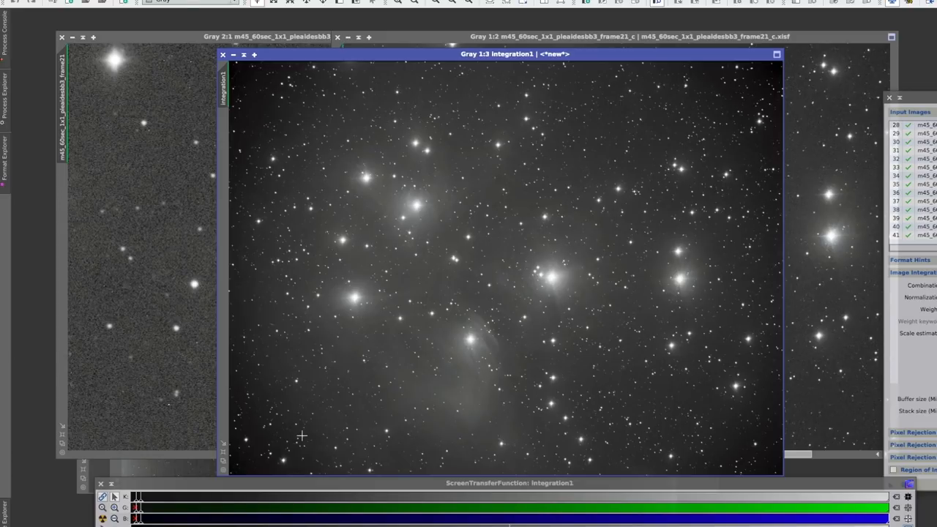
{"action": "mouse_move", "coordinate": [495, 372]}
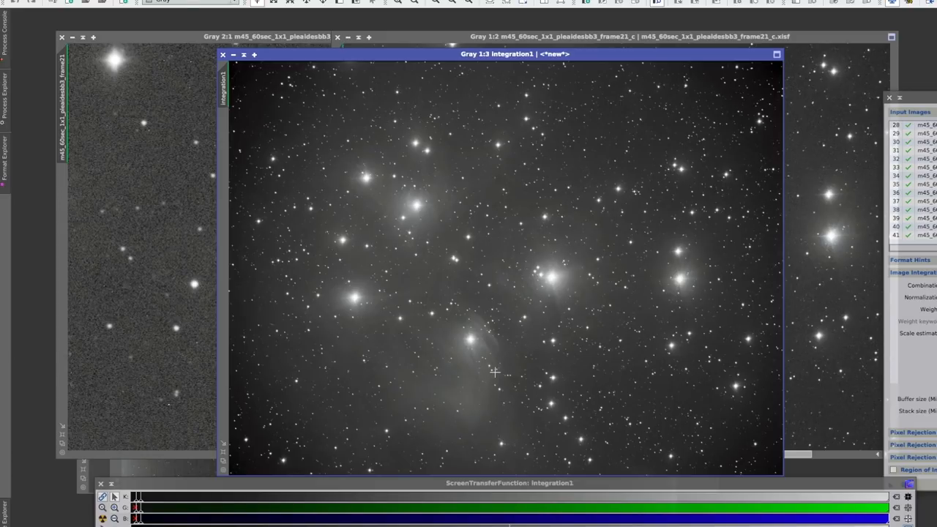
{"action": "mouse_move", "coordinate": [580, 372]}
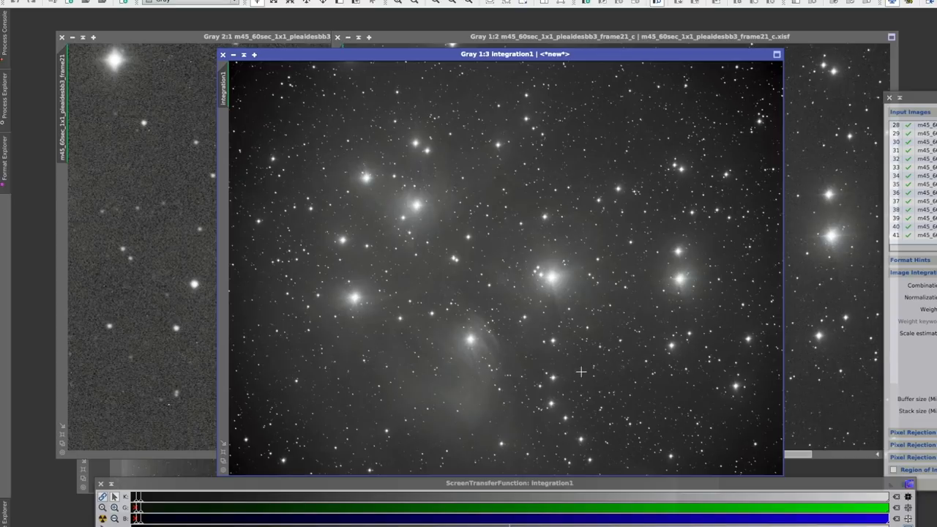